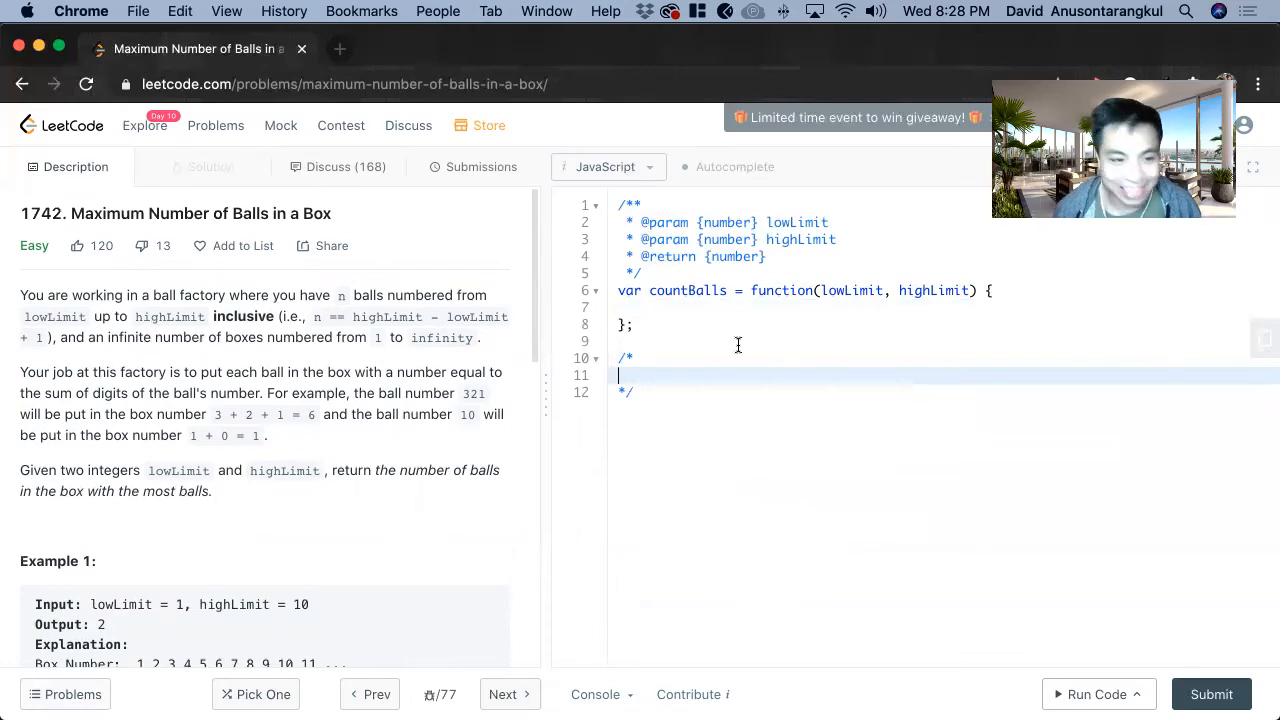
pyautogui.moveTo(145, 290)
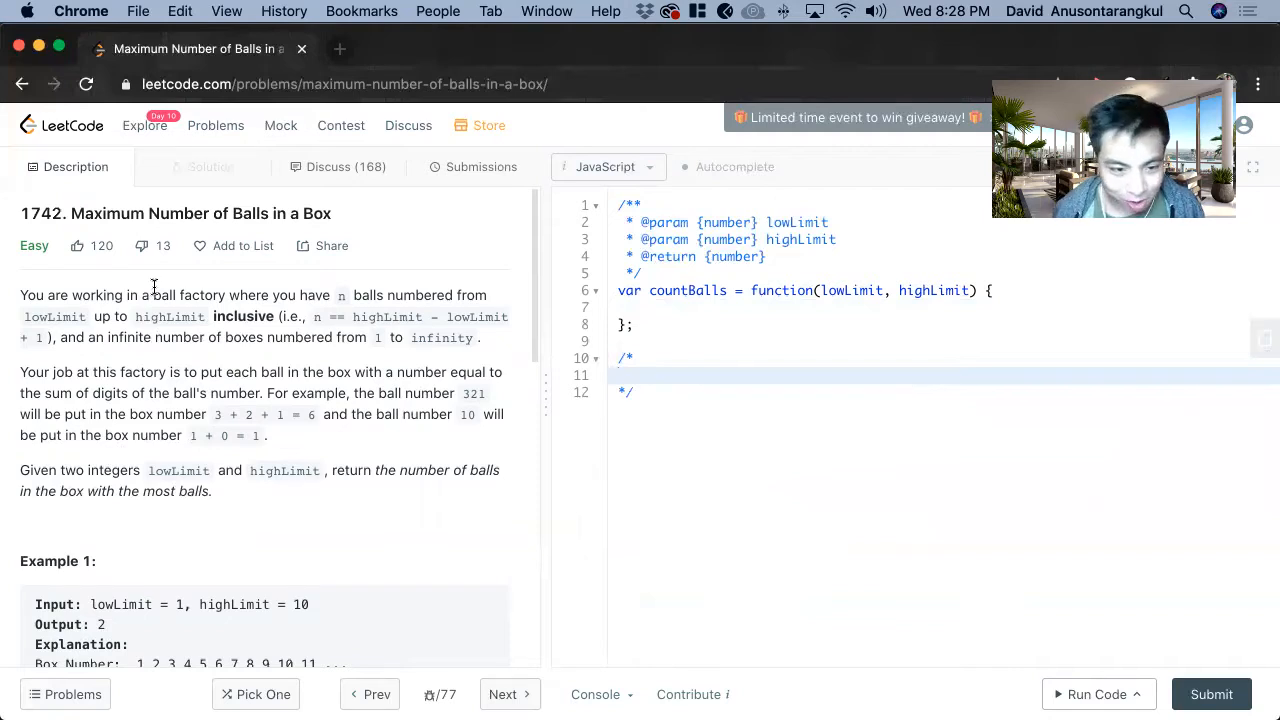
pyautogui.moveTo(507, 238)
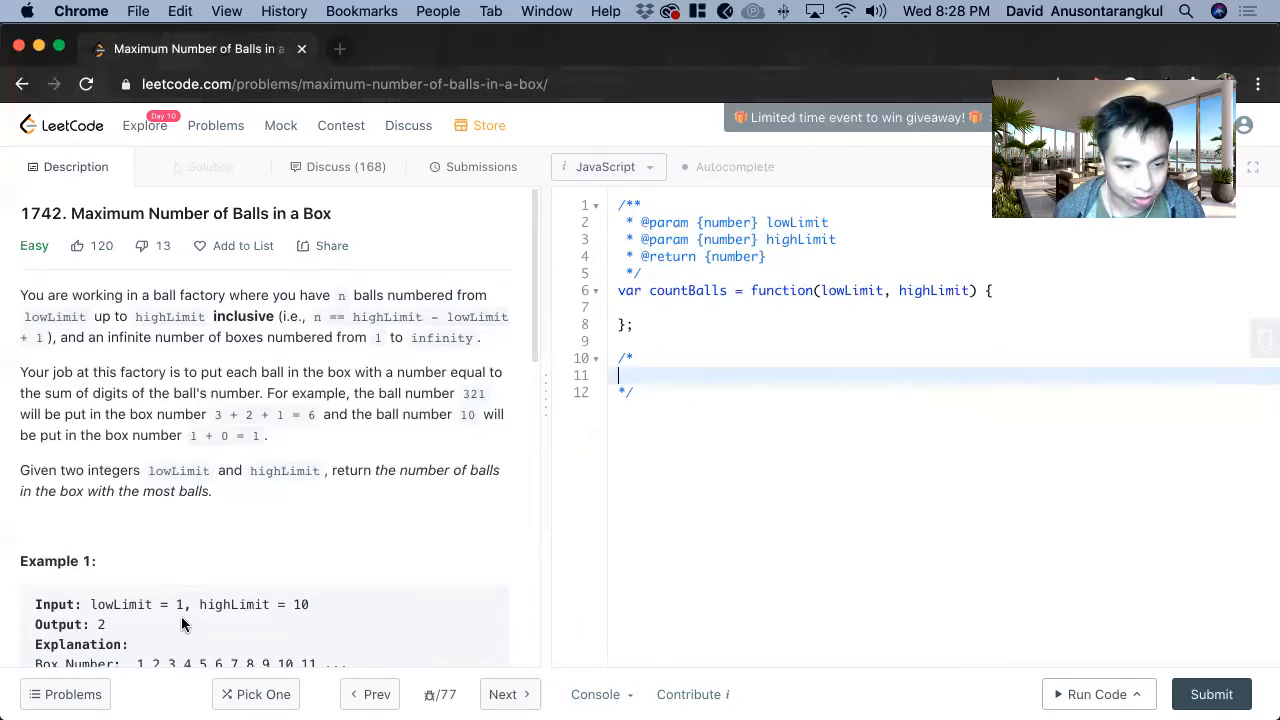
# Write plan step 1, 'Create map object', in the comment block.
pyautogui.scroll(-3)
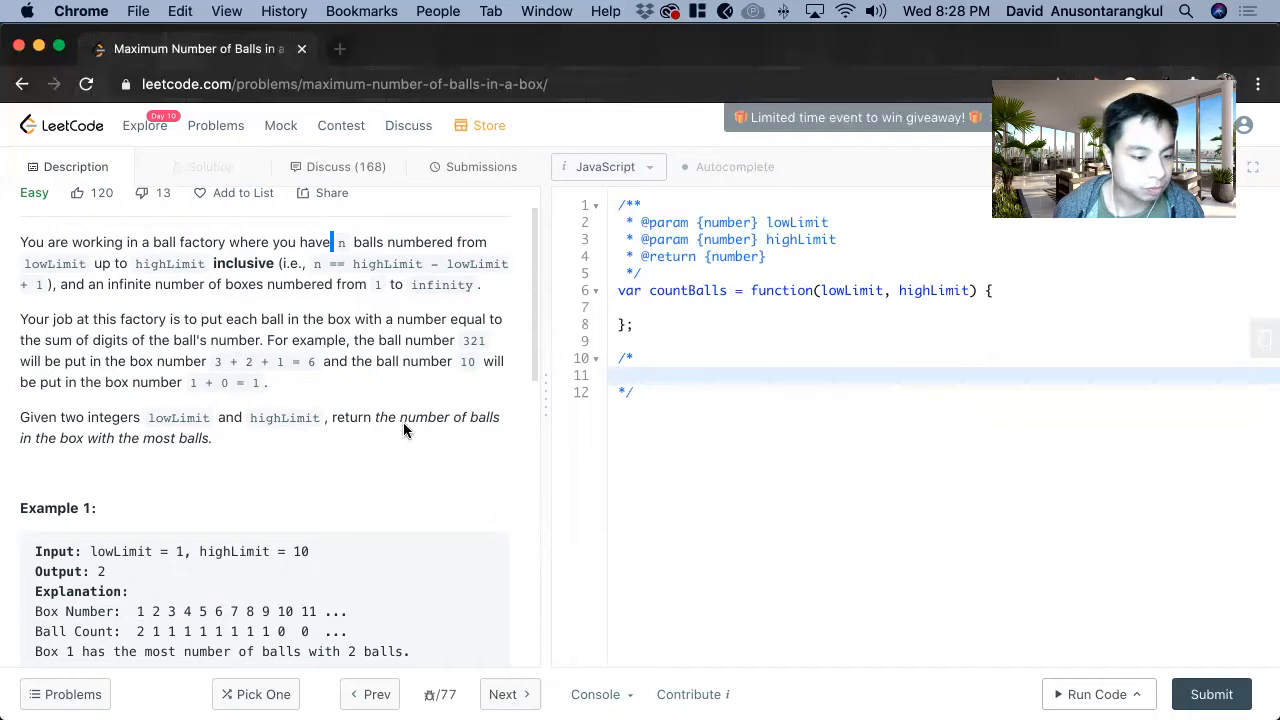
pyautogui.moveTo(267, 353)
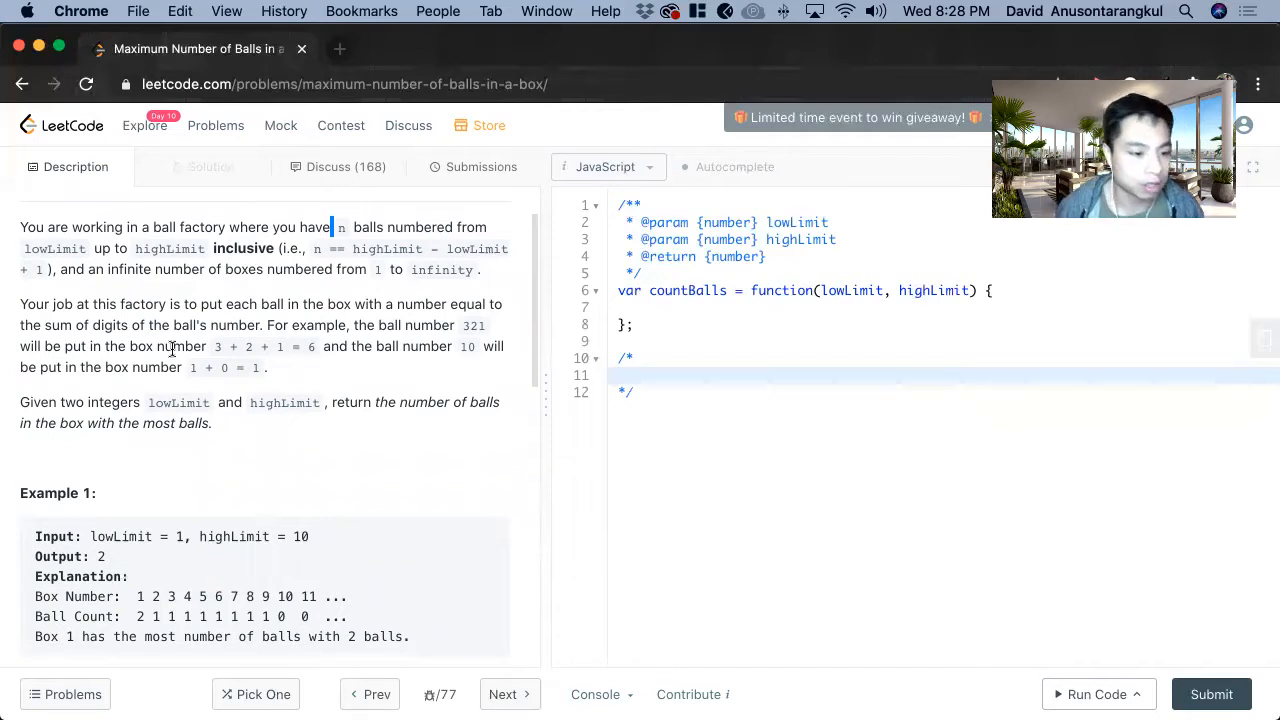
pyautogui.scroll(-3)
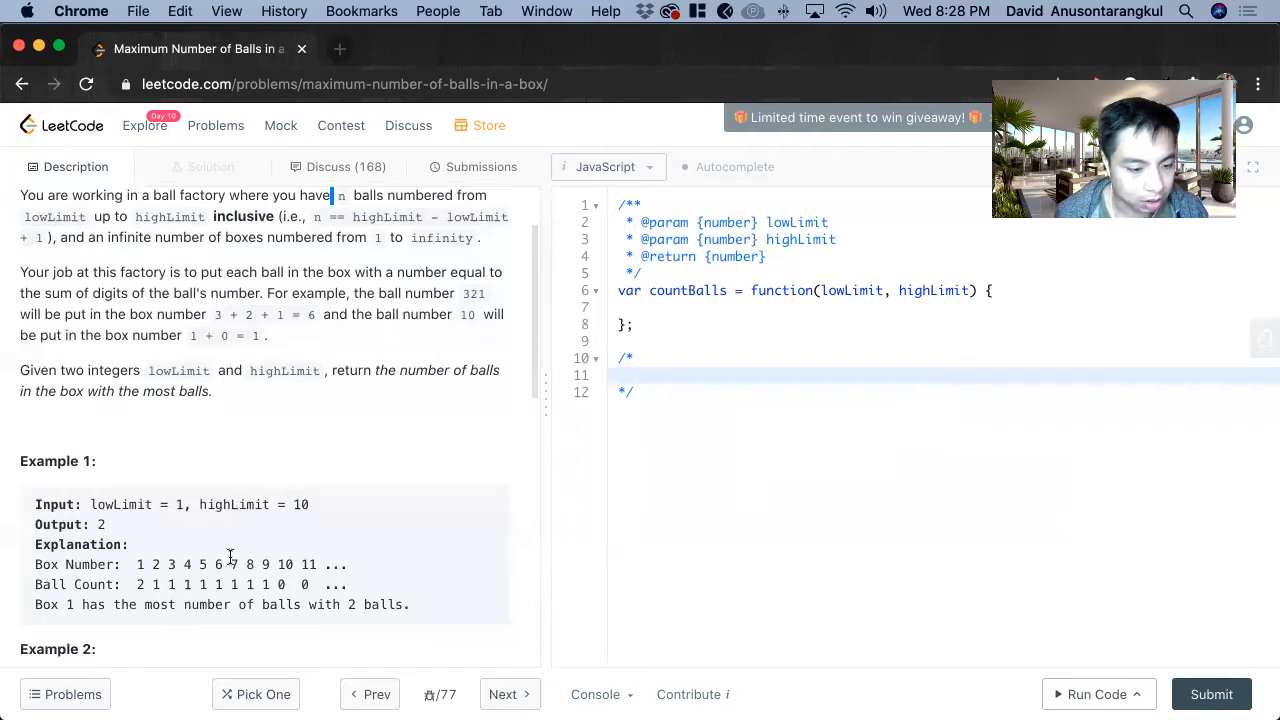
pyautogui.moveTo(137, 564); pyautogui.dragTo(215, 564)
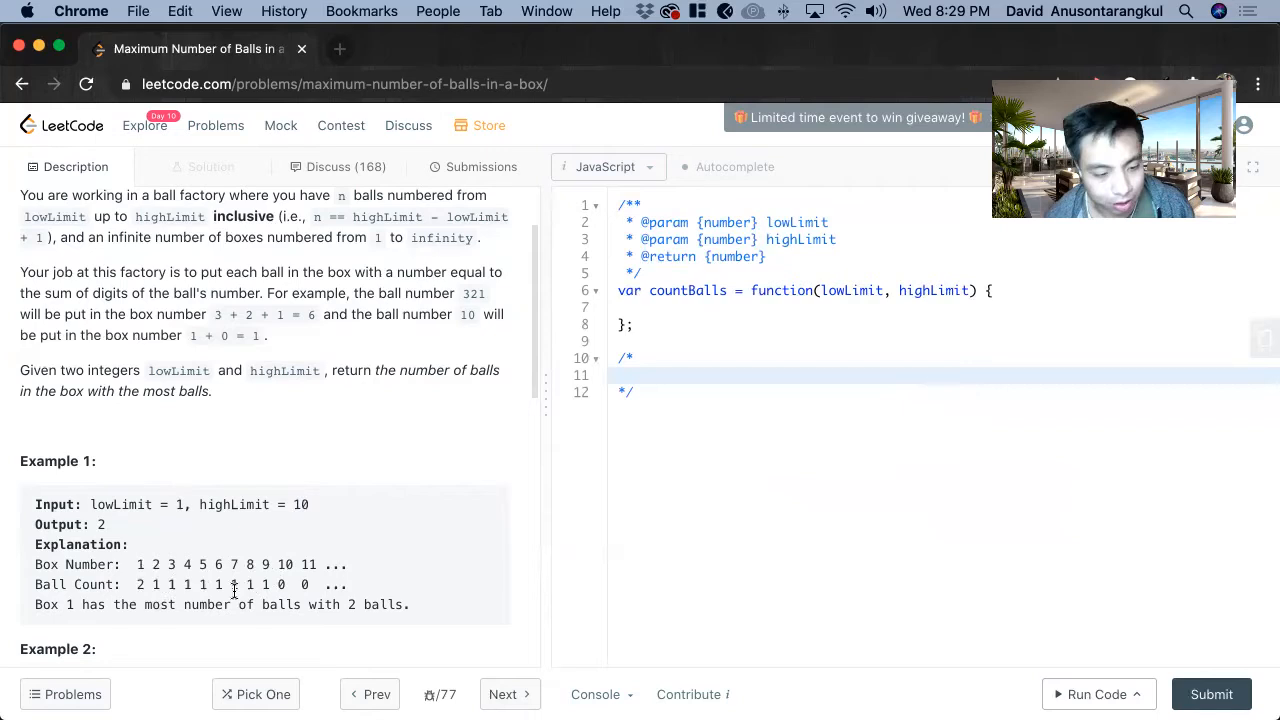
pyautogui.moveTo(280, 595)
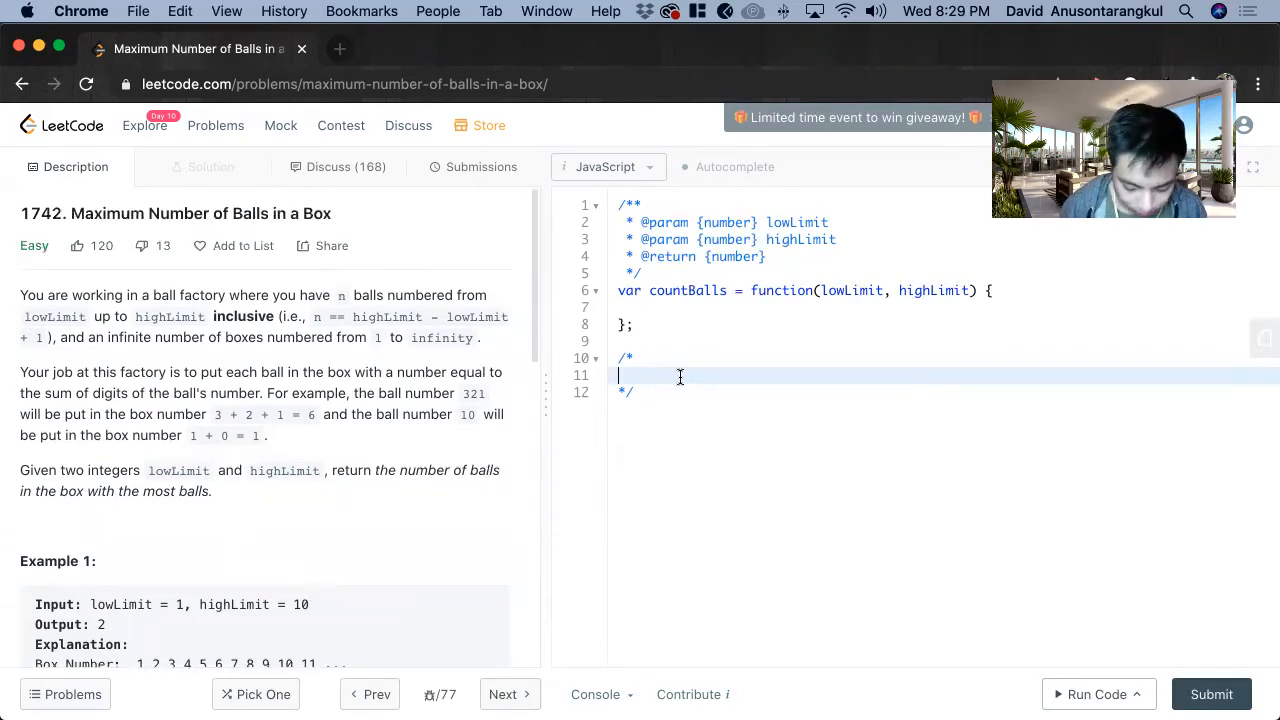
pyautogui.write('1.')
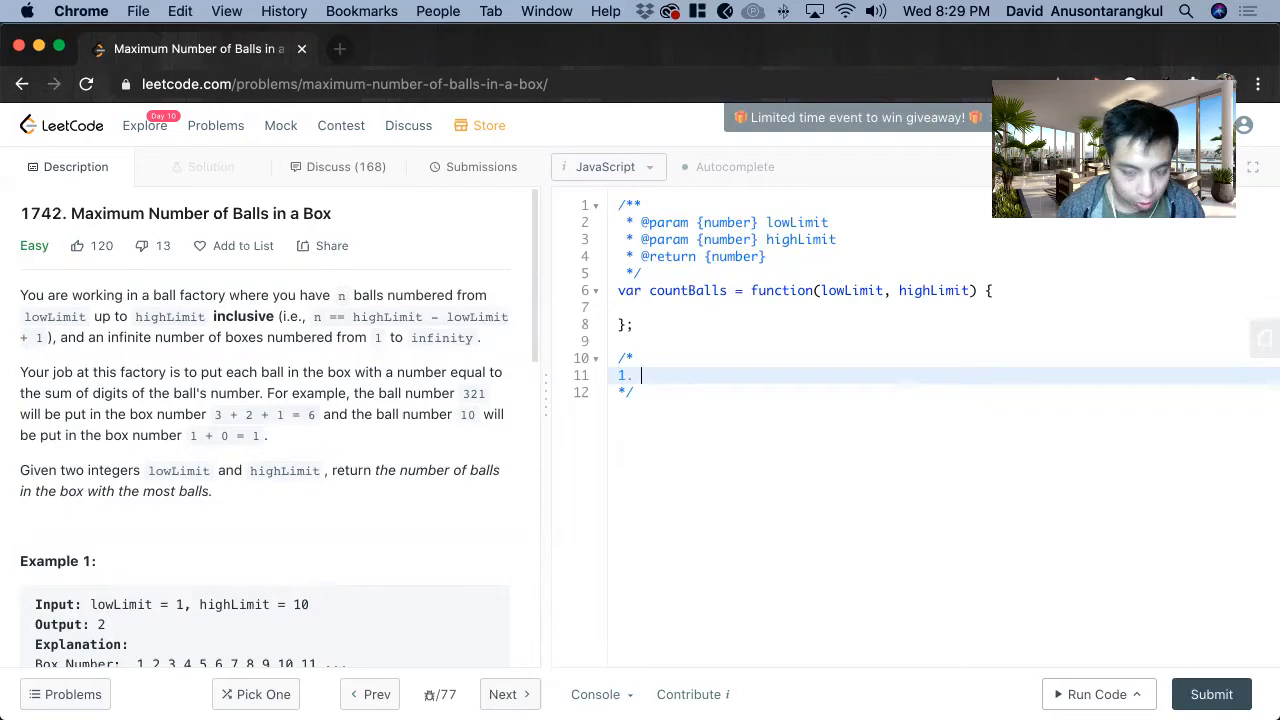
pyautogui.write('Create')
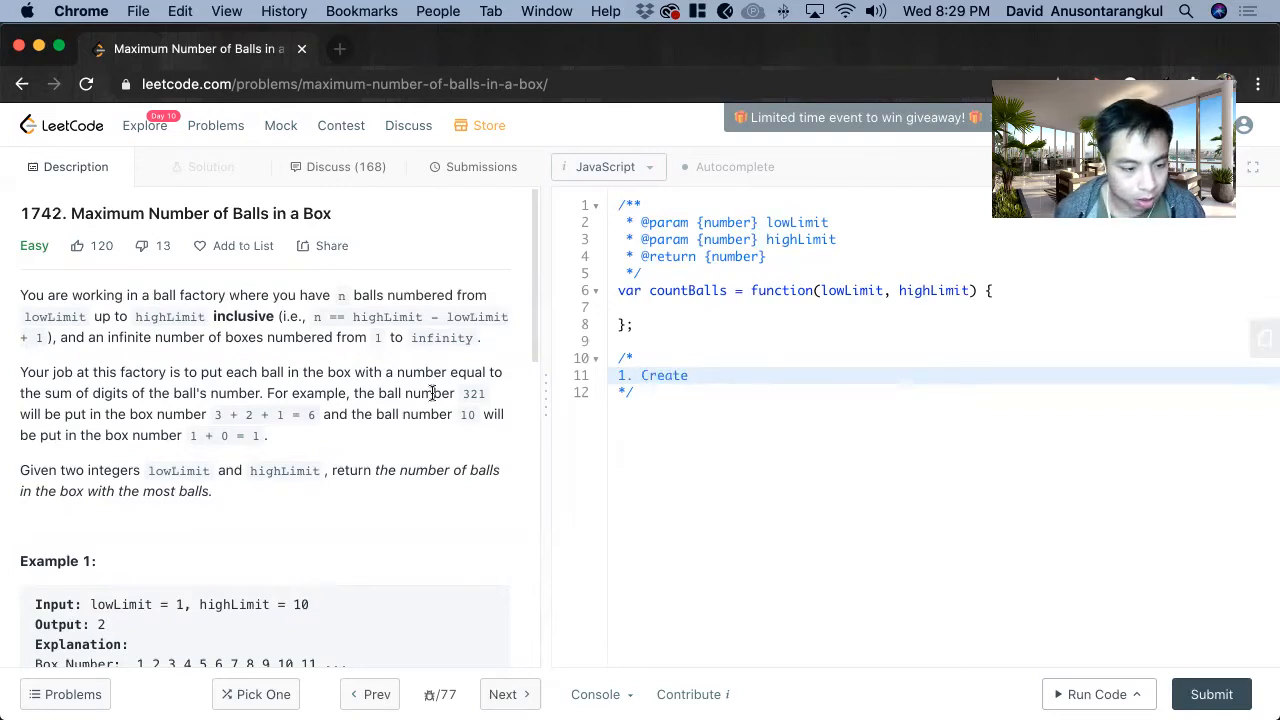
pyautogui.scroll(-3)
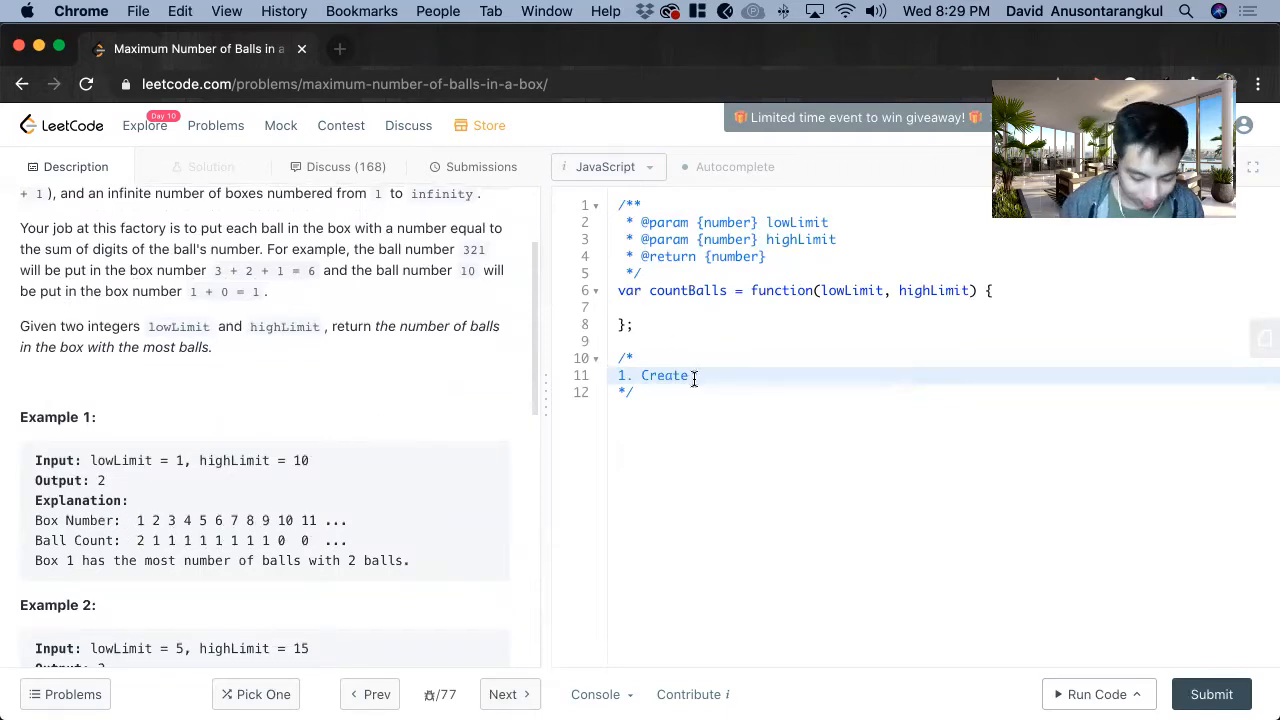
pyautogui.write('map object')
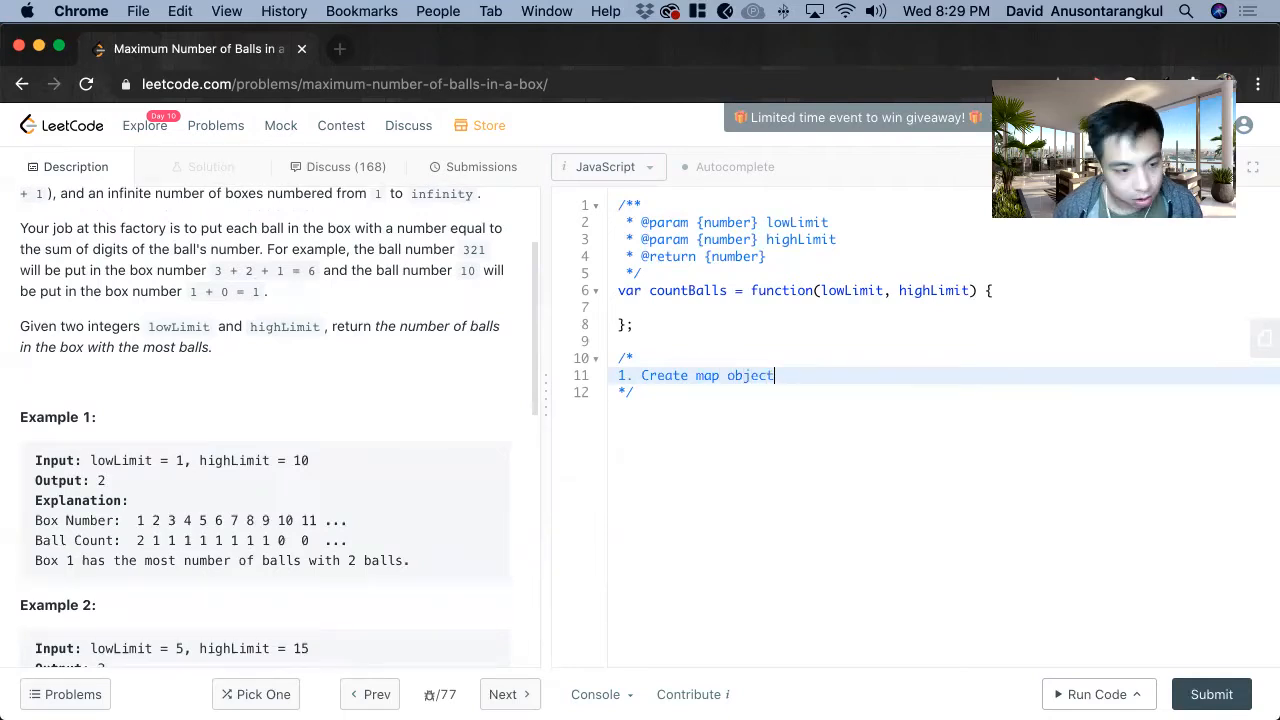
pyautogui.press('enter')
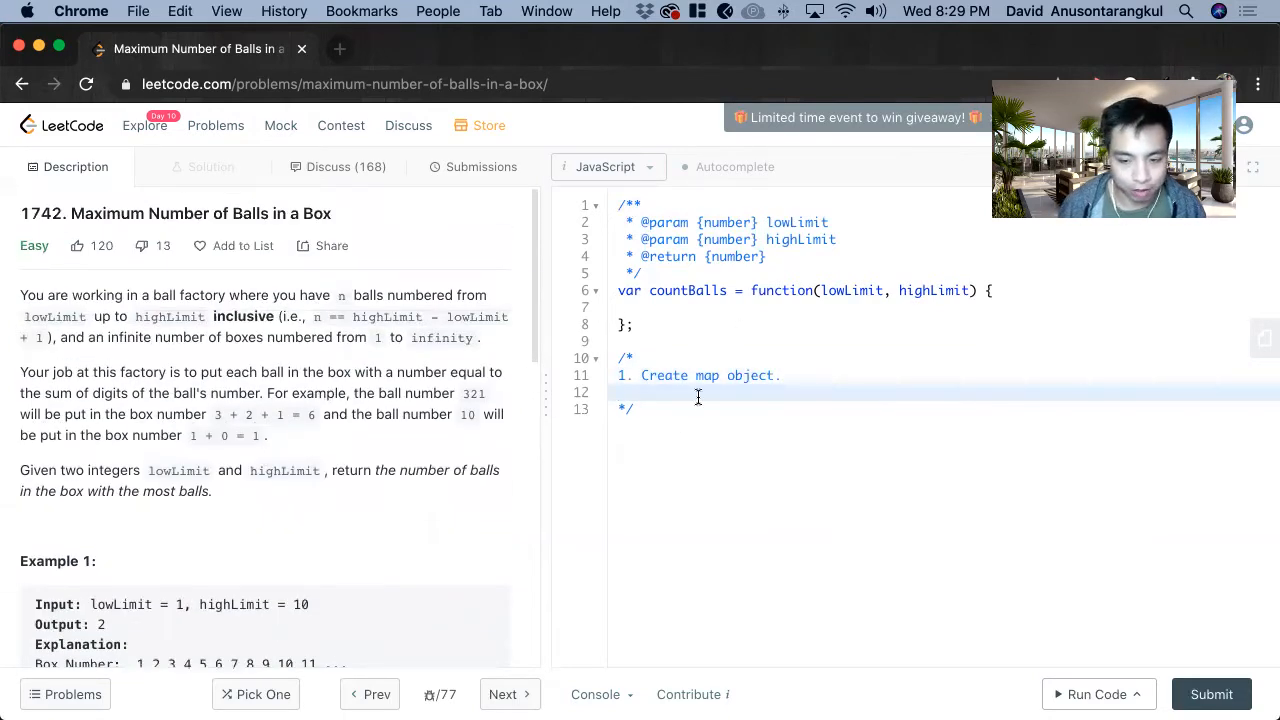
# Add step 2, looping lowLimit to highLimit, with helper-sum and add-count-to-map substeps.
pyautogui.write('2.')
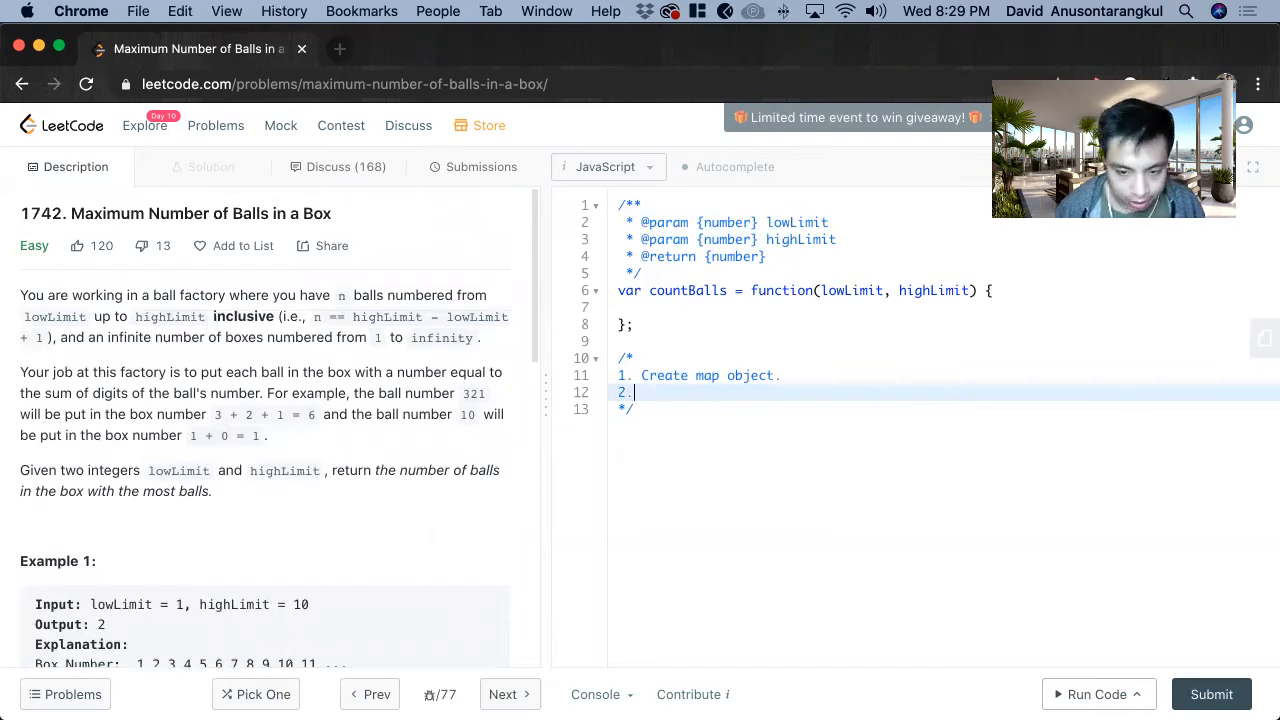
pyautogui.write('Loop through lo')
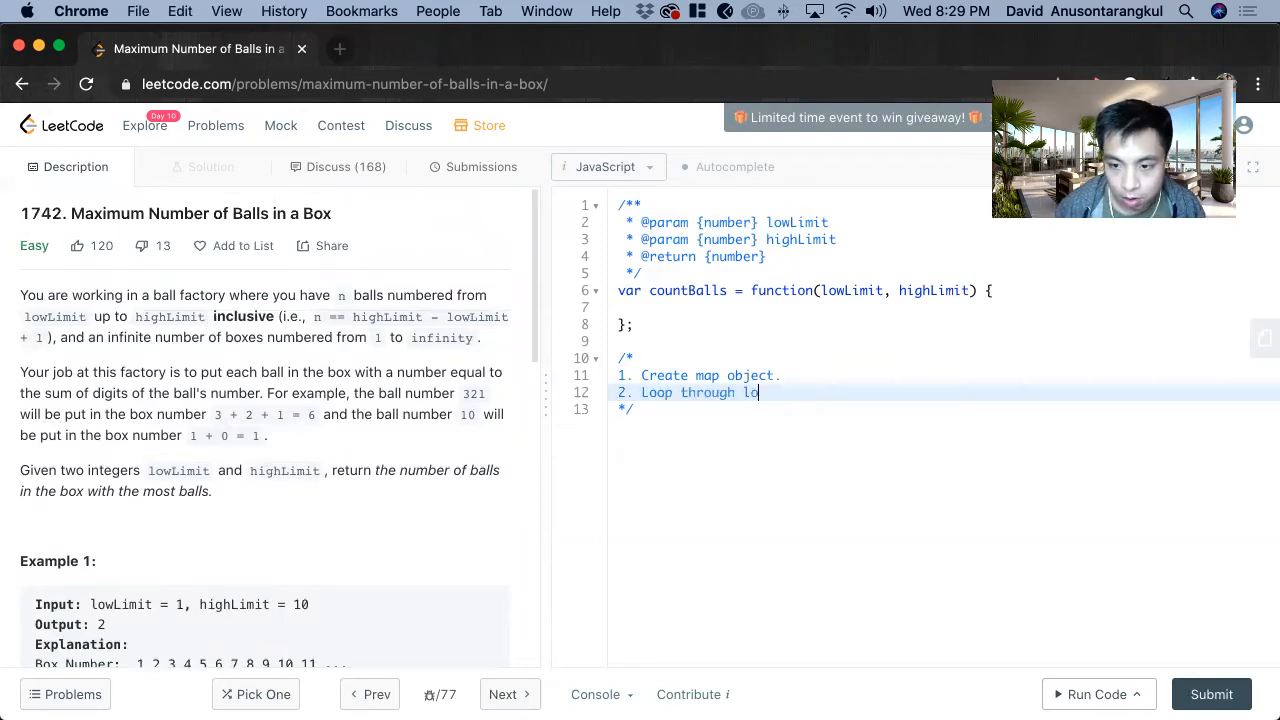
pyautogui.write('wLimit to highLimit.')
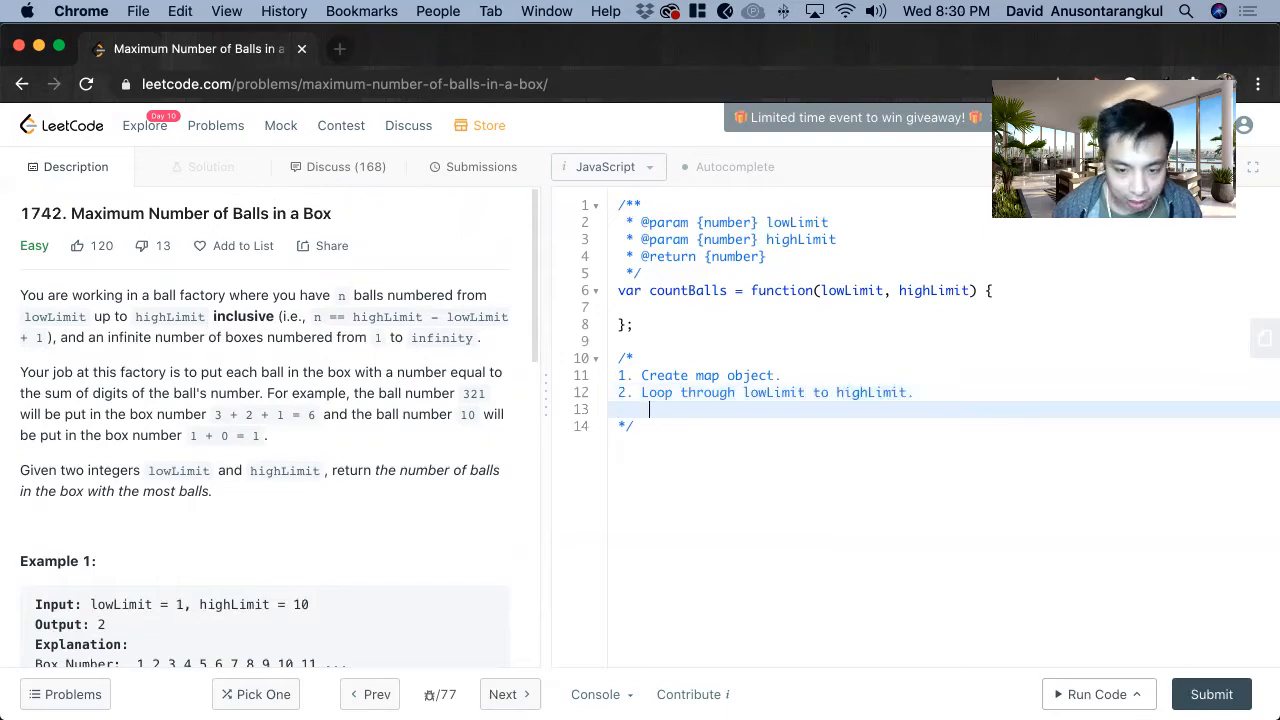
pyautogui.write('a.')
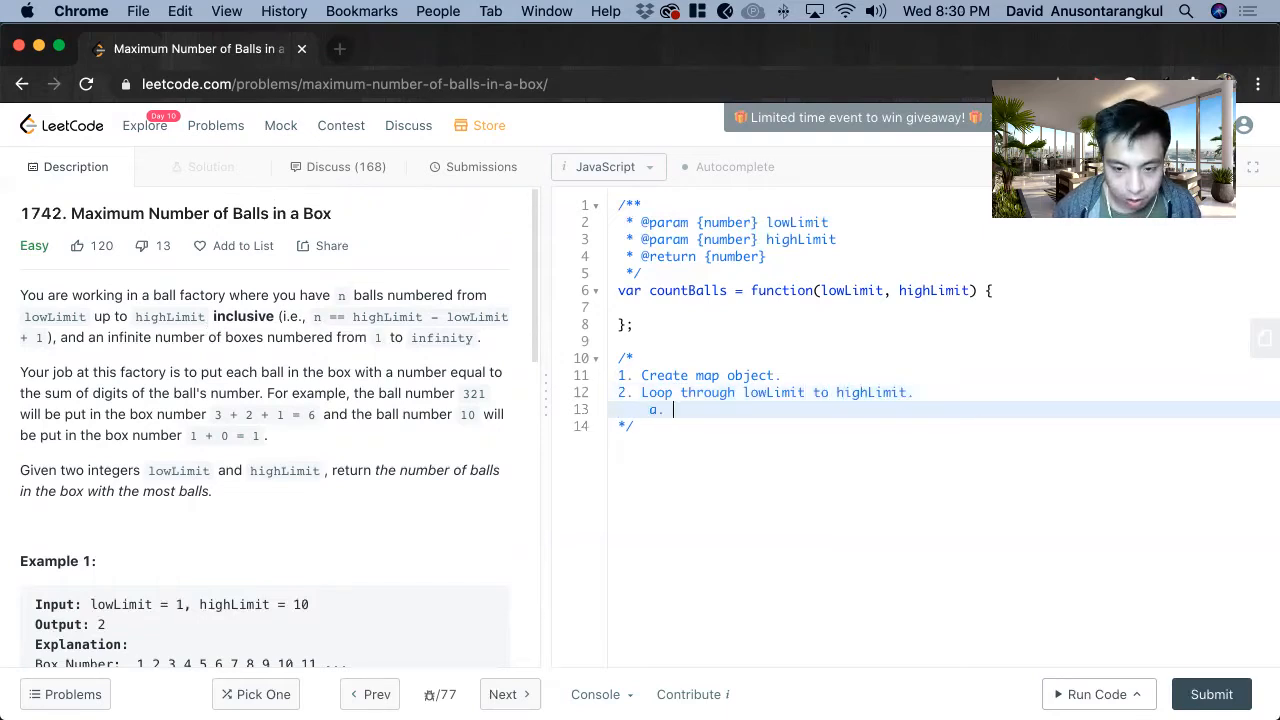
pyautogui.write('Helper')
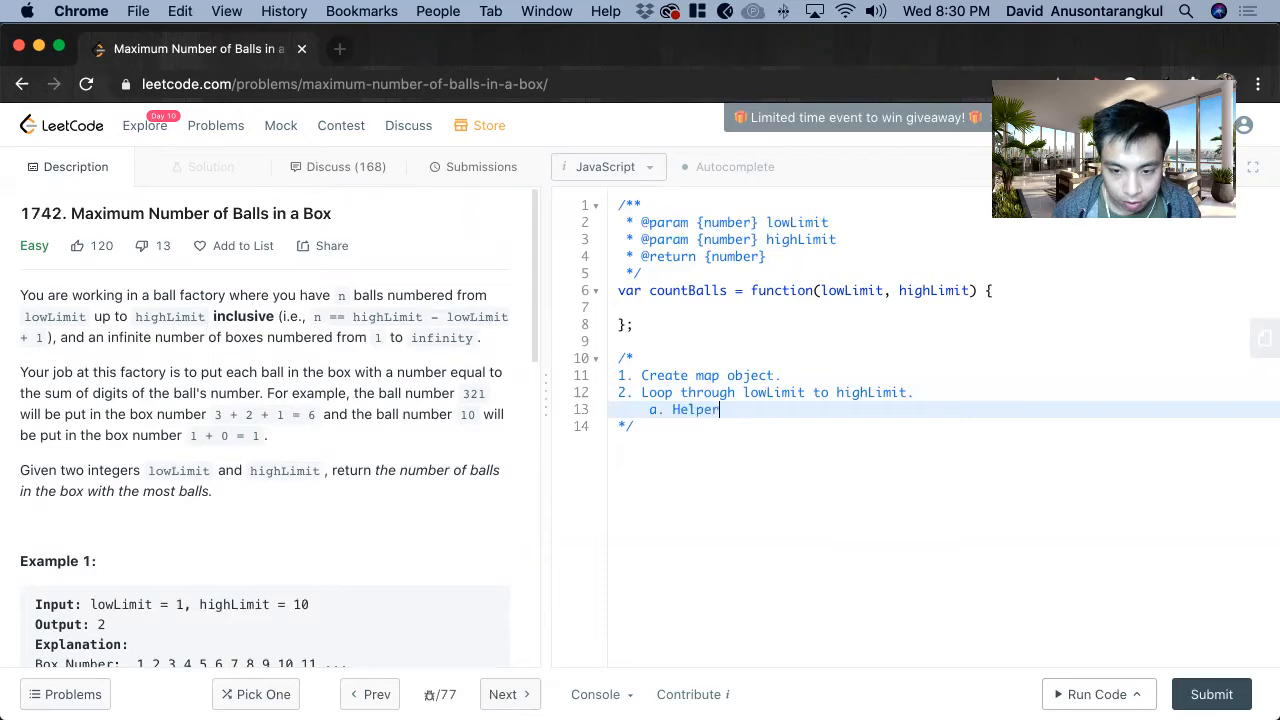
pyautogui.write('function to get s')
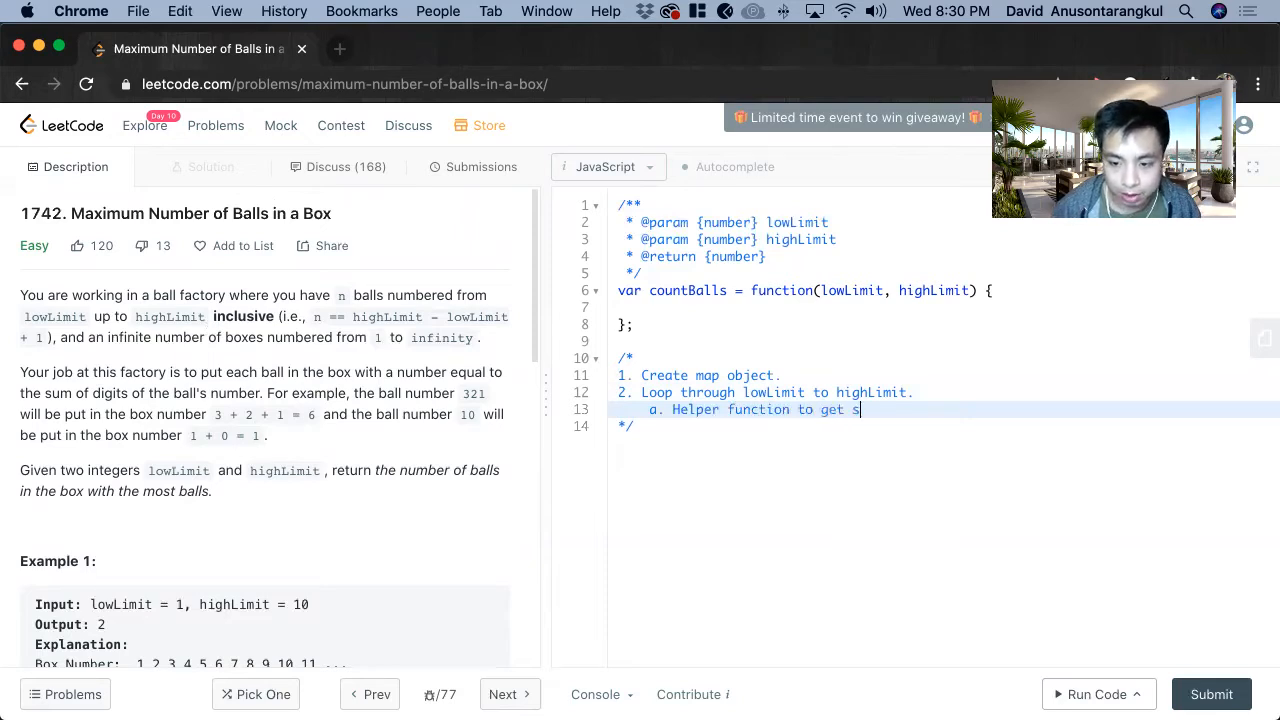
pyautogui.write('um.')
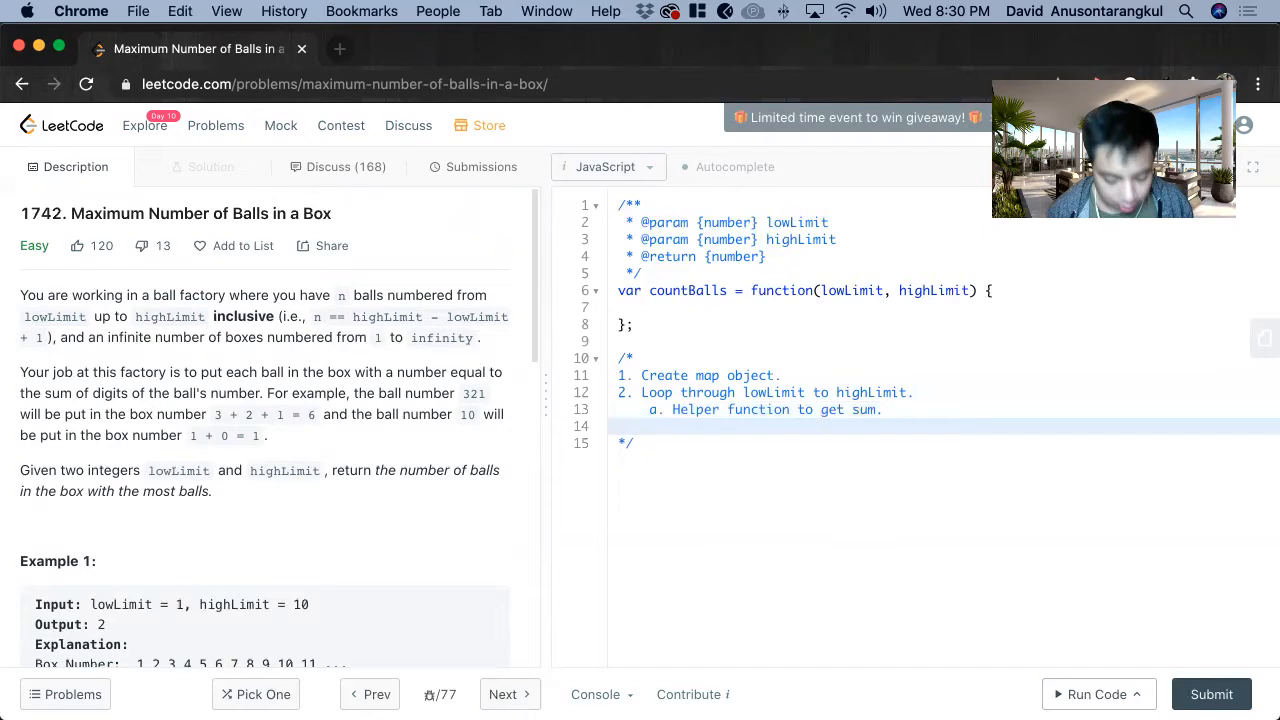
pyautogui.write('b. A')
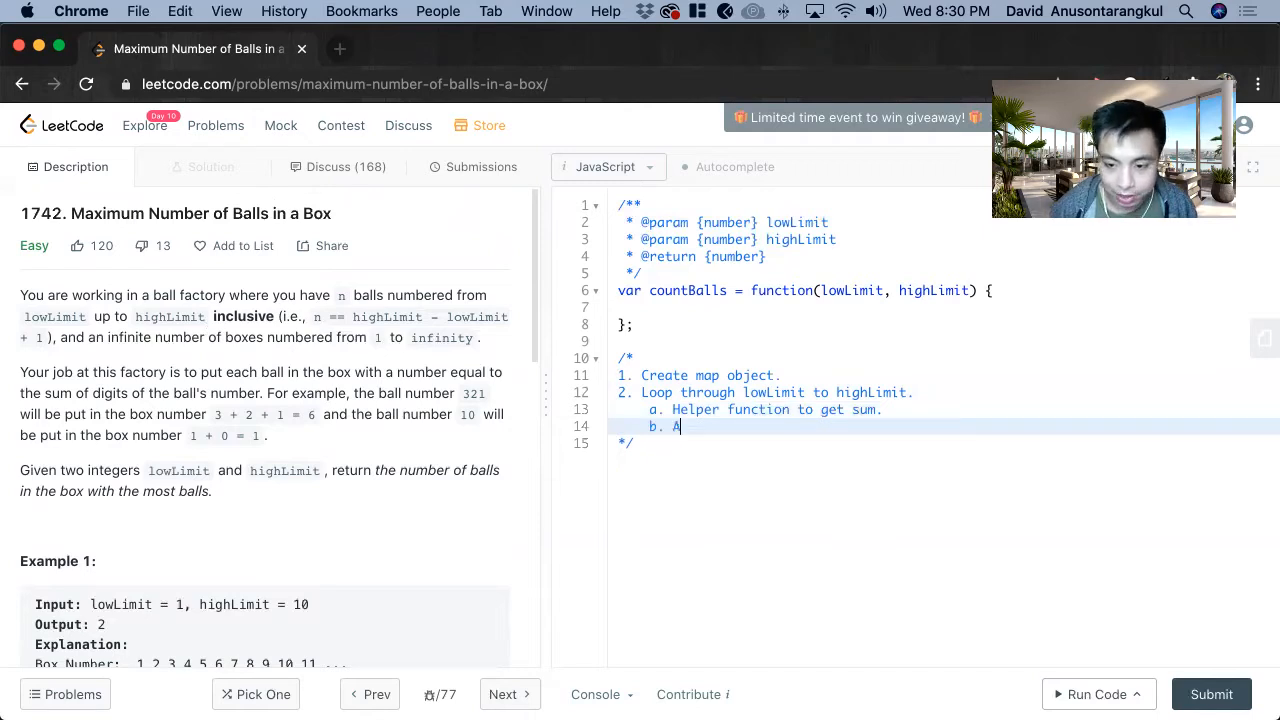
pyautogui.write('dd')
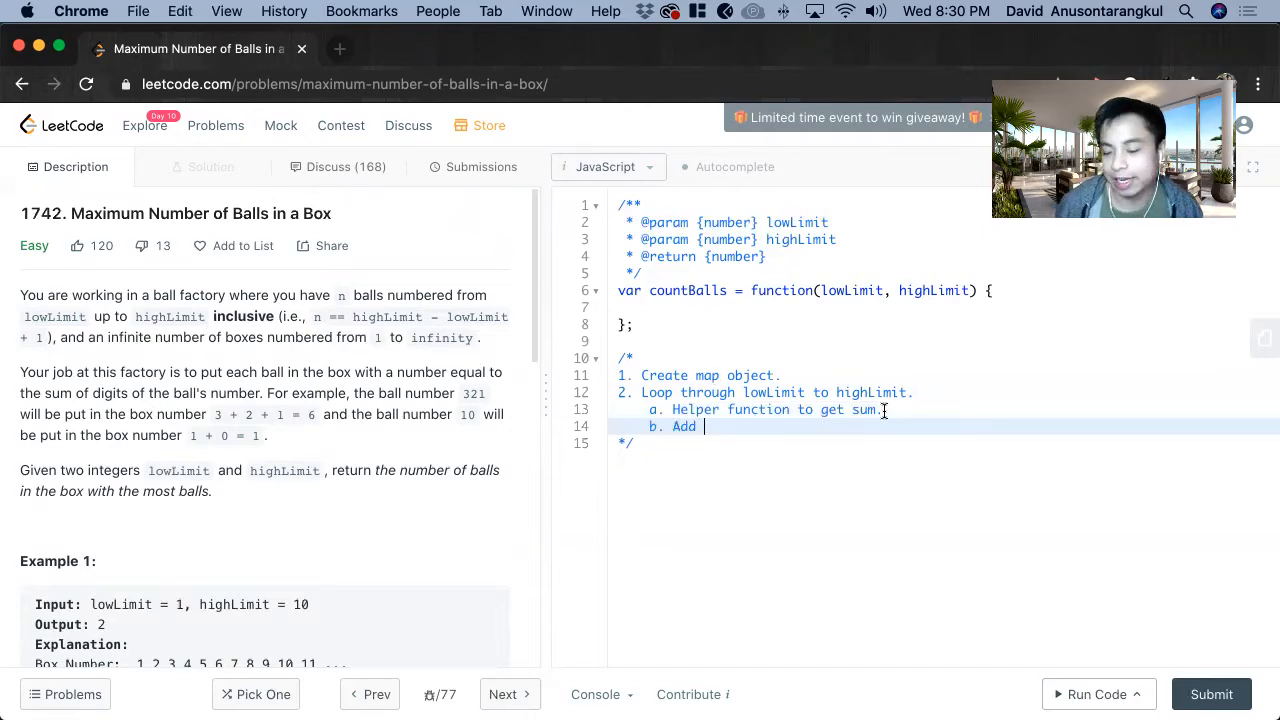
pyautogui.scroll(-3)
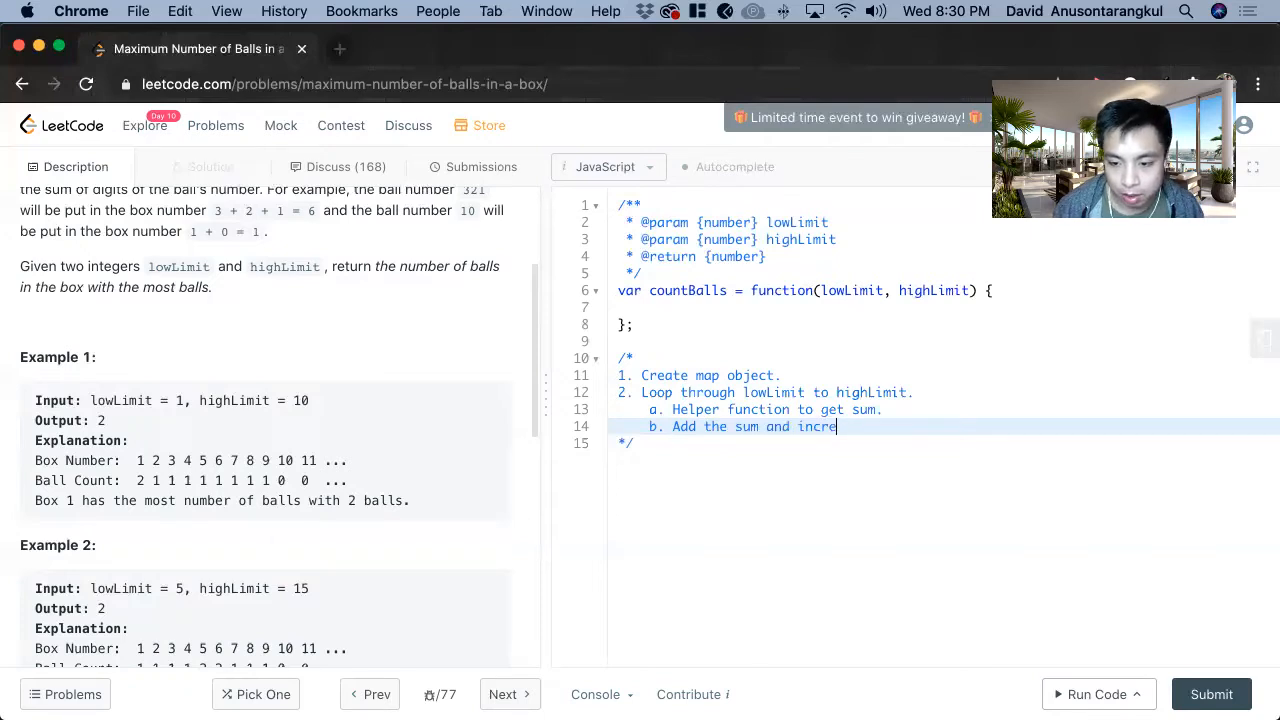
pyautogui.write('ment the count to')
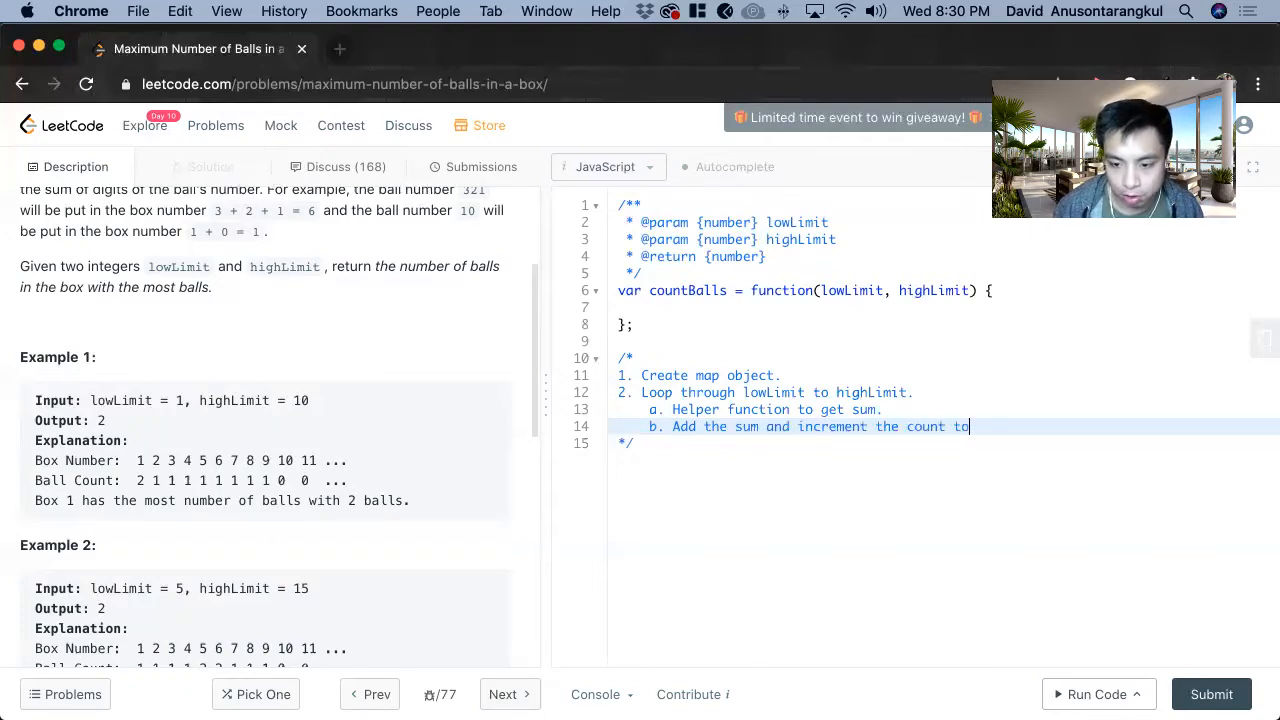
pyautogui.write('map.')
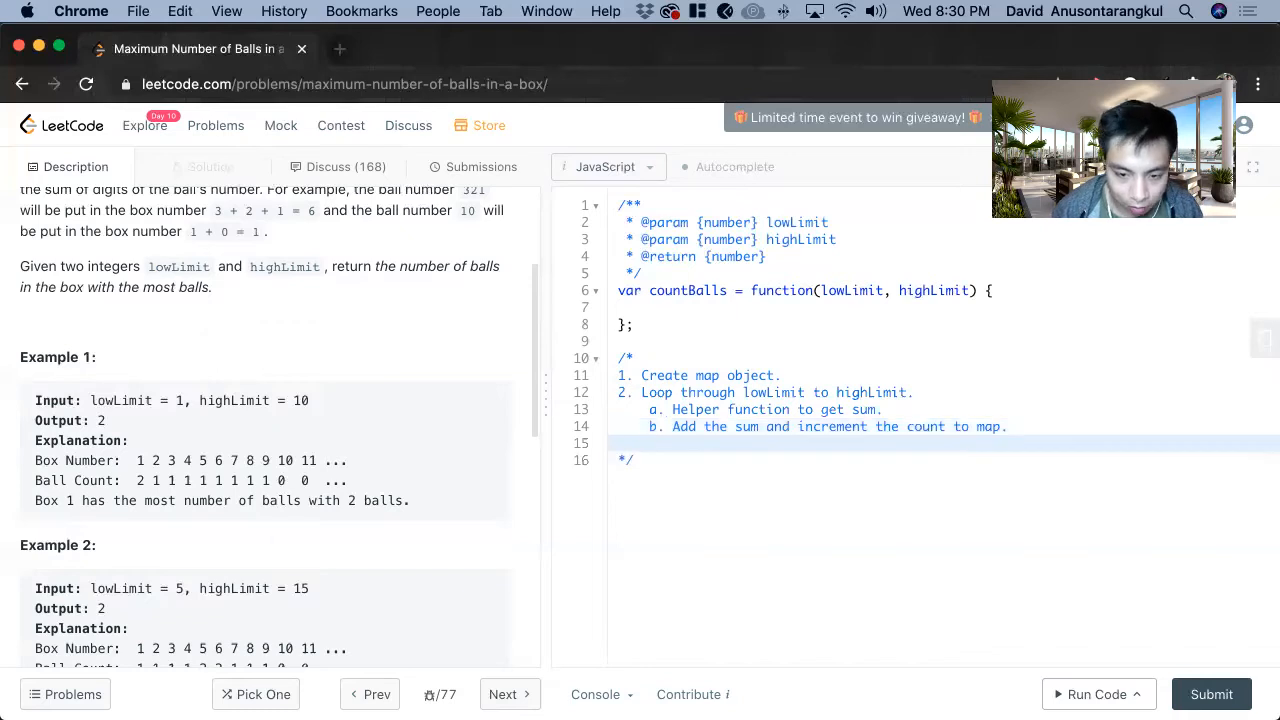
# Add plan steps 3 and 4 for an array of values and its max, plus a 'Helper' heading.
pyautogui.write('3.')
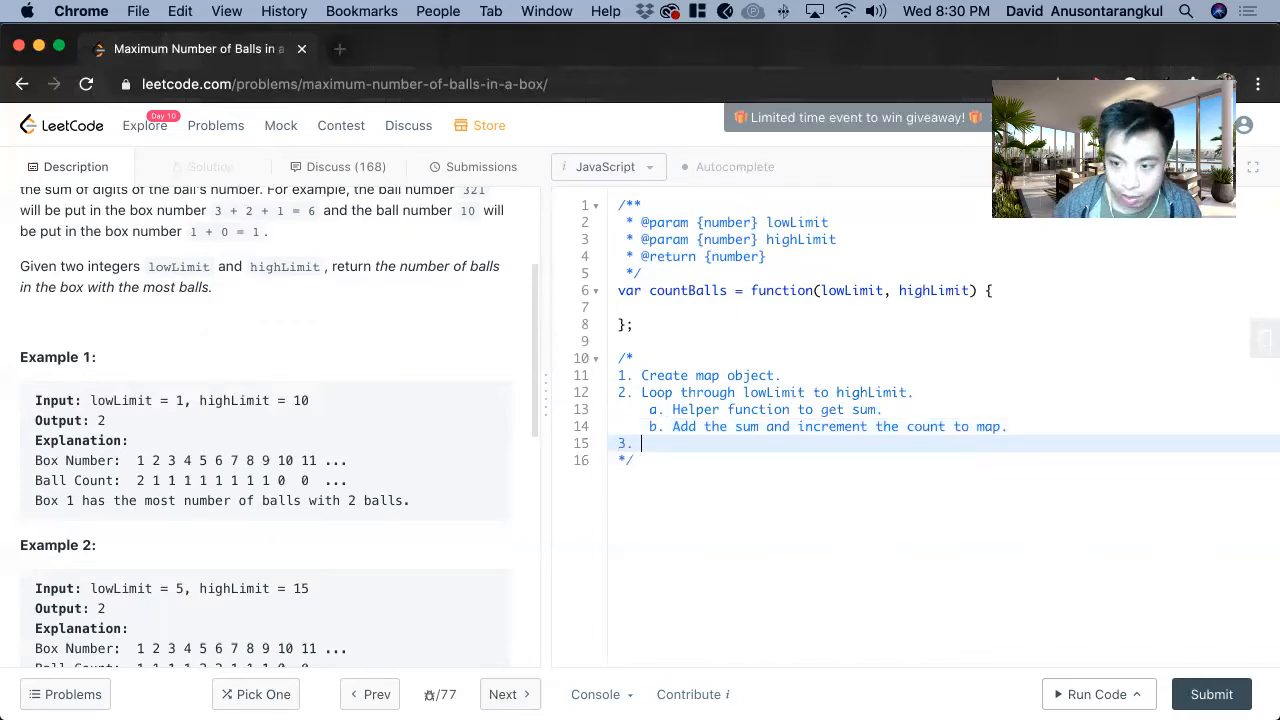
pyautogui.write('Create a')
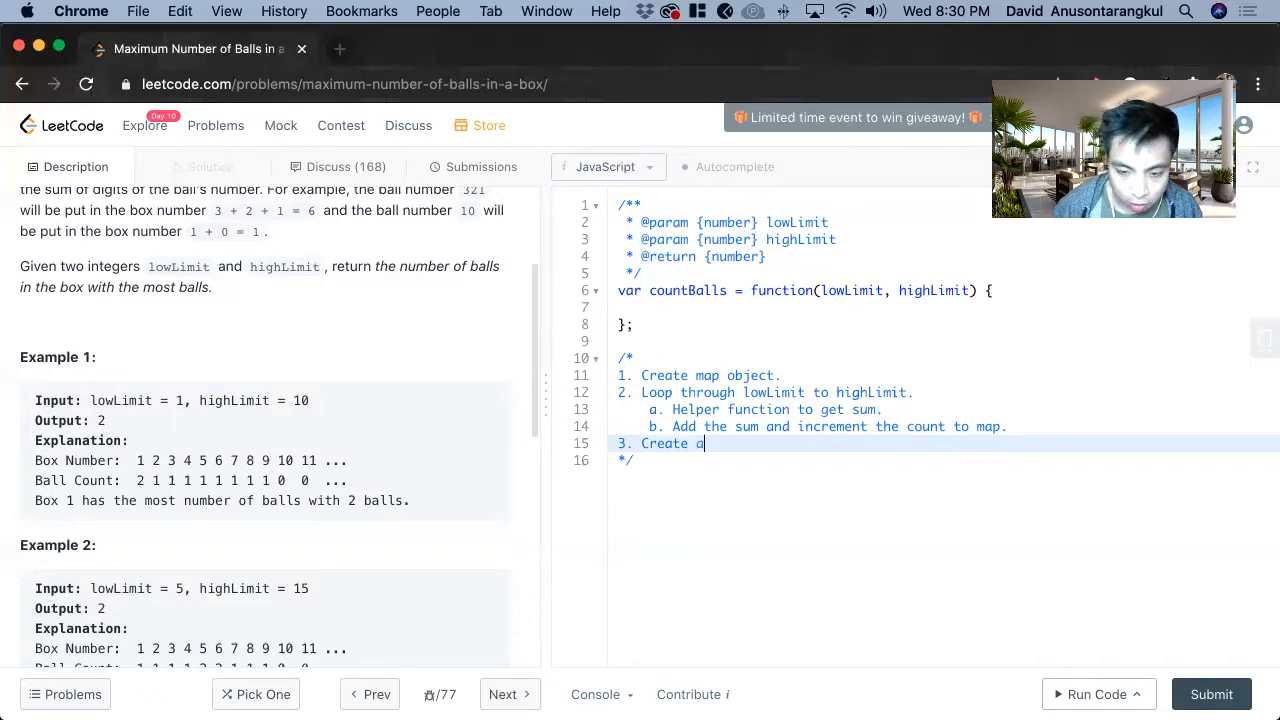
pyautogui.write('rray of values from map.')
pyautogui.write('4. Return the')
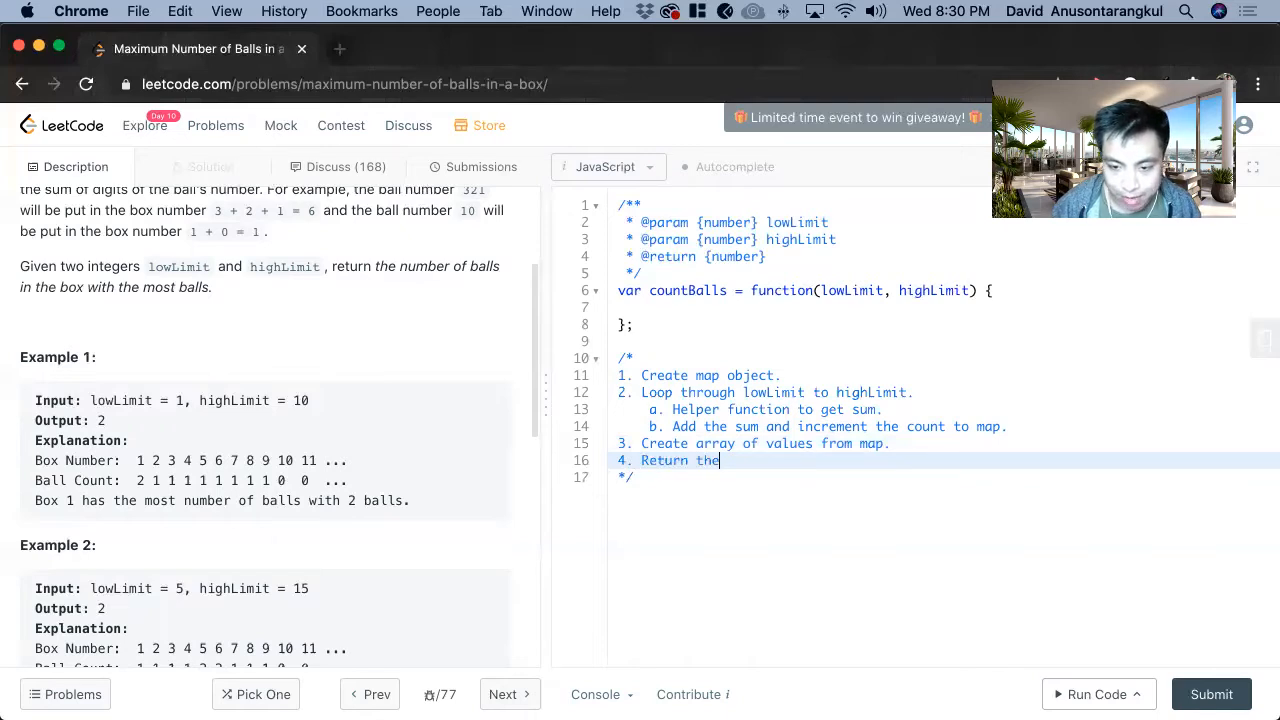
pyautogui.write('max of t')
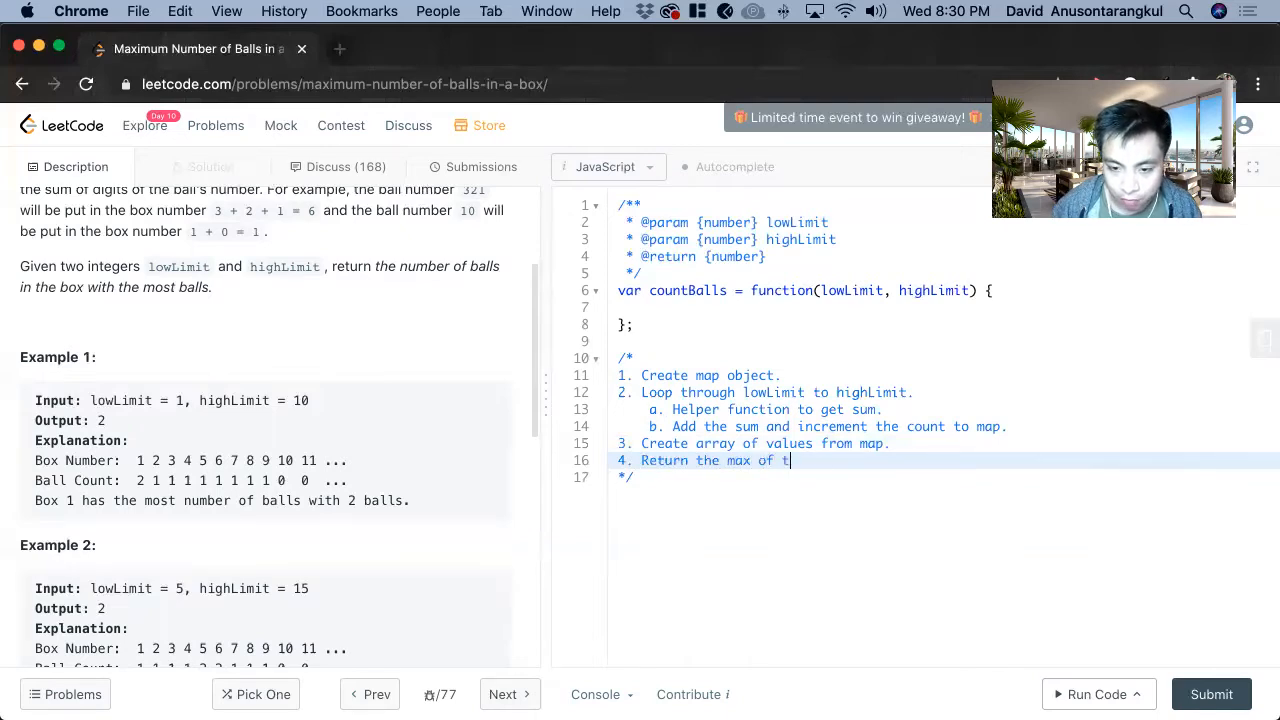
pyautogui.write('he array.')
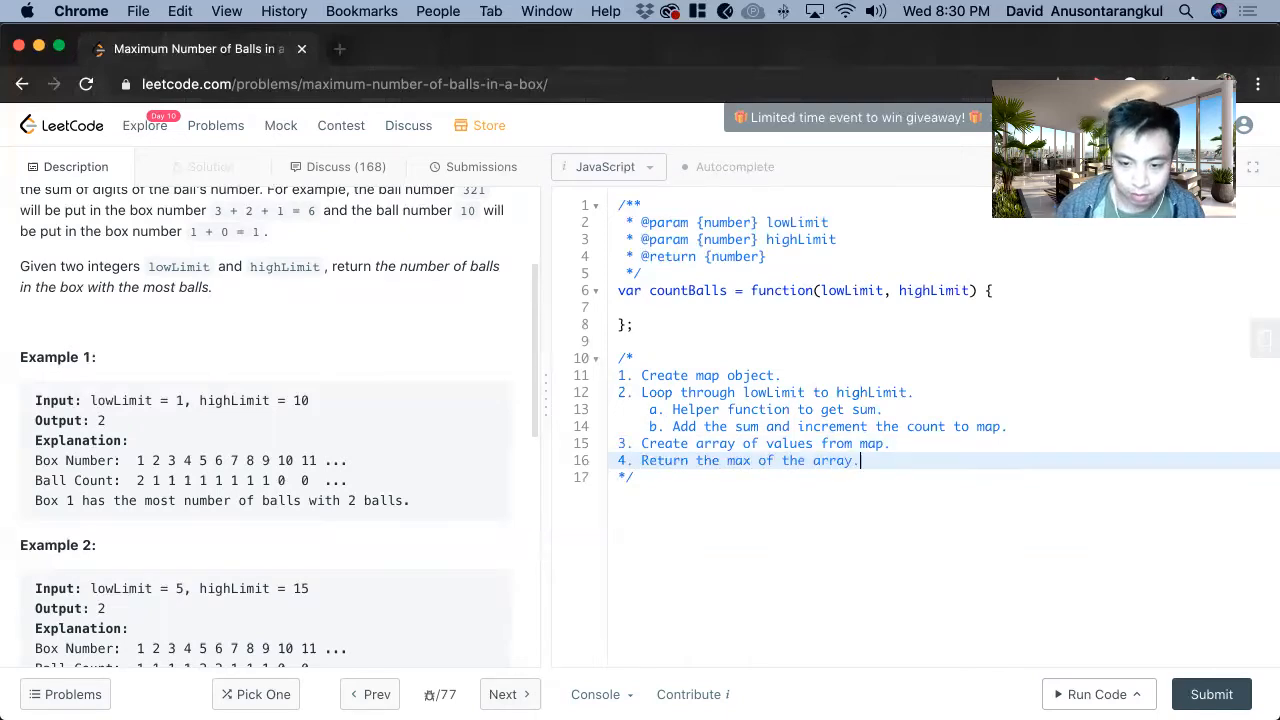
pyautogui.write('Helper')
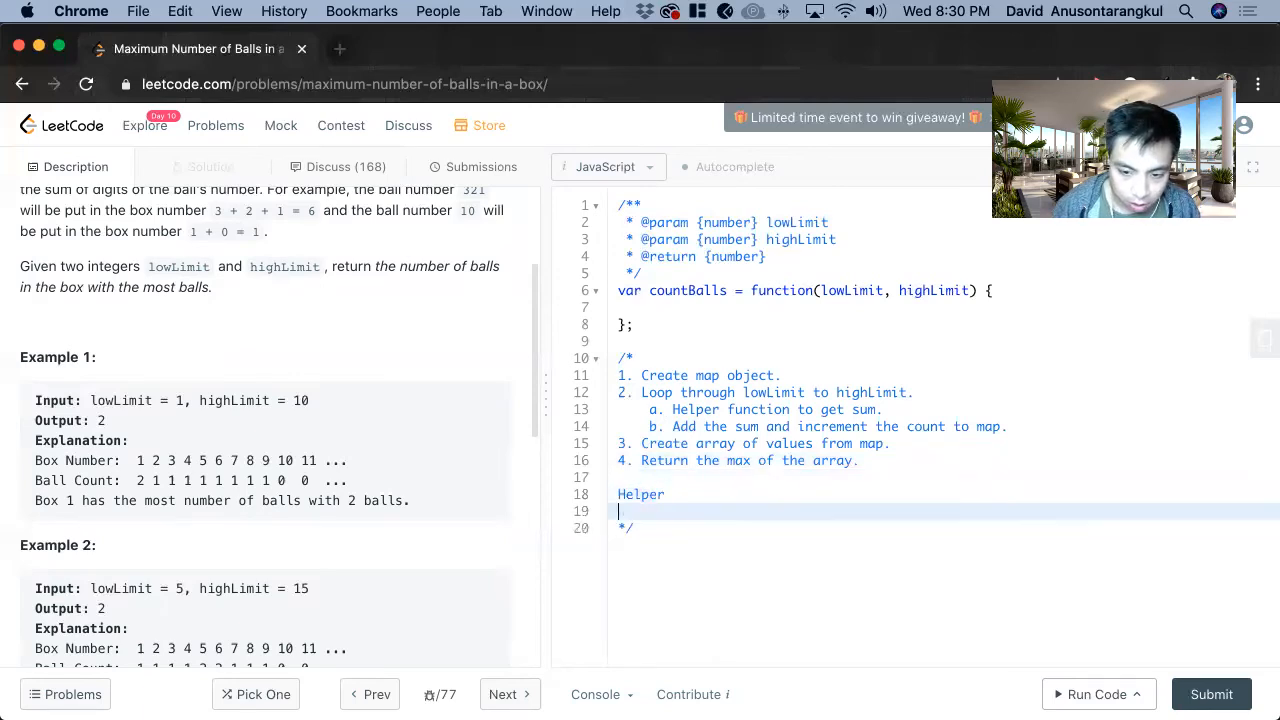
# List helper steps: create sum variable, and a while loop adding num % 10 to sum.
pyautogui.write('1. C')
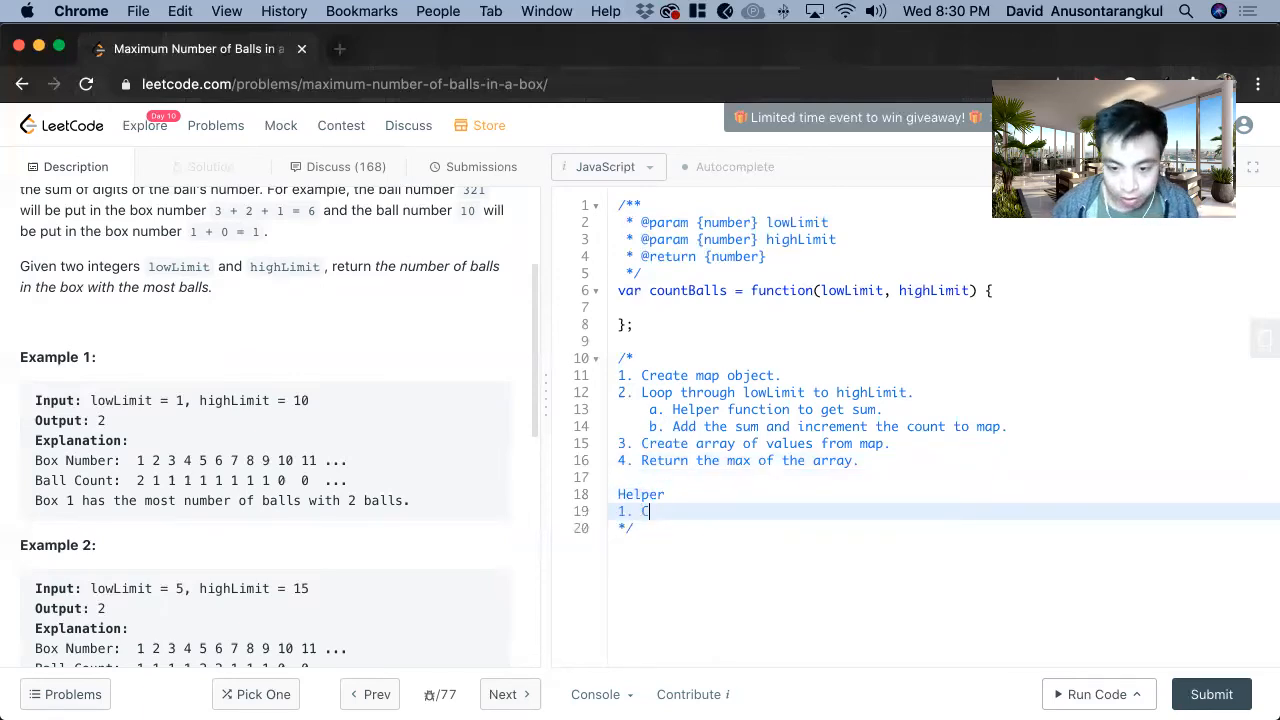
pyautogui.write('reate s')
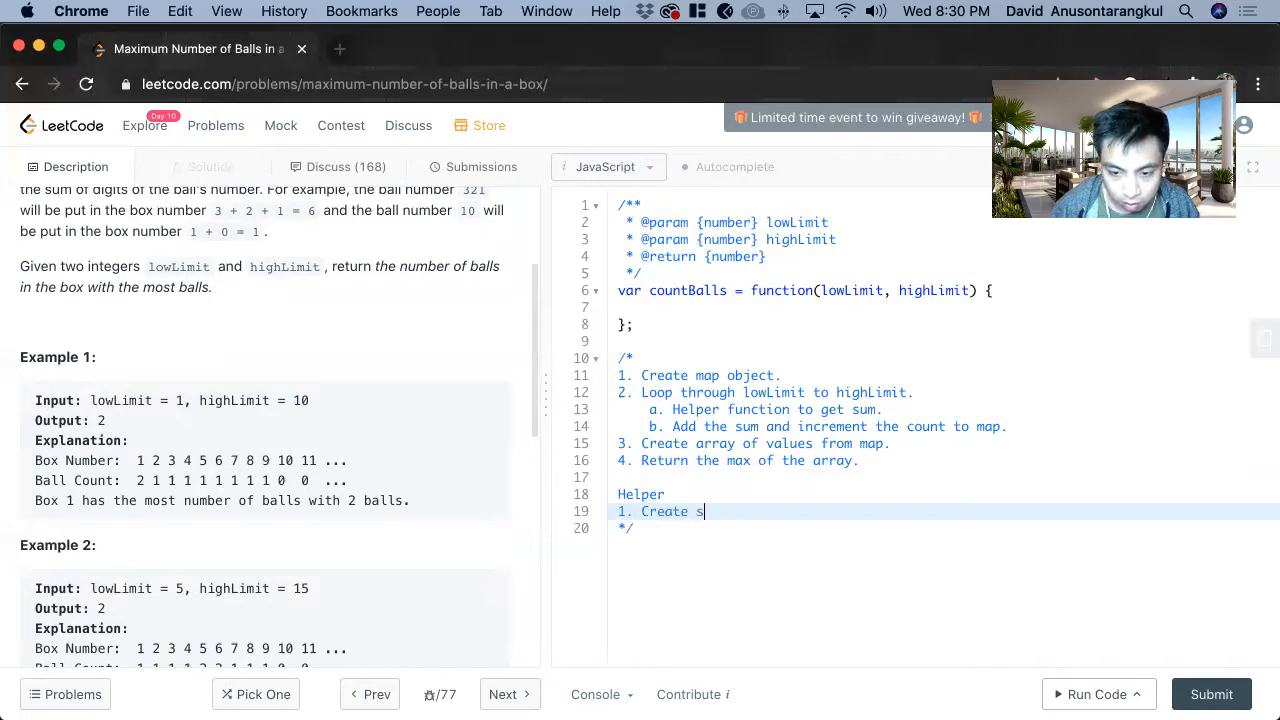
pyautogui.write('um variable.')
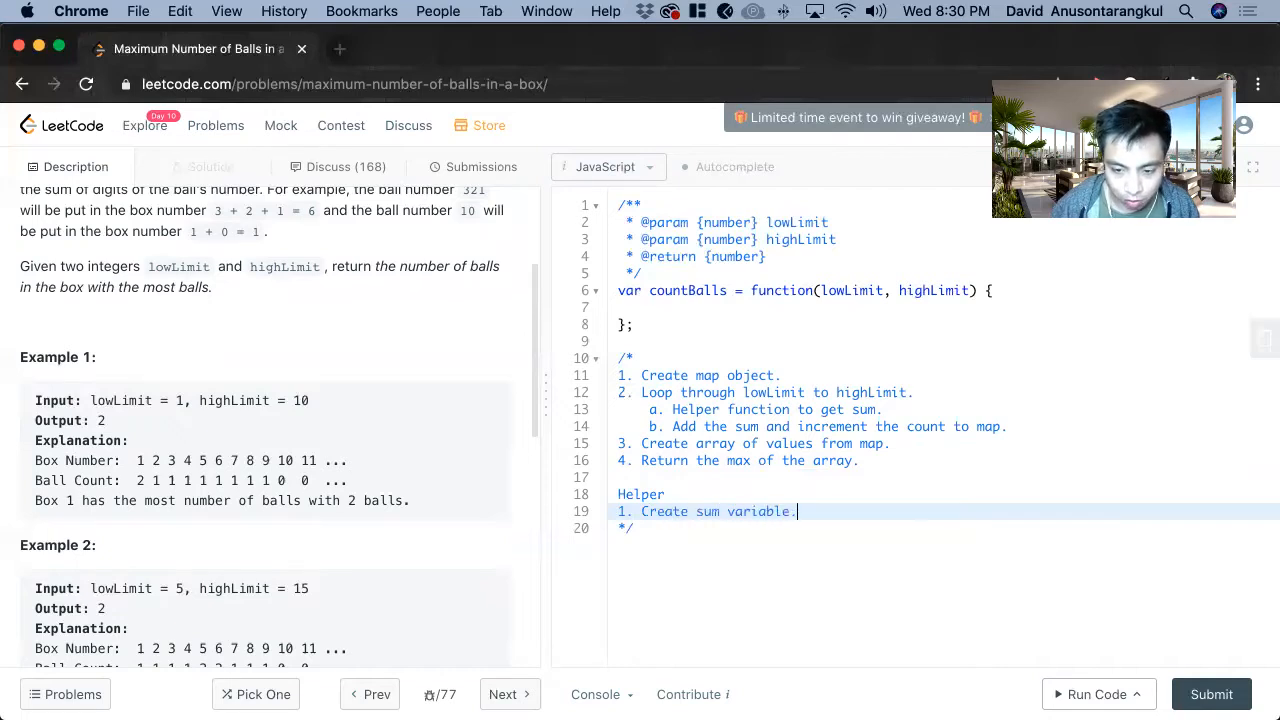
pyautogui.write('2. While loop for num is greater than 0')
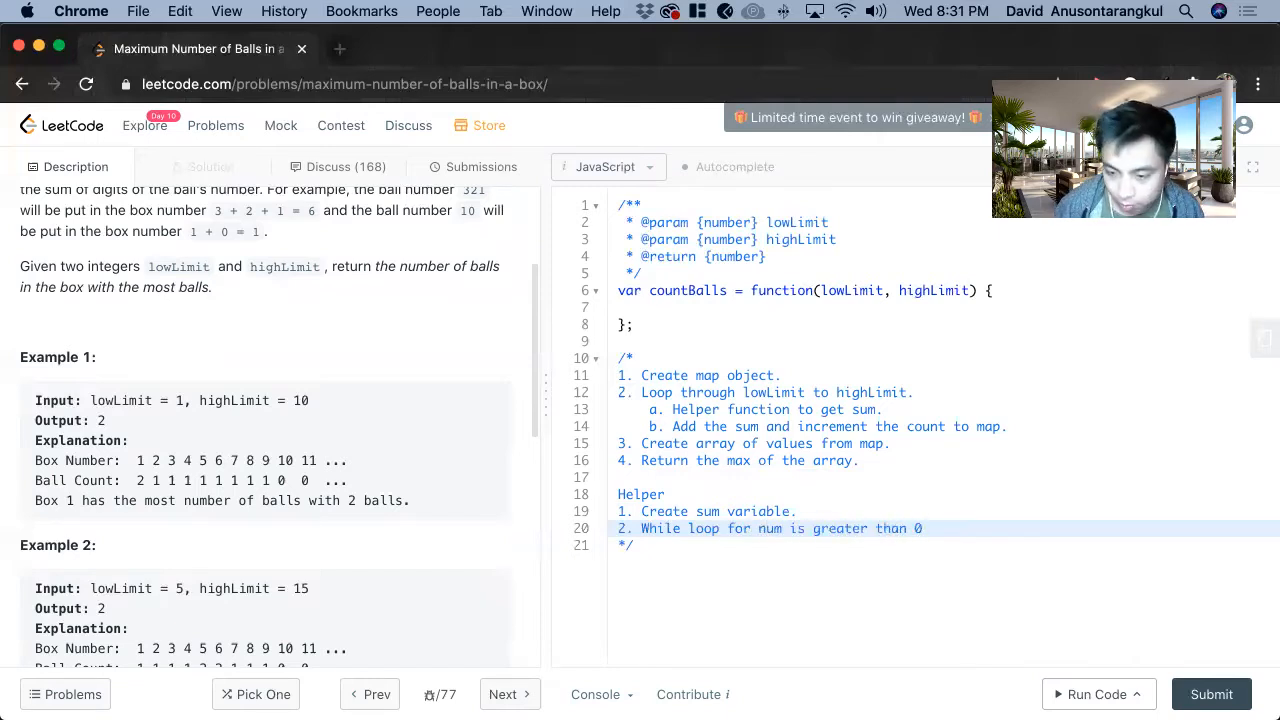
pyautogui.write('a.')
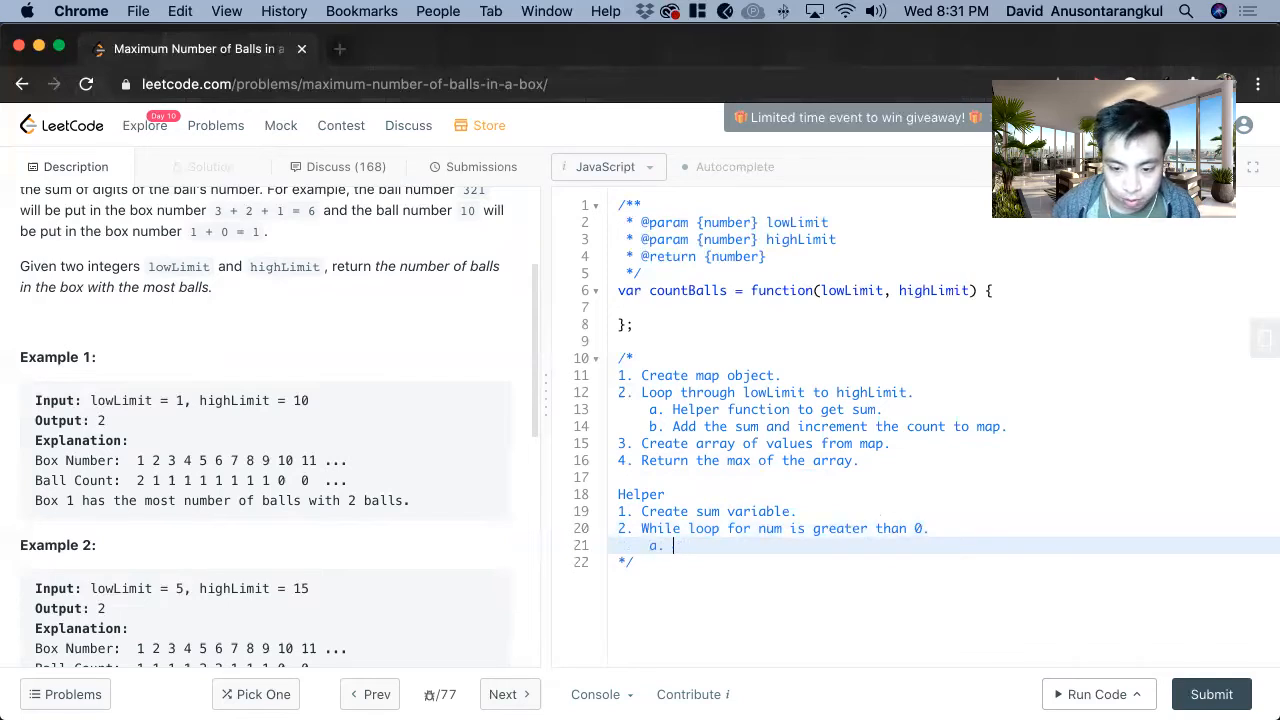
pyautogui.write('Ad')
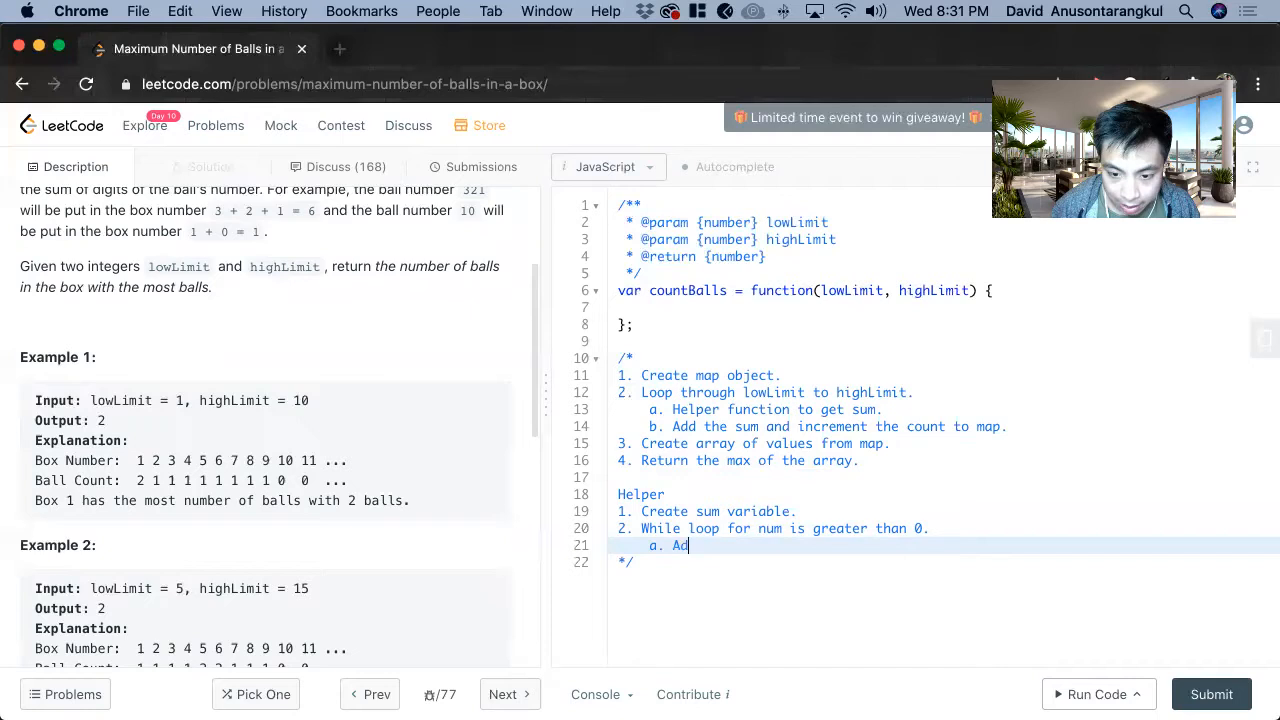
pyautogui.write('d num')
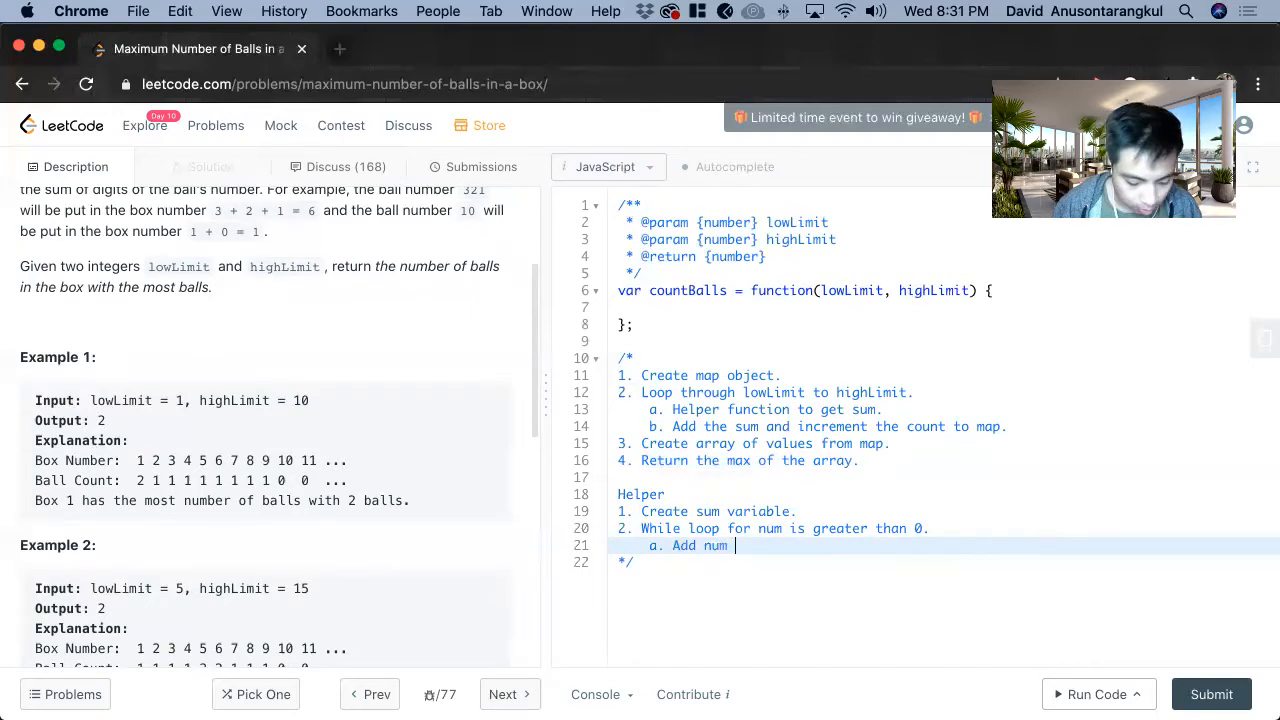
pyautogui.write('% 10 to')
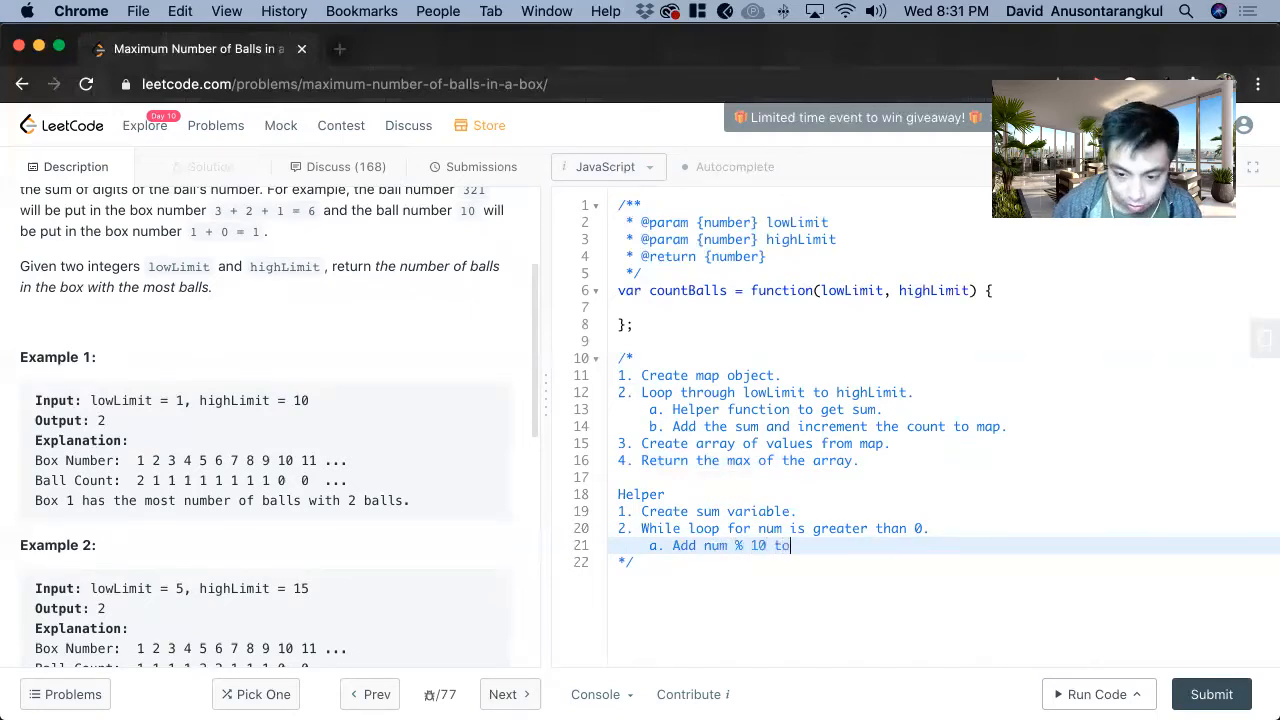
pyautogui.write('sum.')
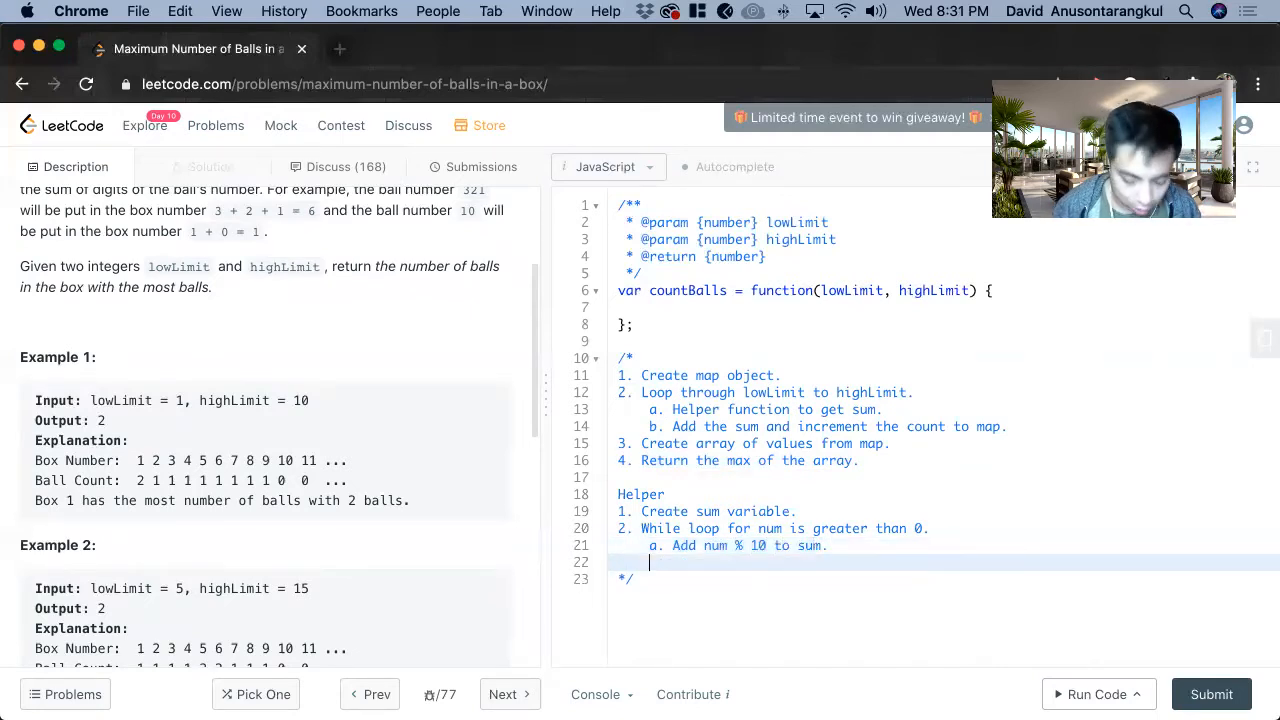
# Add substep b dividing num by 10 and a final 'Return num.' step.
pyautogui.write('b. N')
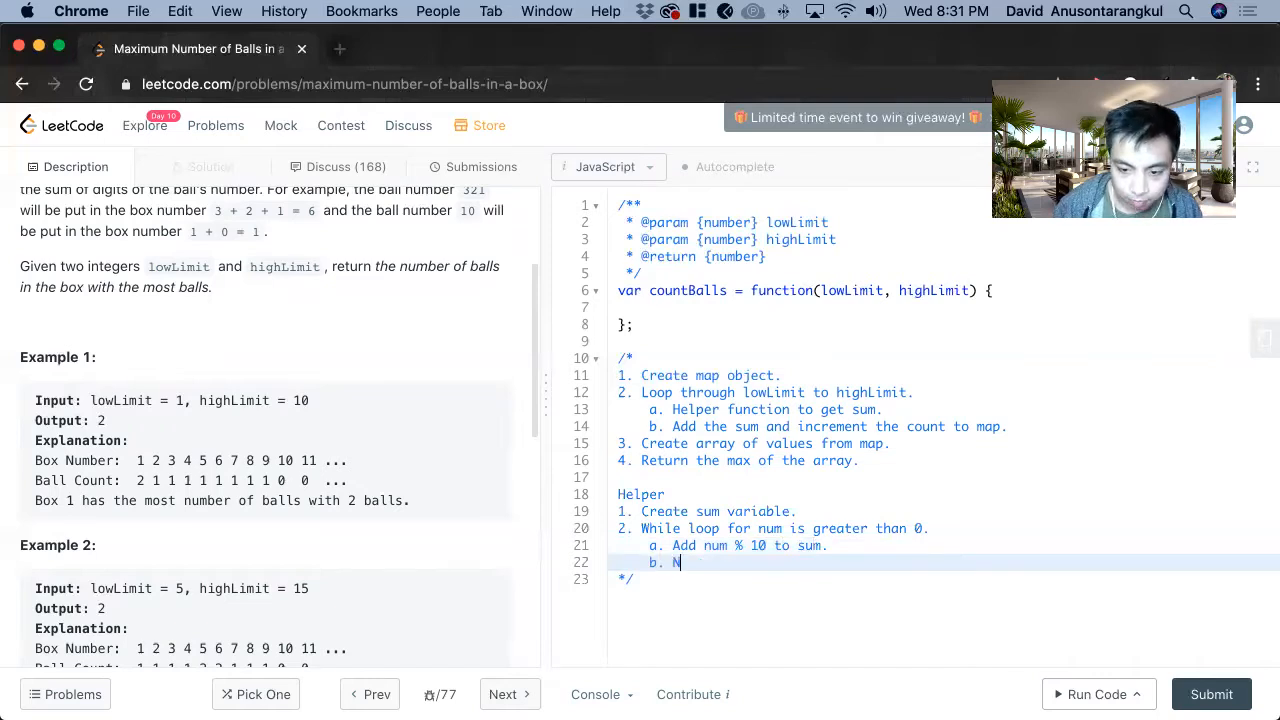
pyautogui.write('num /')
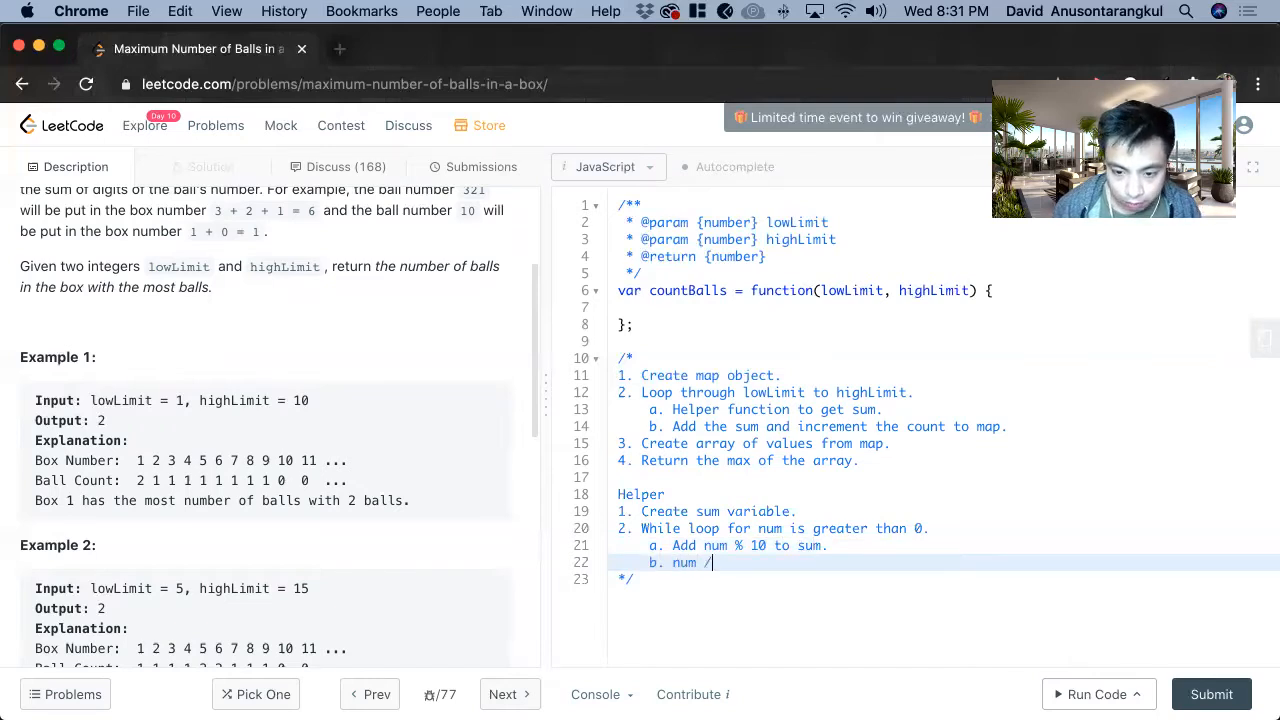
pyautogui.write('10.')
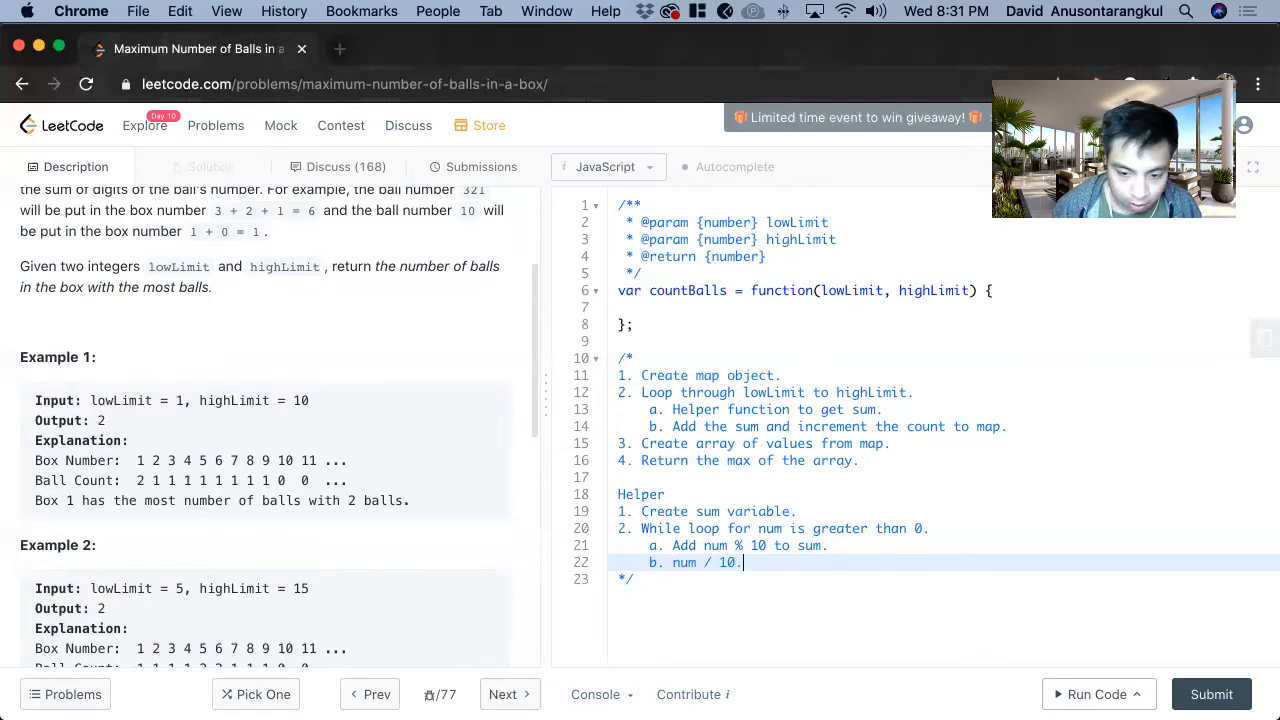
pyautogui.write('3. Retur')
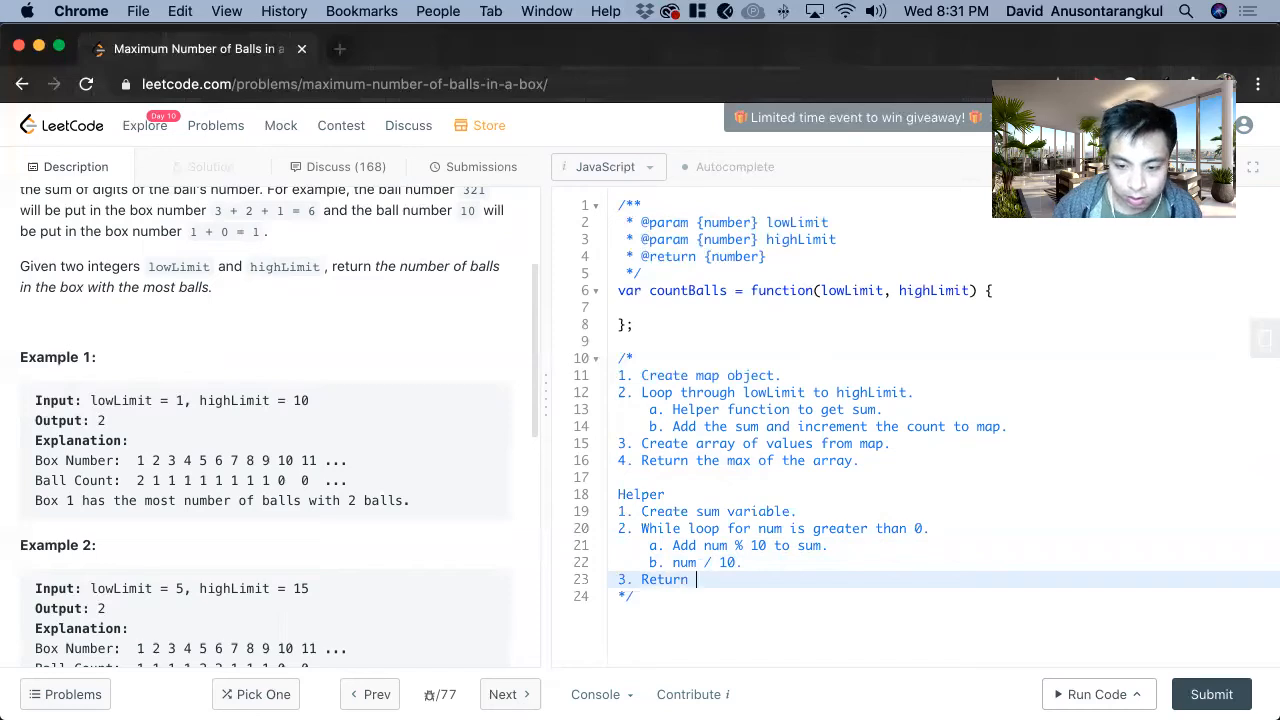
pyautogui.write('num.')
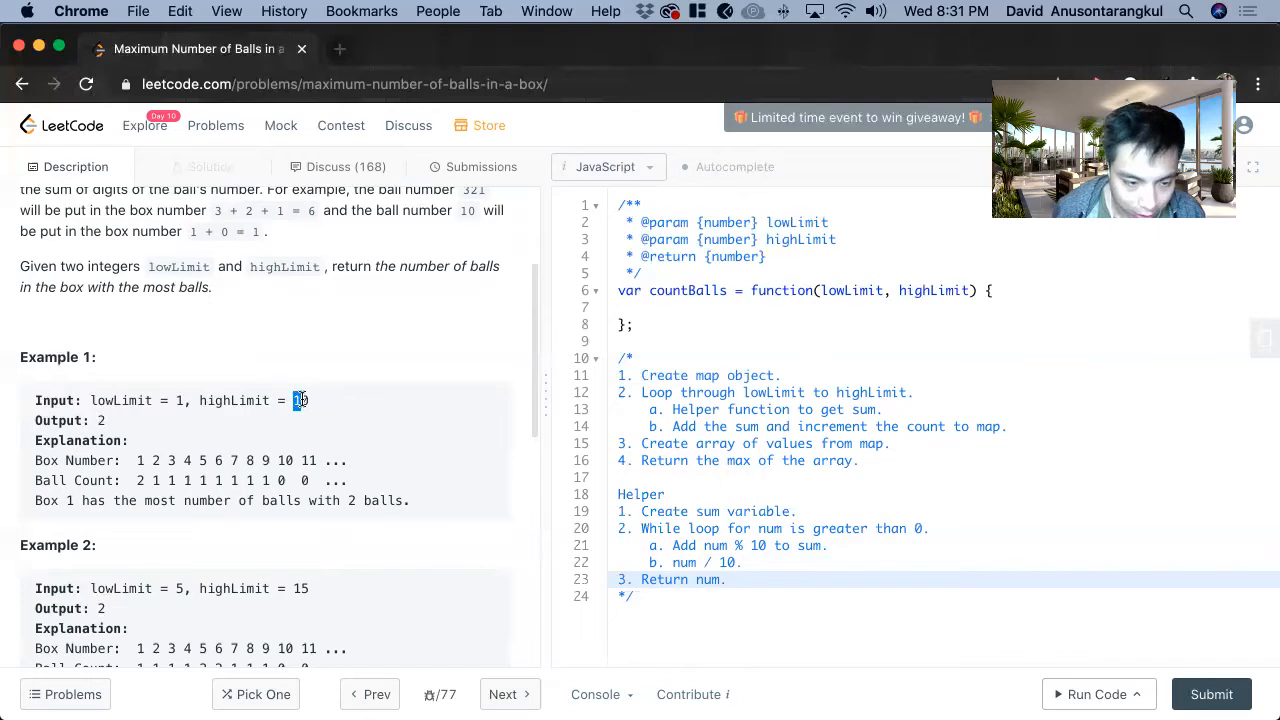
pyautogui.scroll(-3)
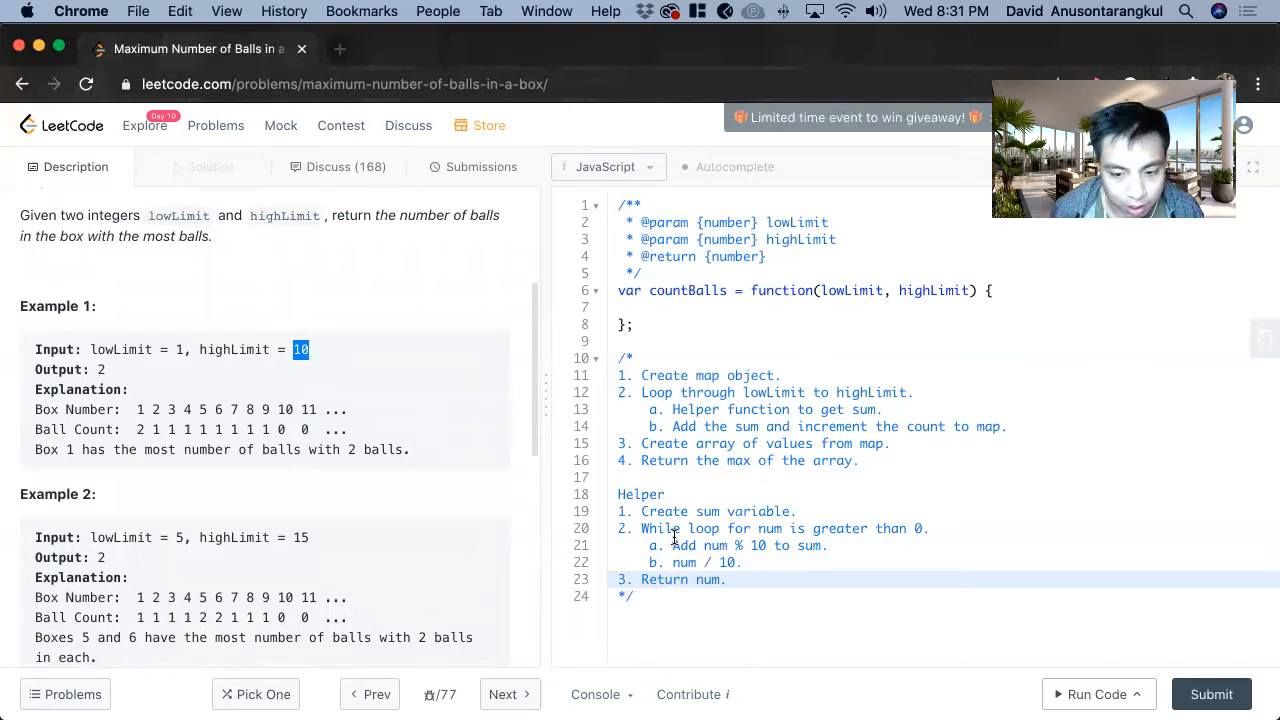
pyautogui.moveTo(497, 434)
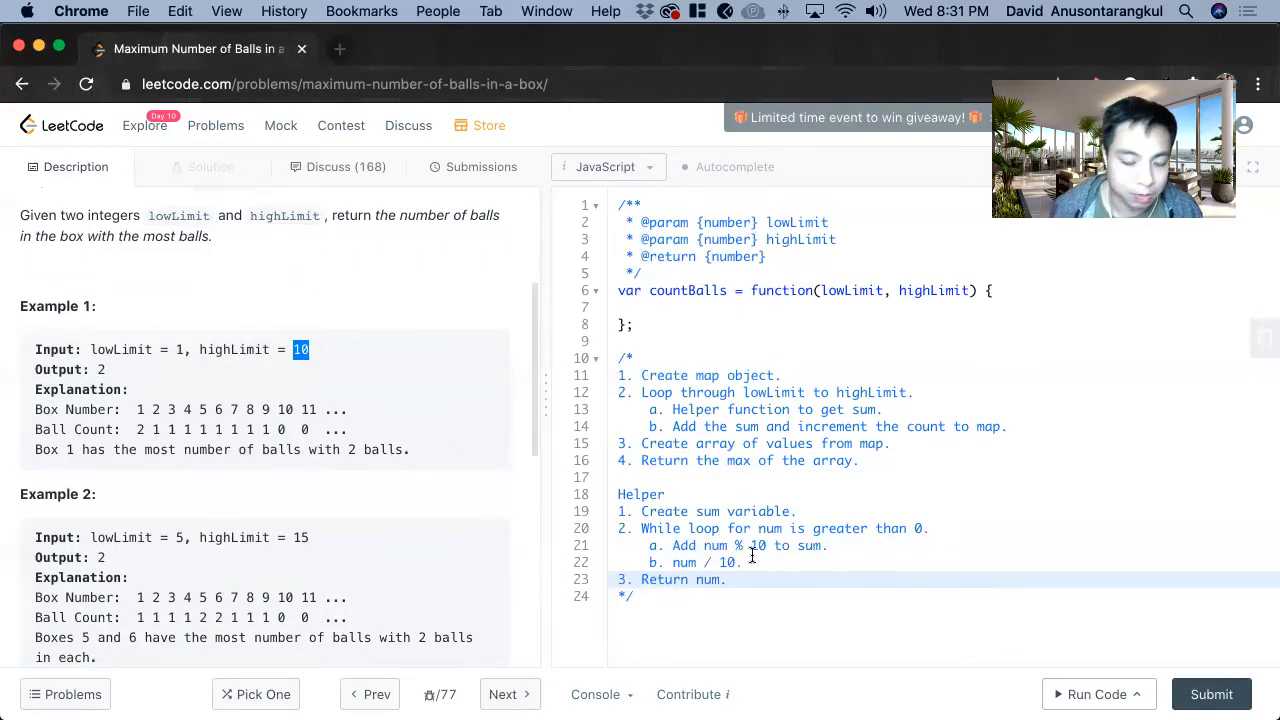
pyautogui.moveTo(775, 561)
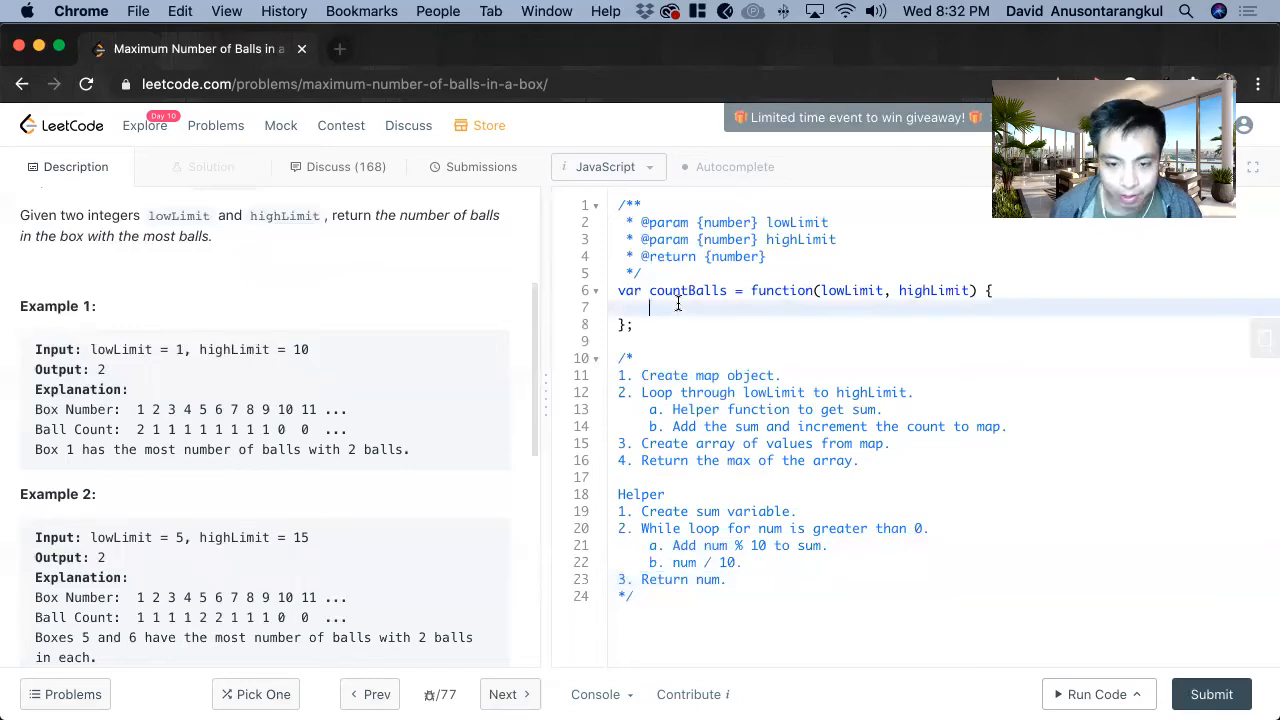
# Declare 'let map = {};' inside countBalls and leave room below the function.
pyautogui.write('let')
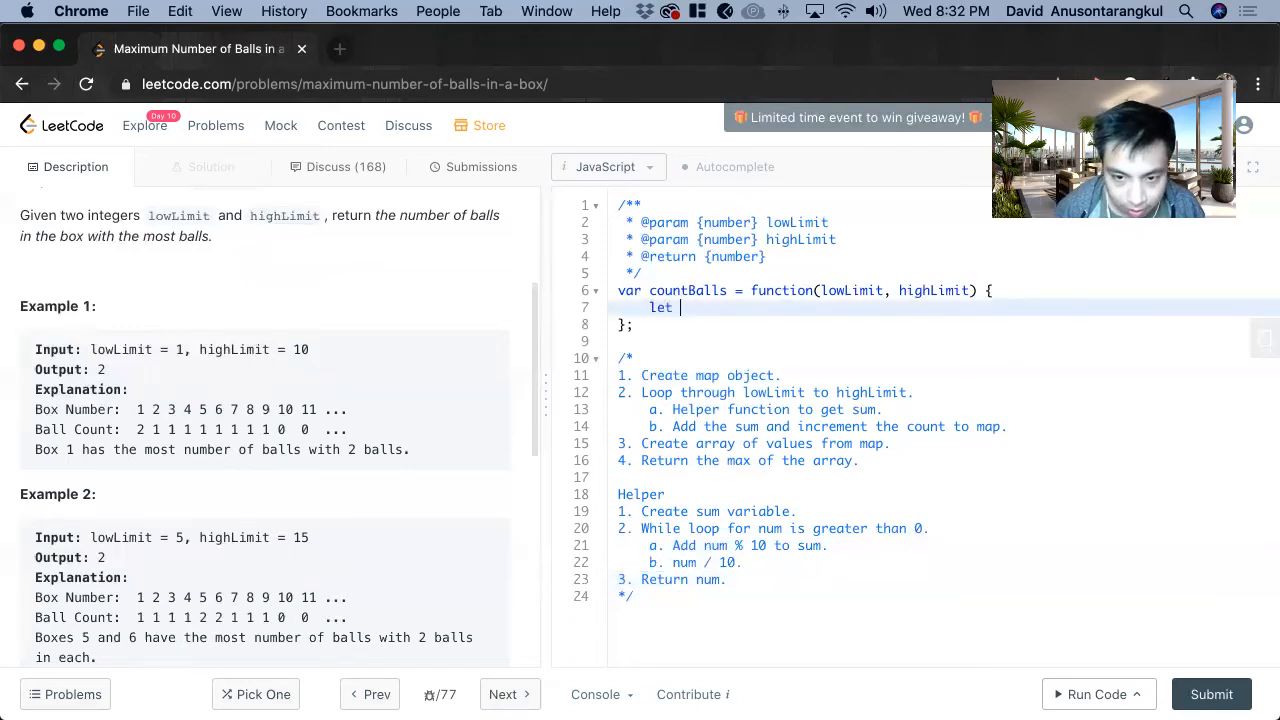
pyautogui.write('map = {}')
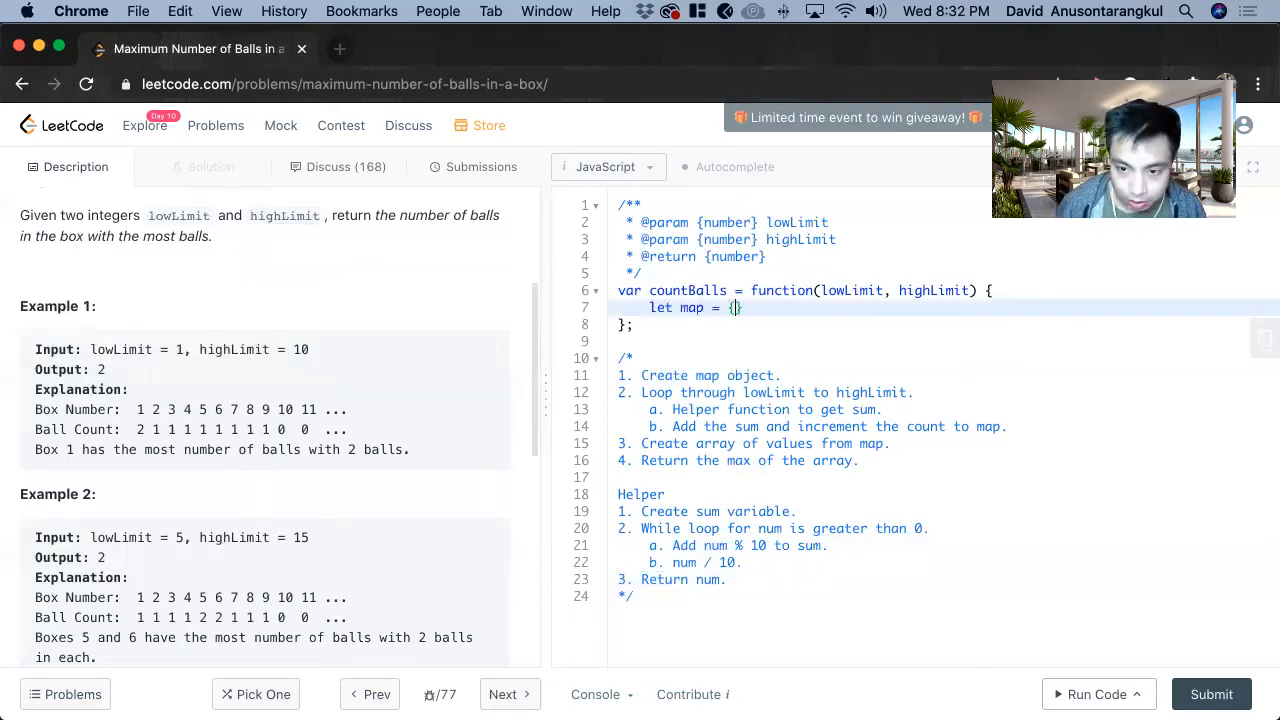
pyautogui.write('};')
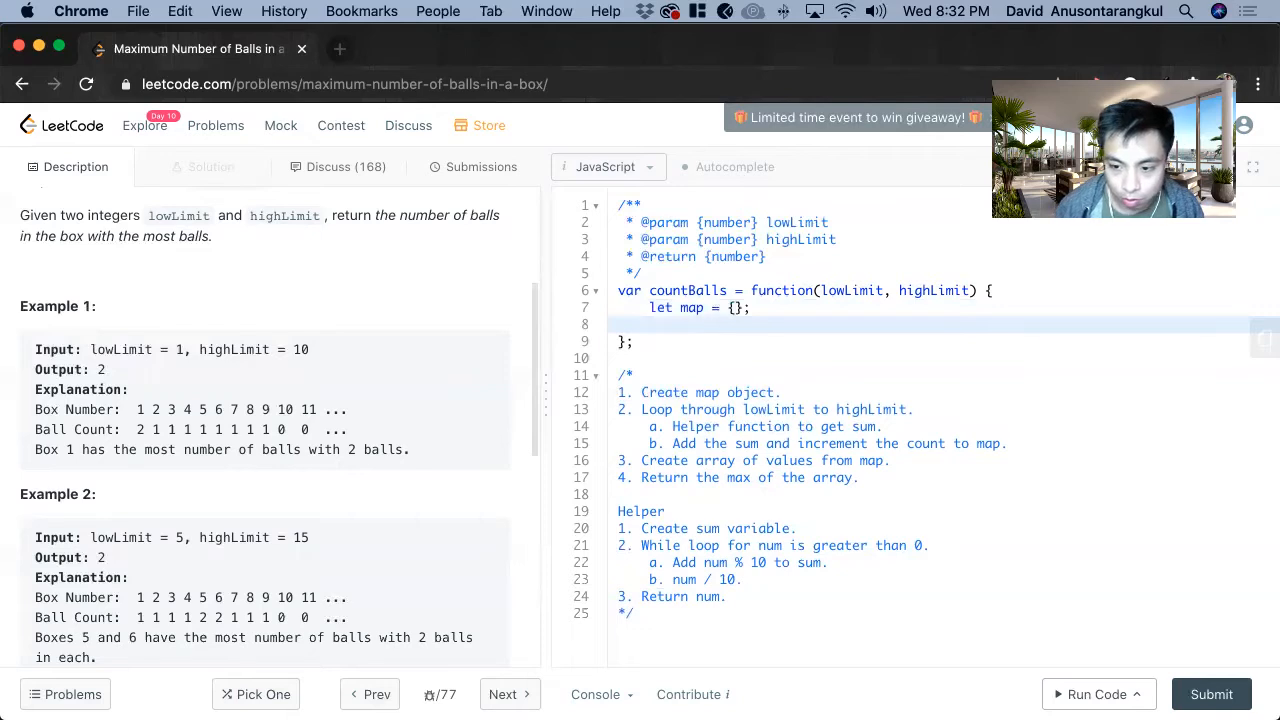
pyautogui.write('f')
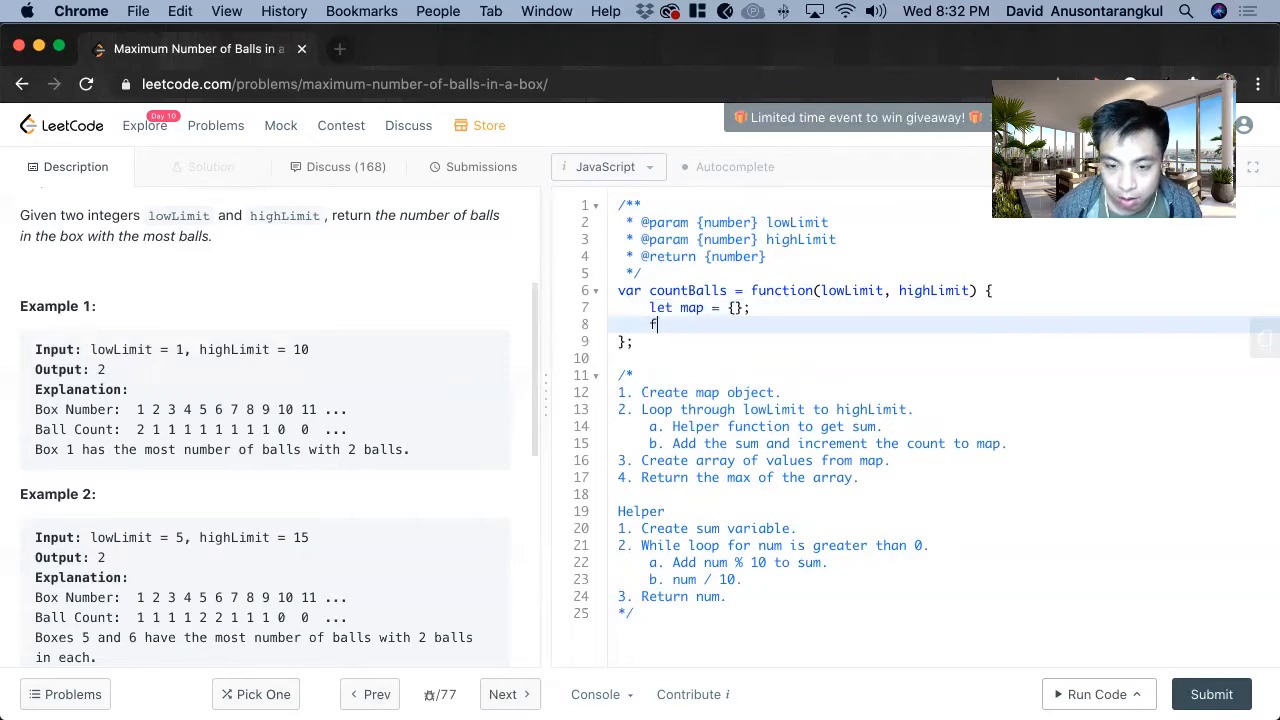
pyautogui.press('Backspace')
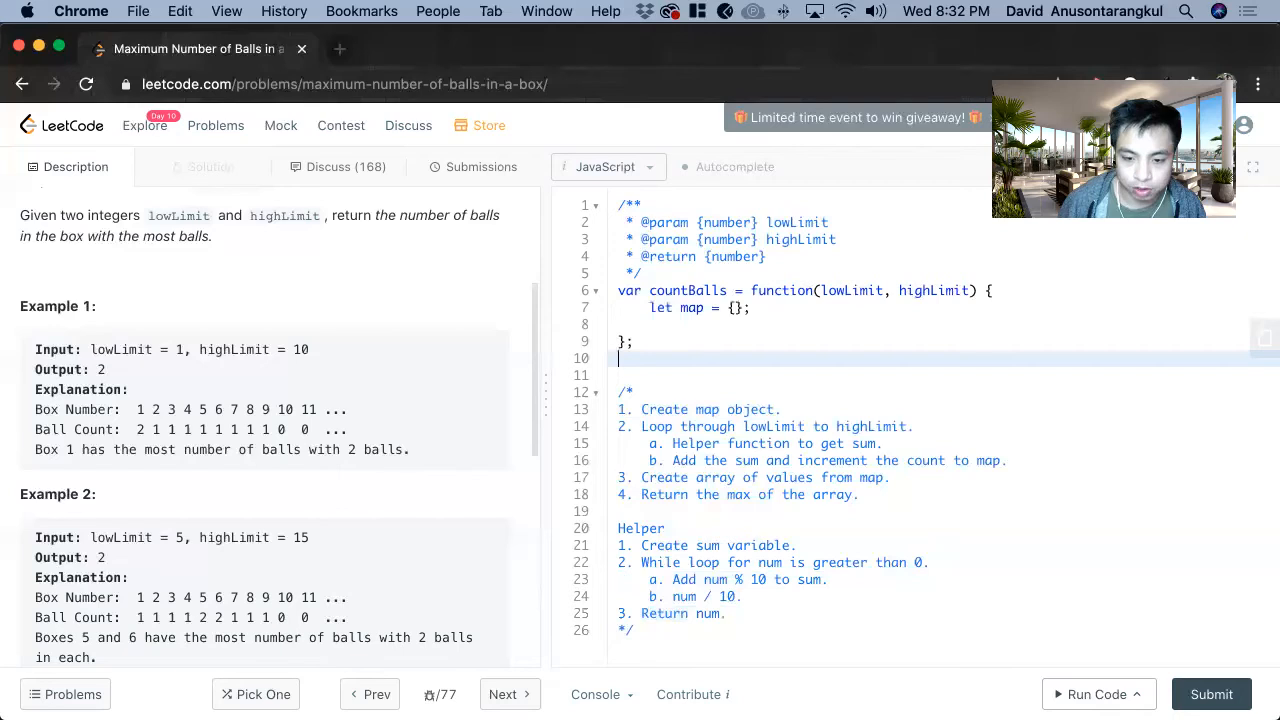
# Define 'var digitSum = function(num)' starting with 'let sum = 0;'.
pyautogui.write('vr')
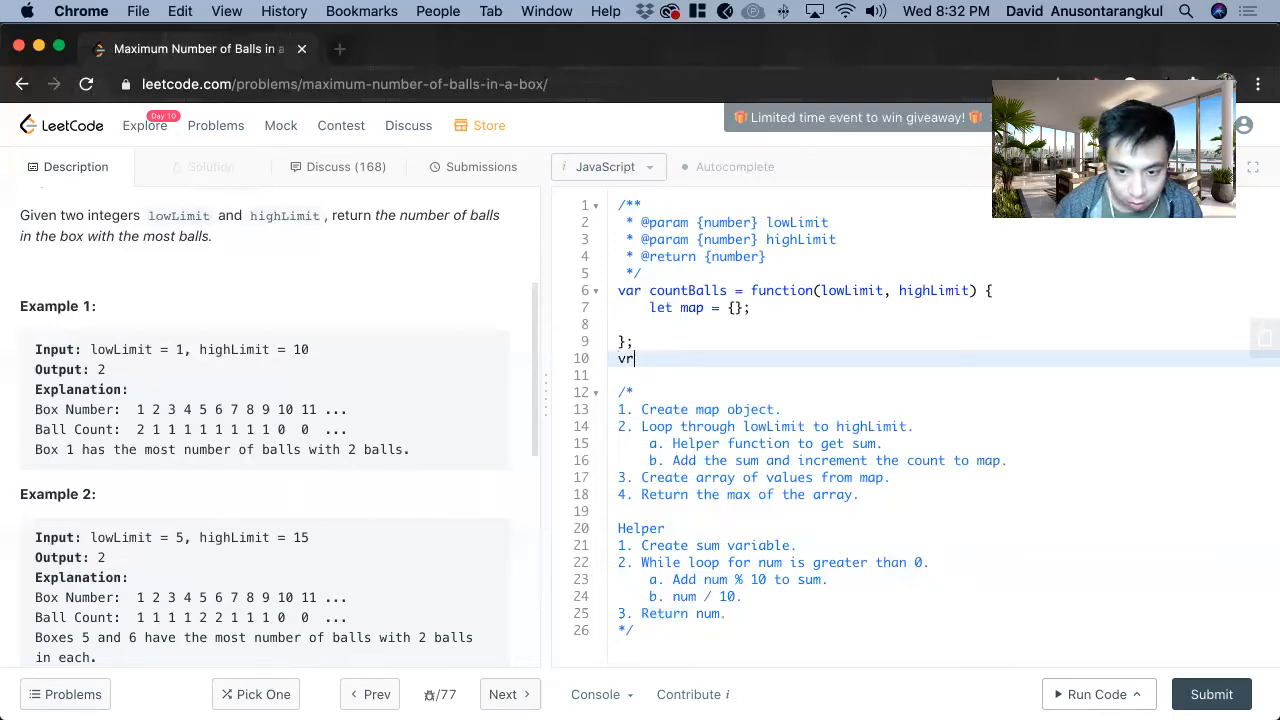
pyautogui.write('ar d')
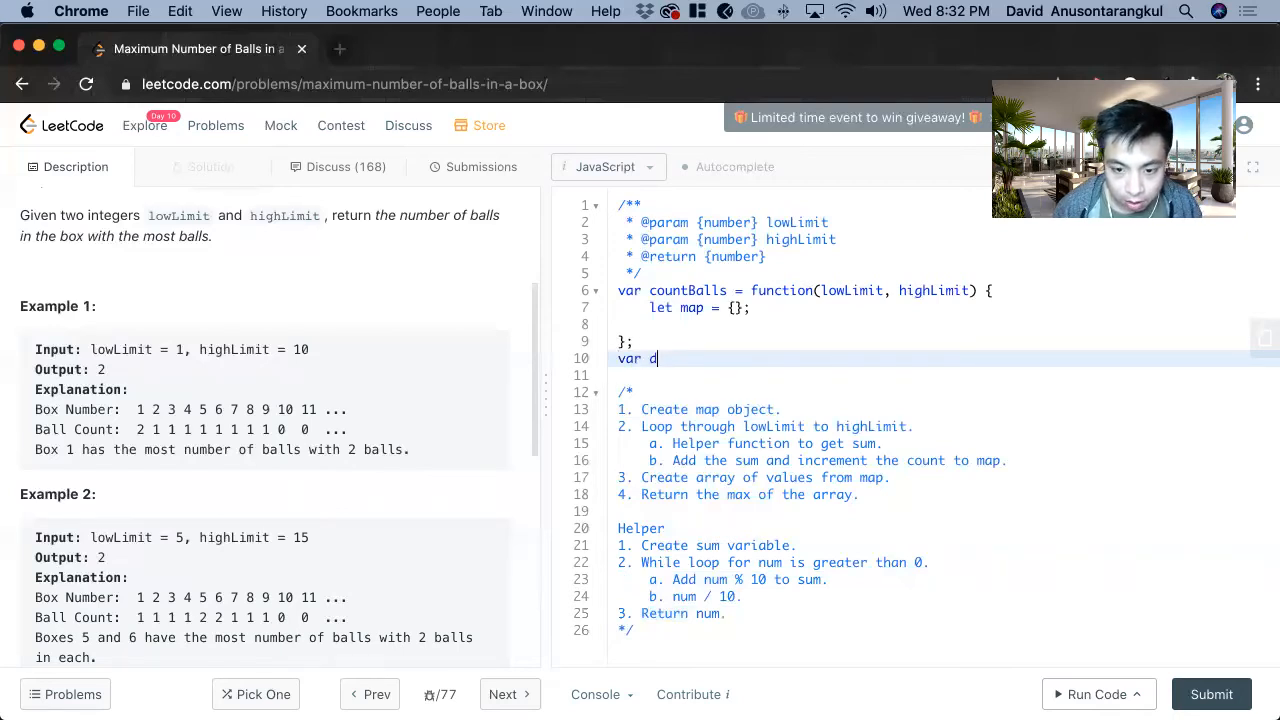
pyautogui.write('igitSum')
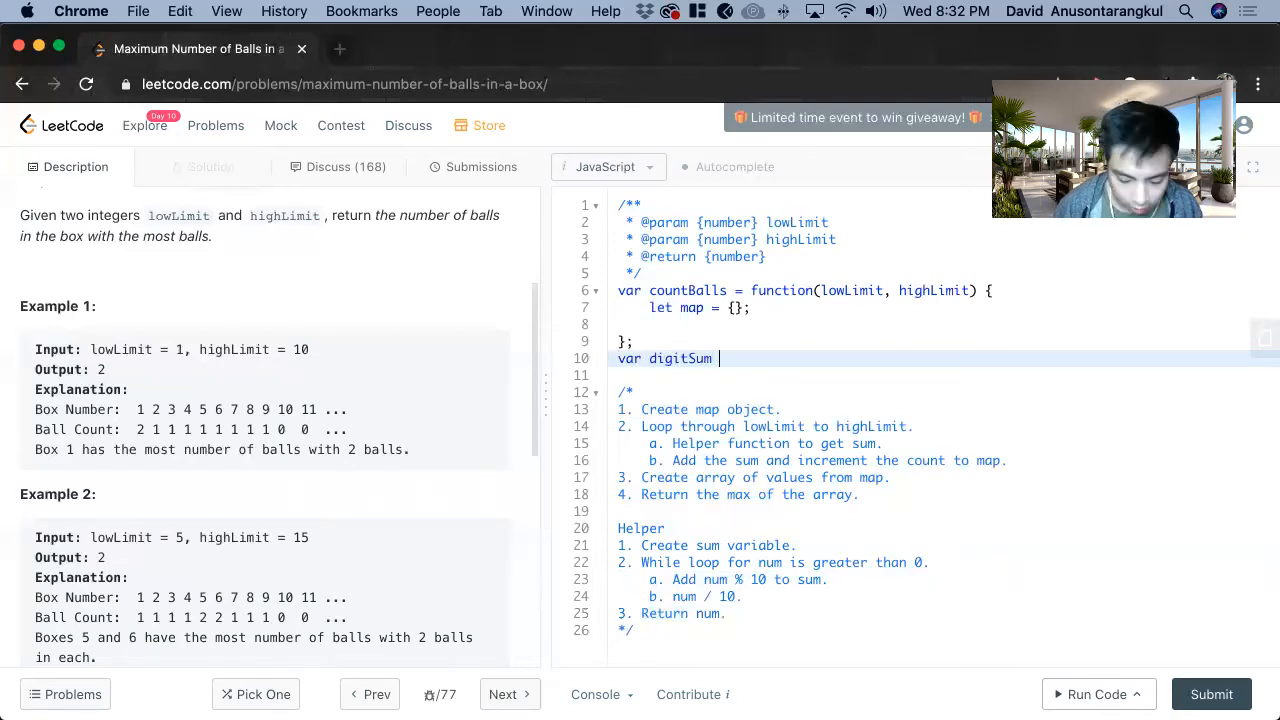
pyautogui.write('= function(num){')
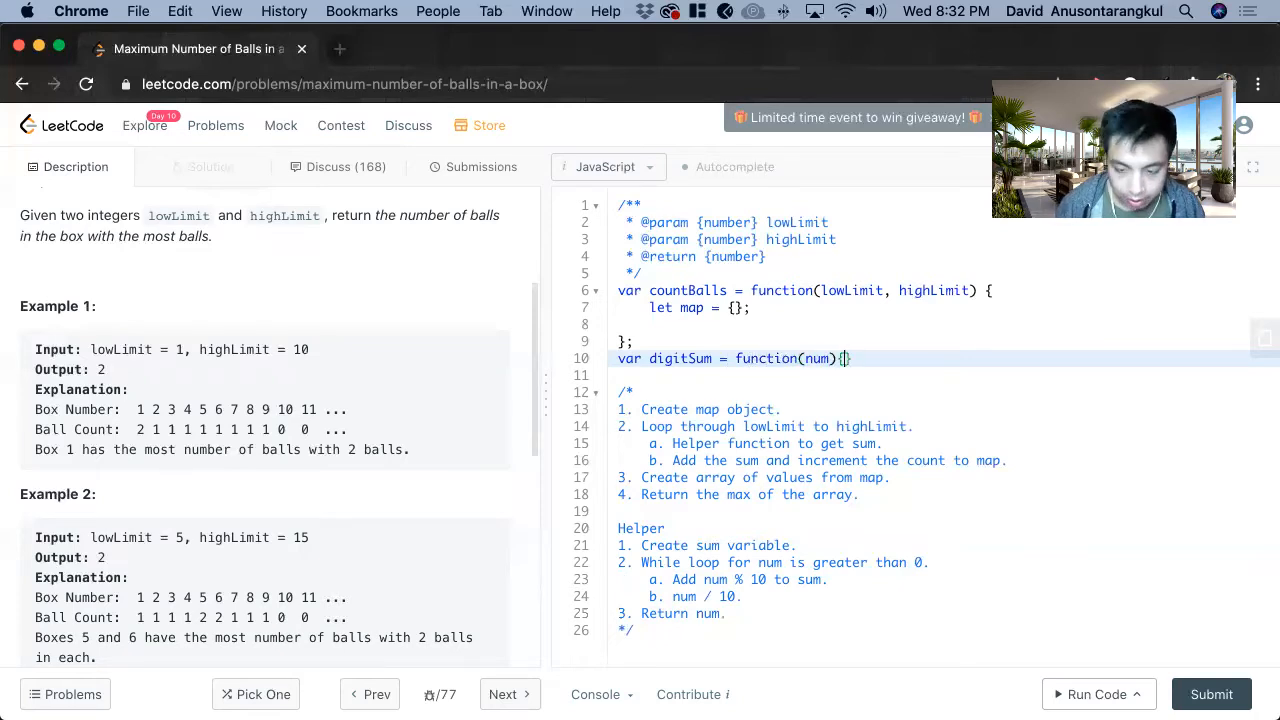
pyautogui.write('let sum')
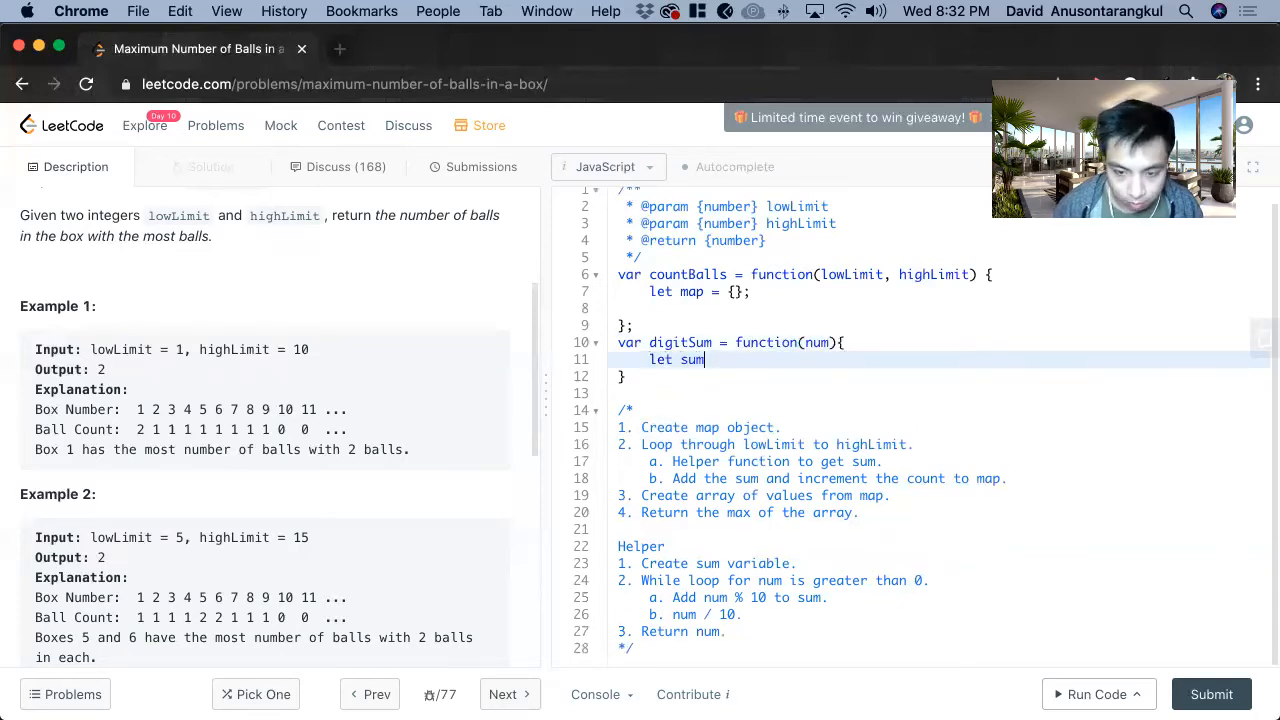
pyautogui.write('= 0;')
pyautogui.write('while (num ')
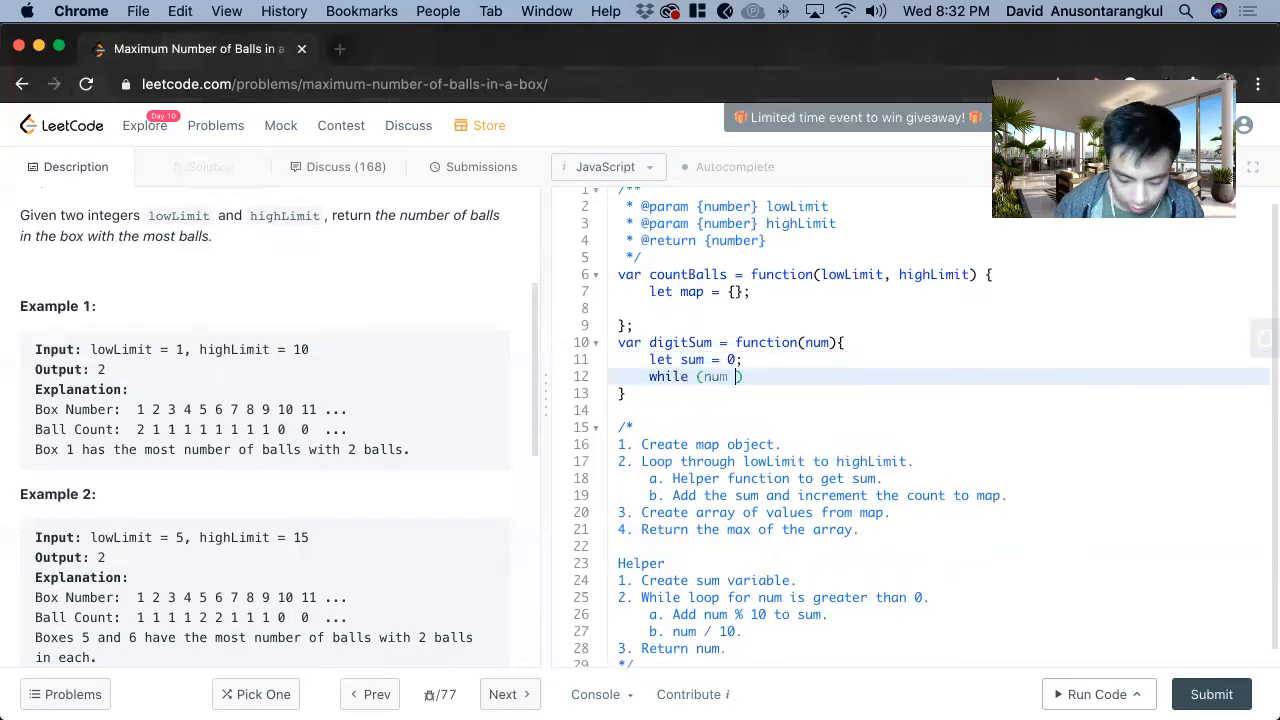
# Write the while (num > 0) loop adding num % 10 and flooring num / 10, then return num.
pyautogui.write('> 0')
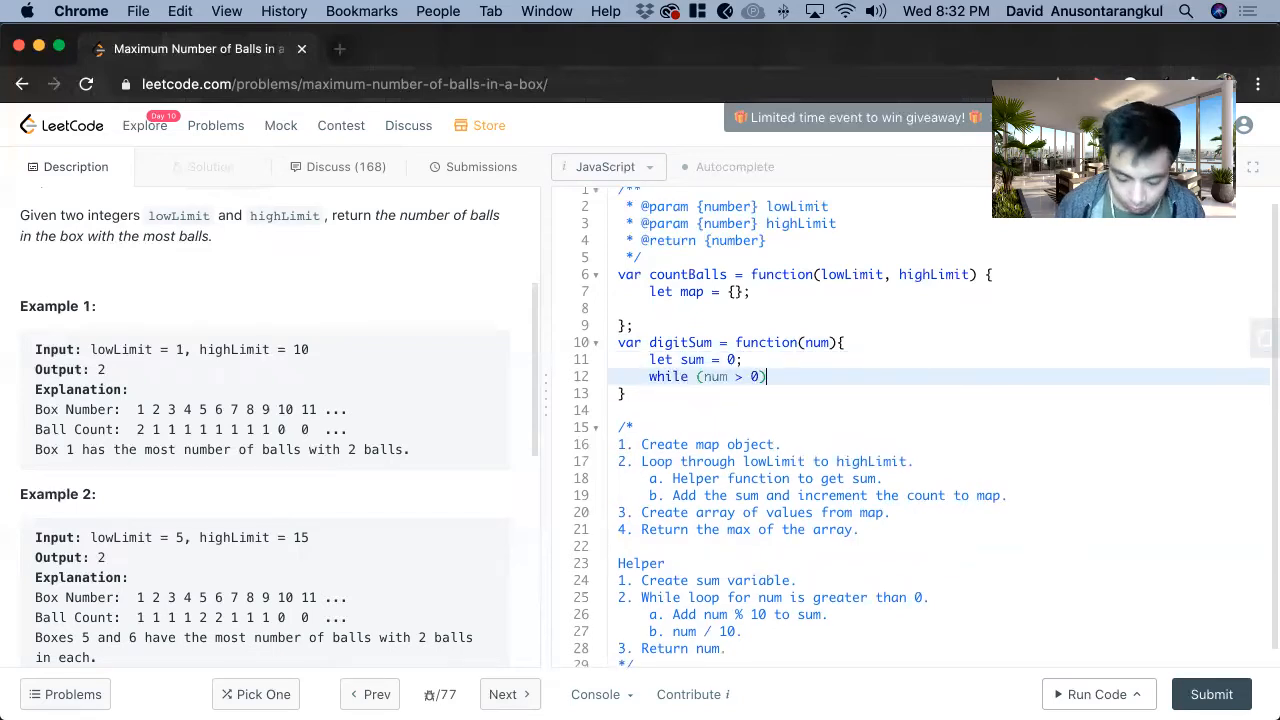
pyautogui.write('{')
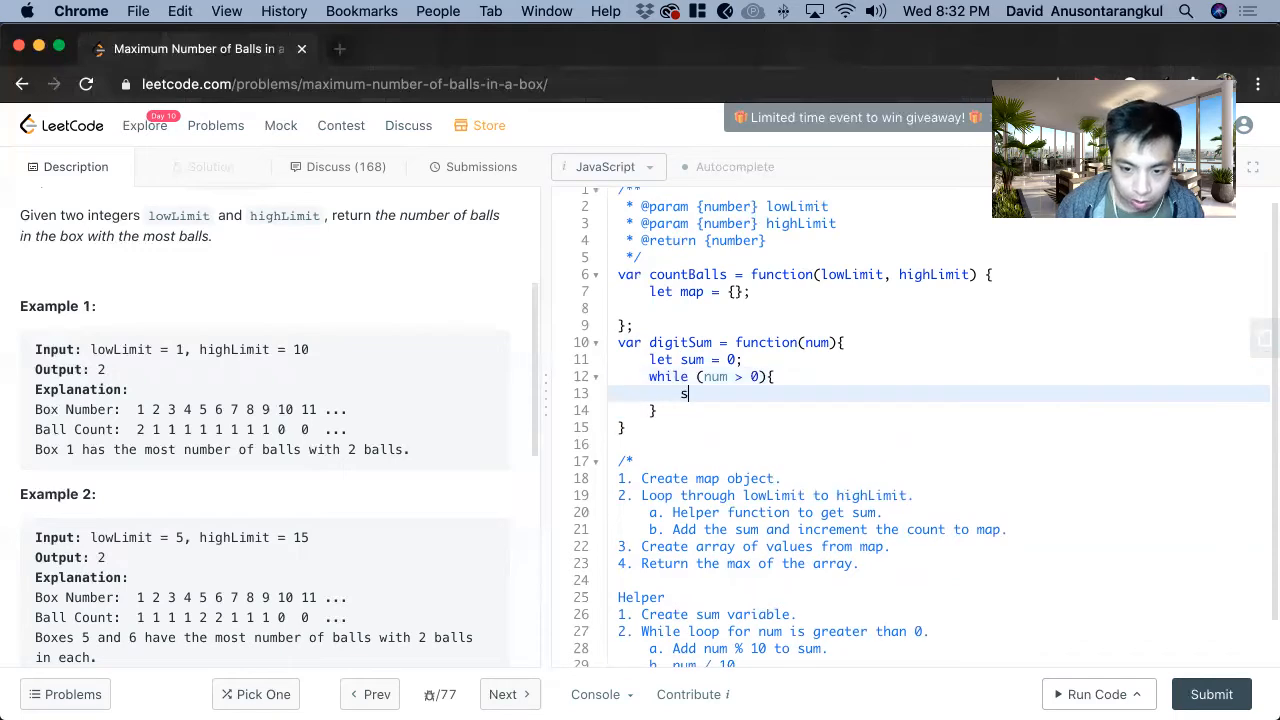
pyautogui.write('um +=')
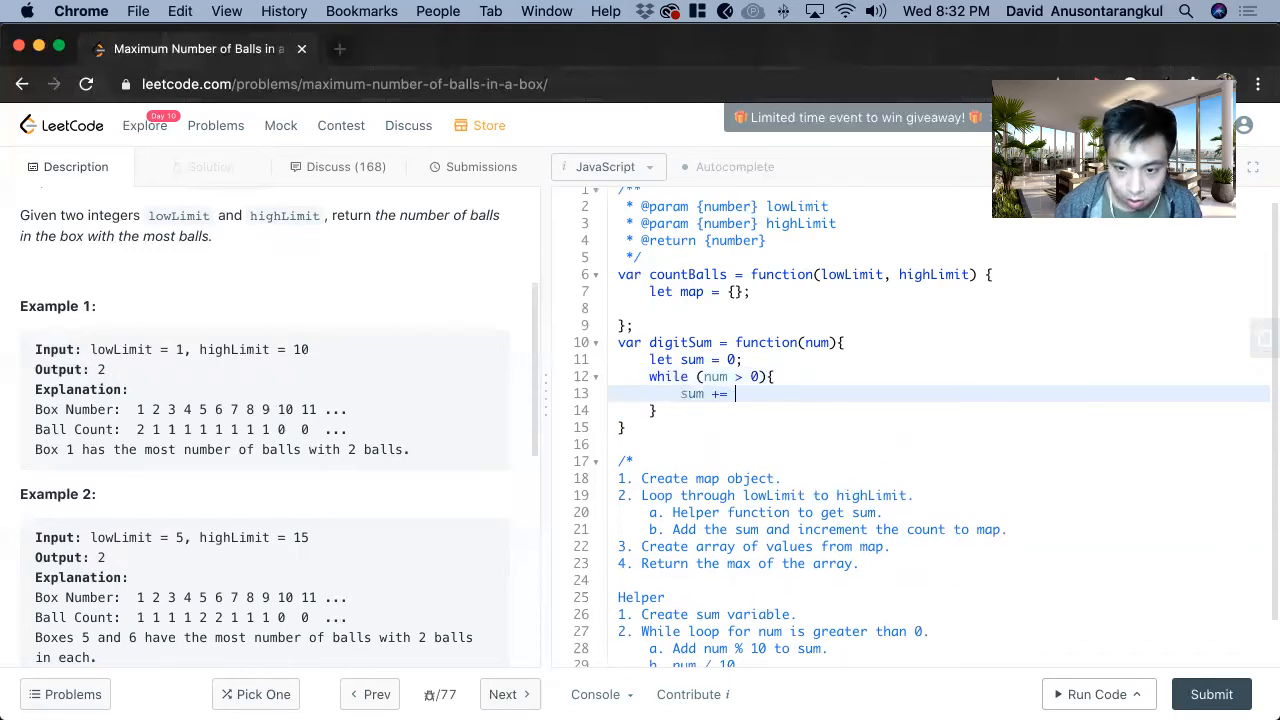
pyautogui.write('num %')
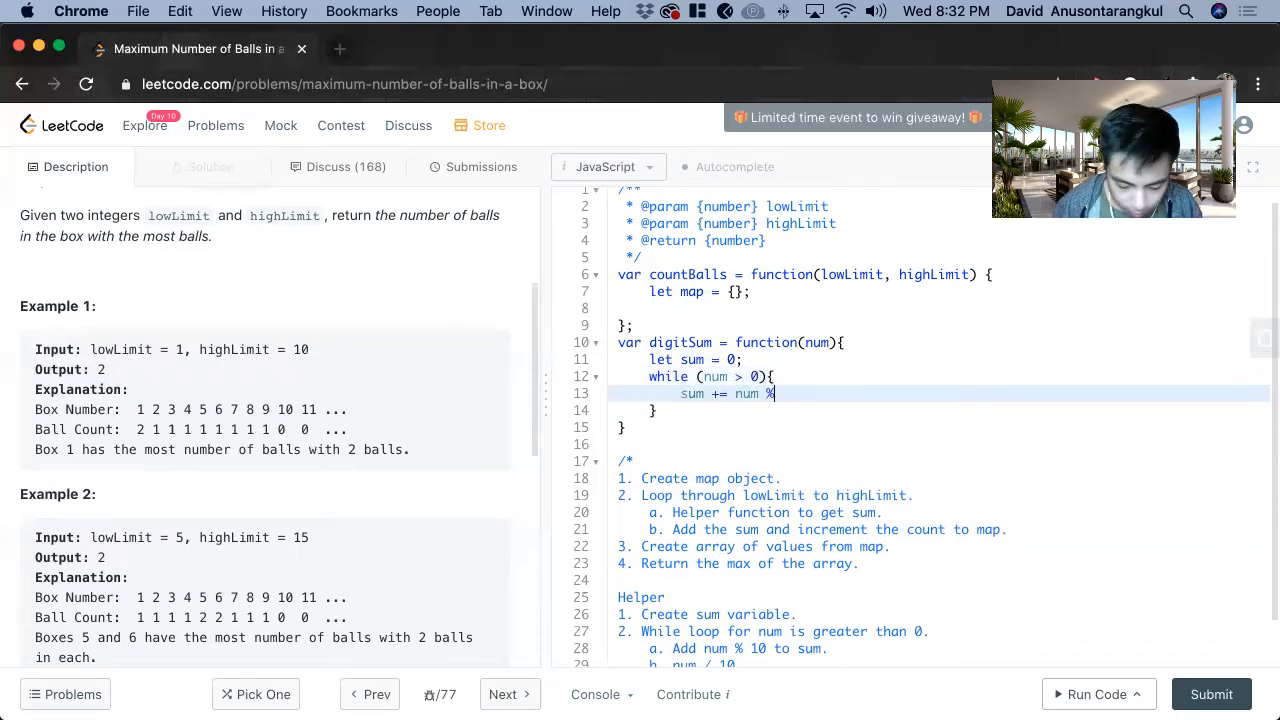
pyautogui.write('10;')
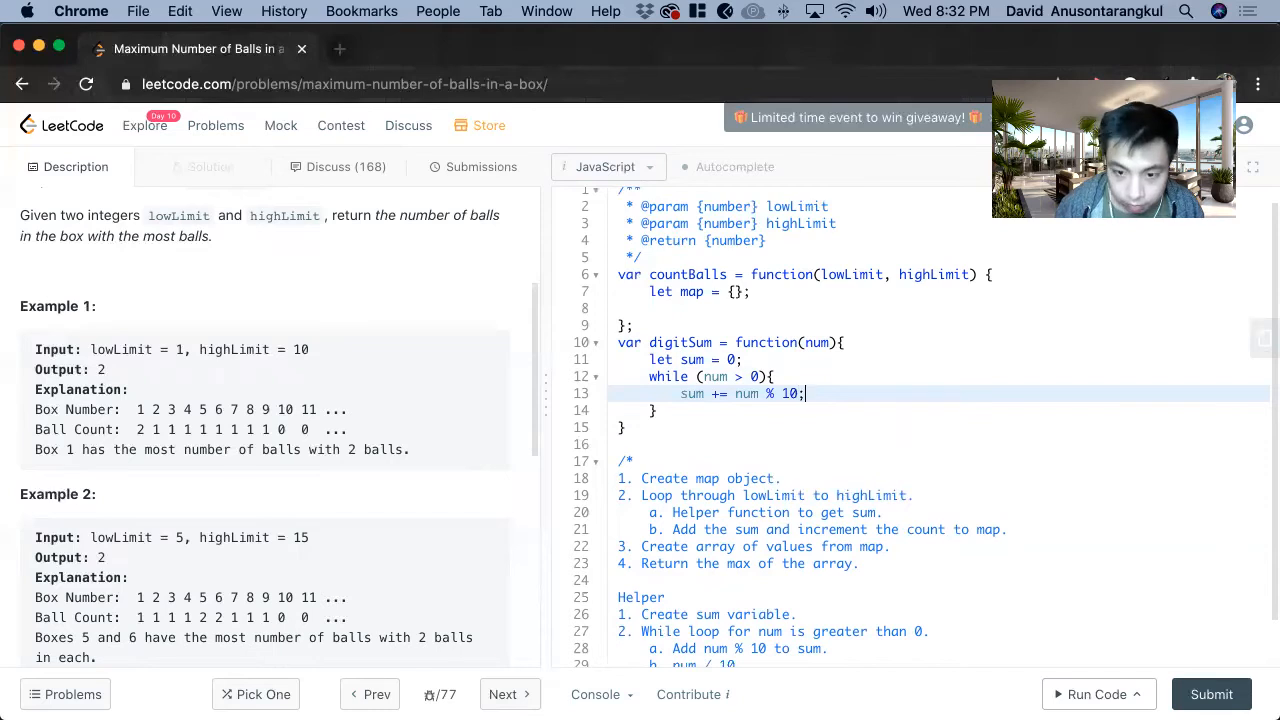
pyautogui.write('num')
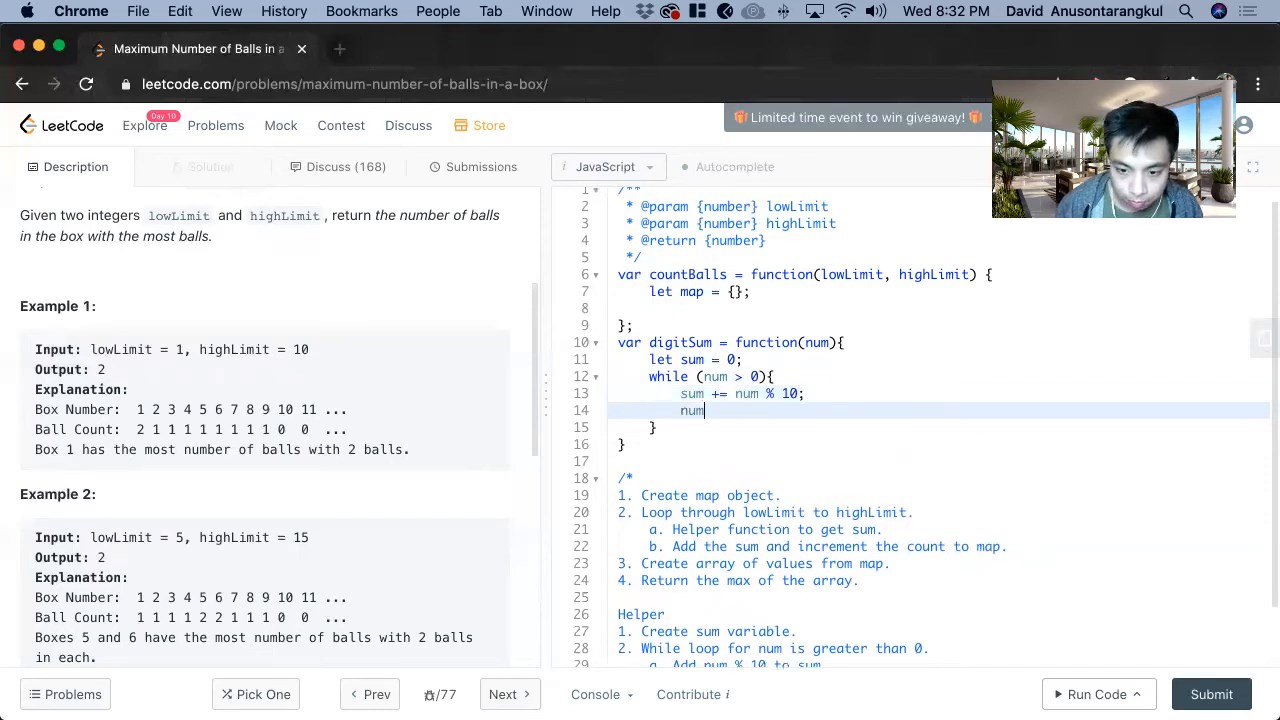
pyautogui.write('=')
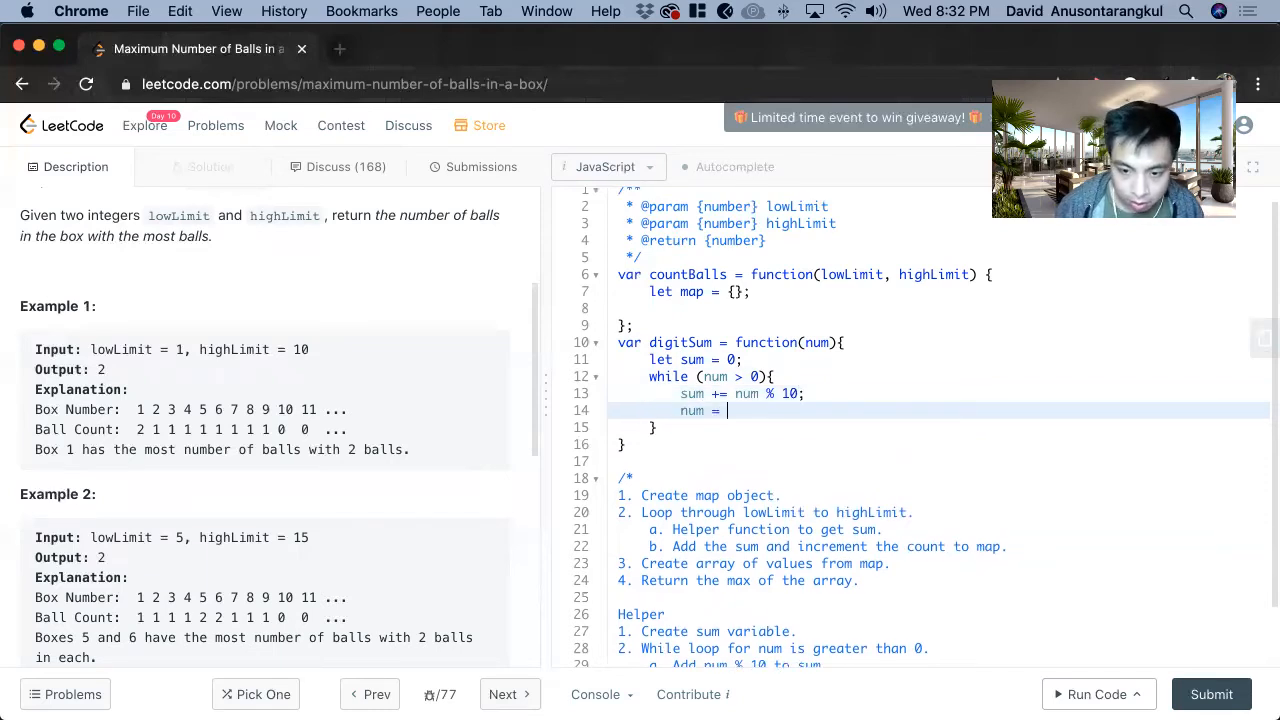
pyautogui.write('Math.floo')
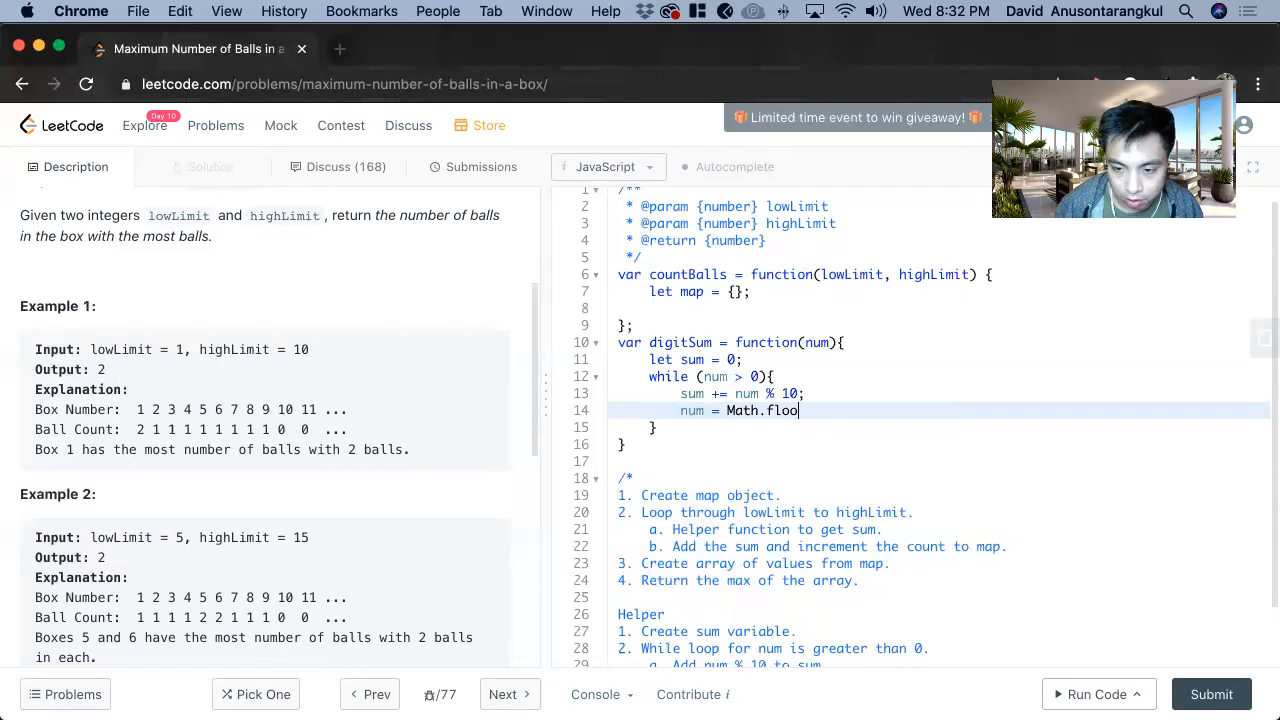
pyautogui.write('()')
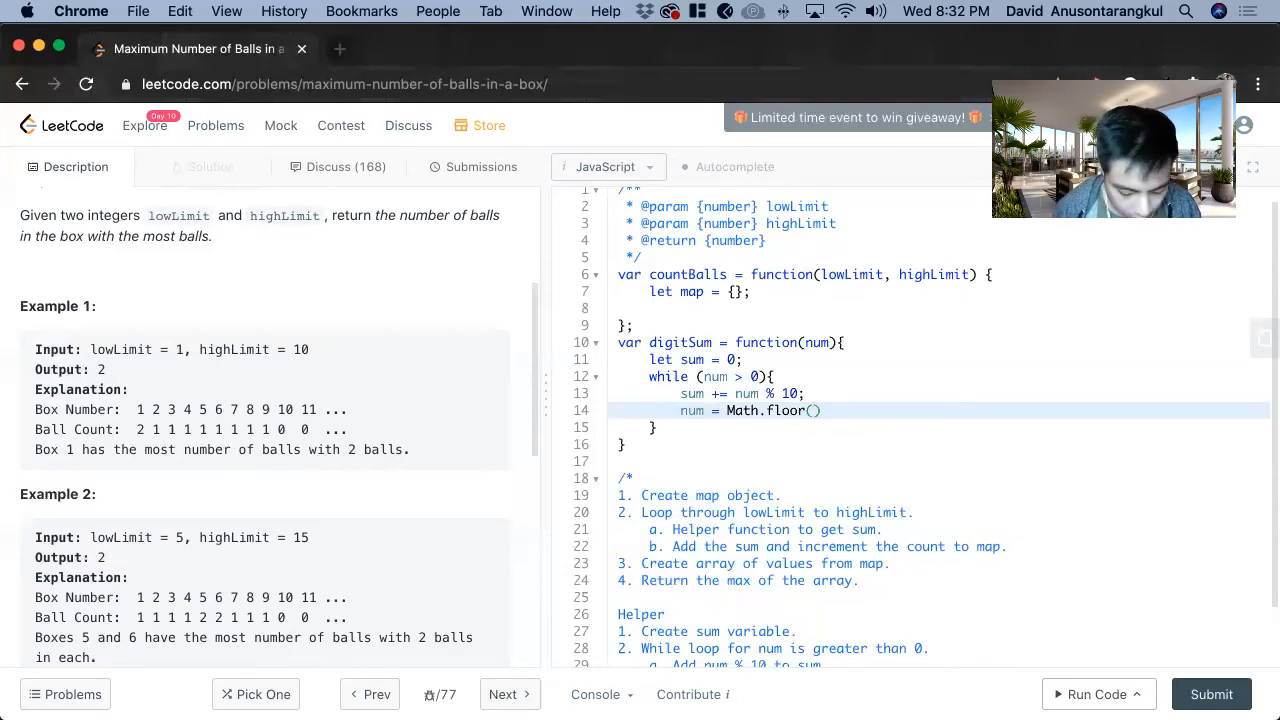
pyautogui.write('num')
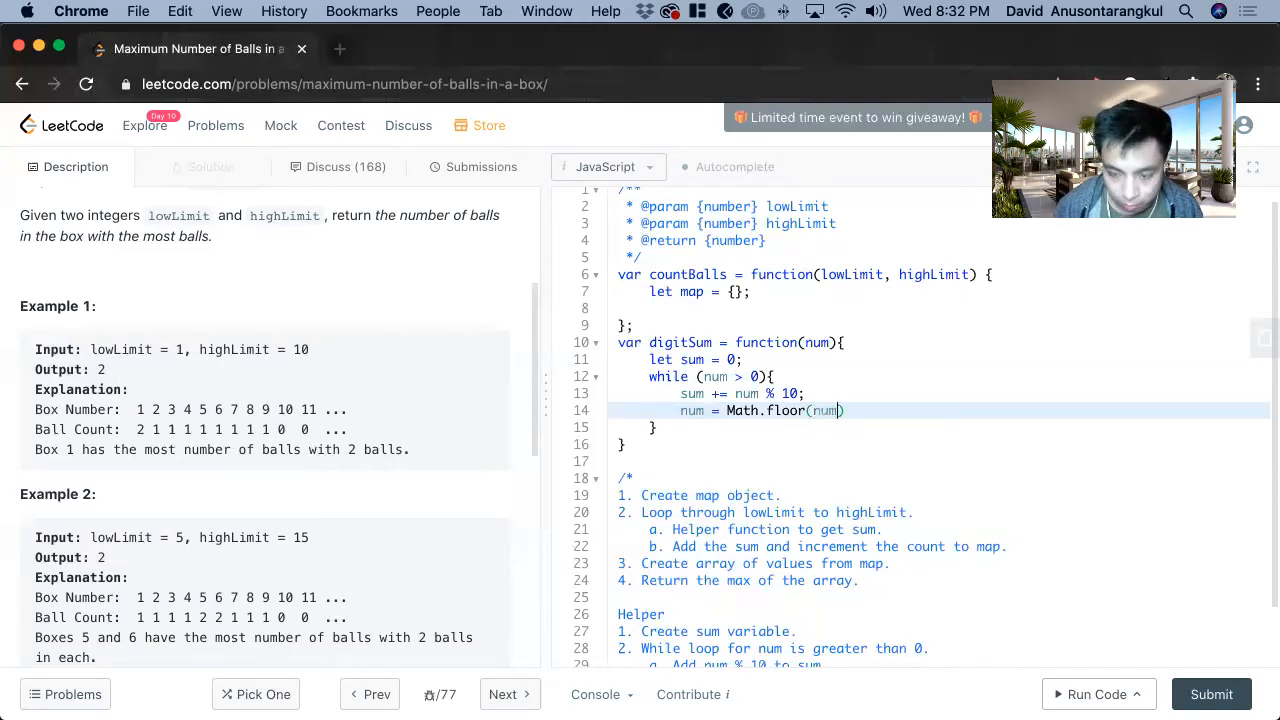
pyautogui.write('/ 10')
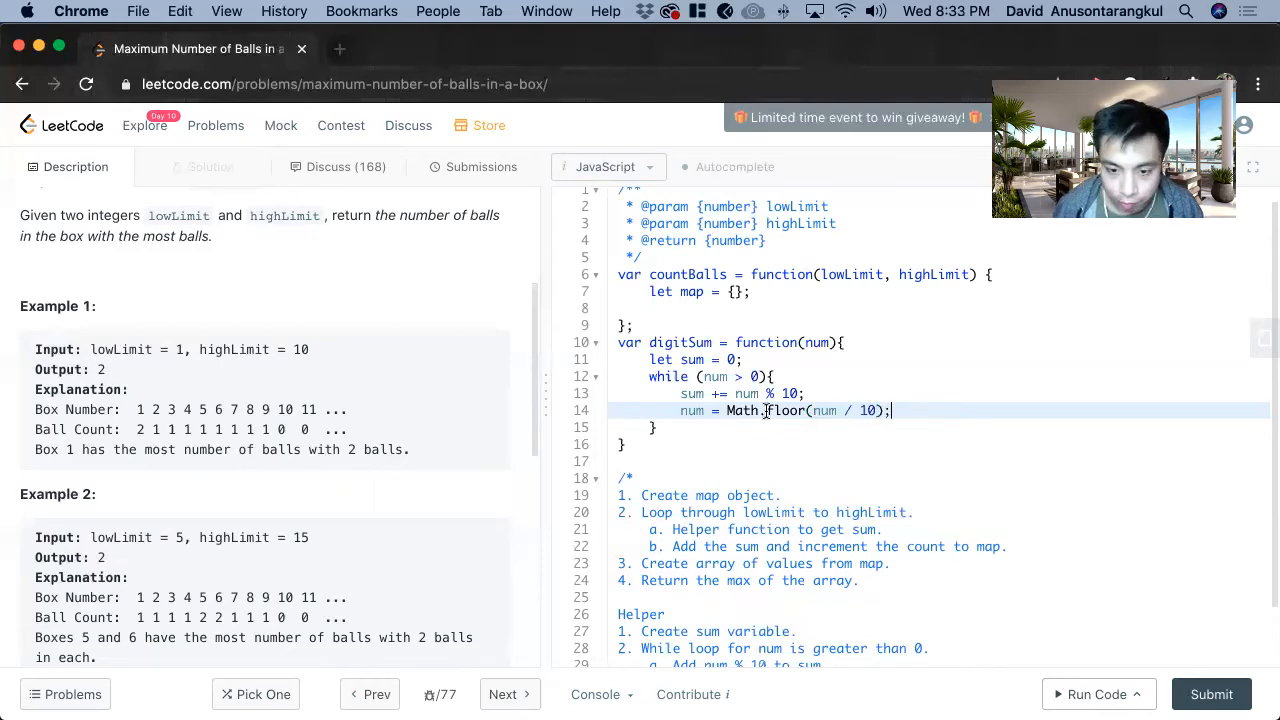
pyautogui.write('return nu')
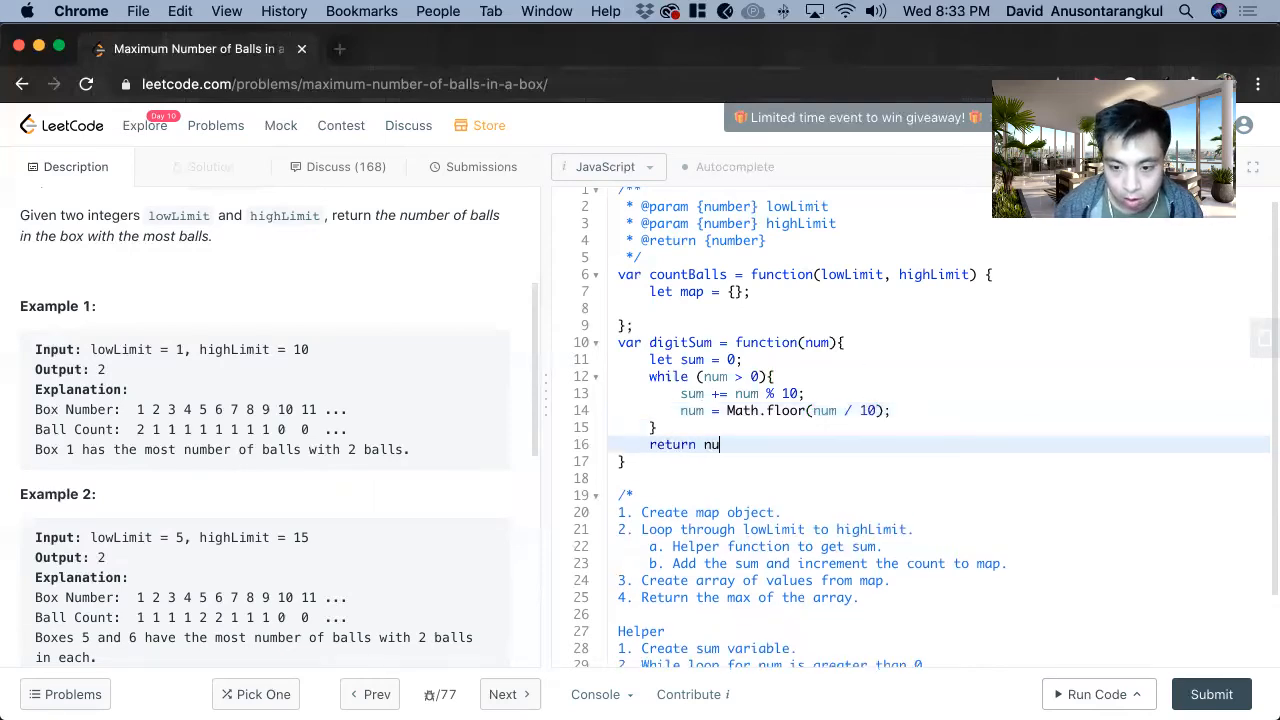
pyautogui.write('m;')
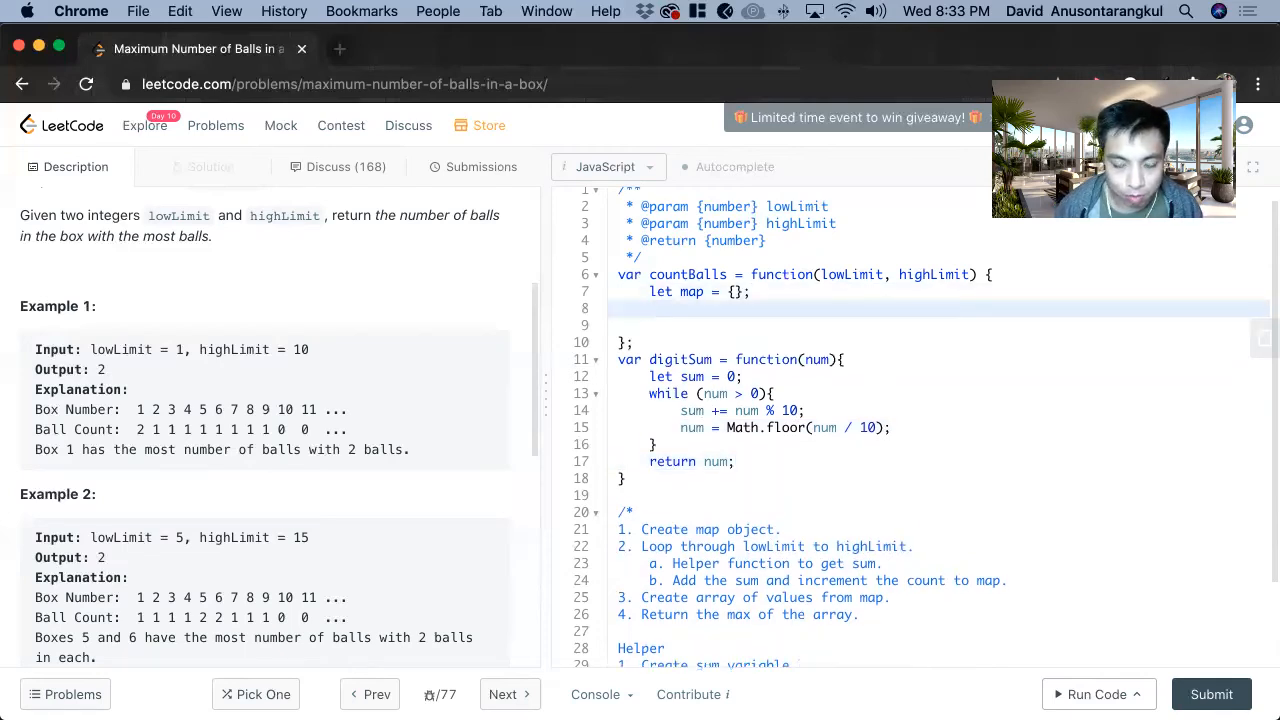
# Start a for loop from i = lowLimit to i <= highLimit.
pyautogui.write('for')
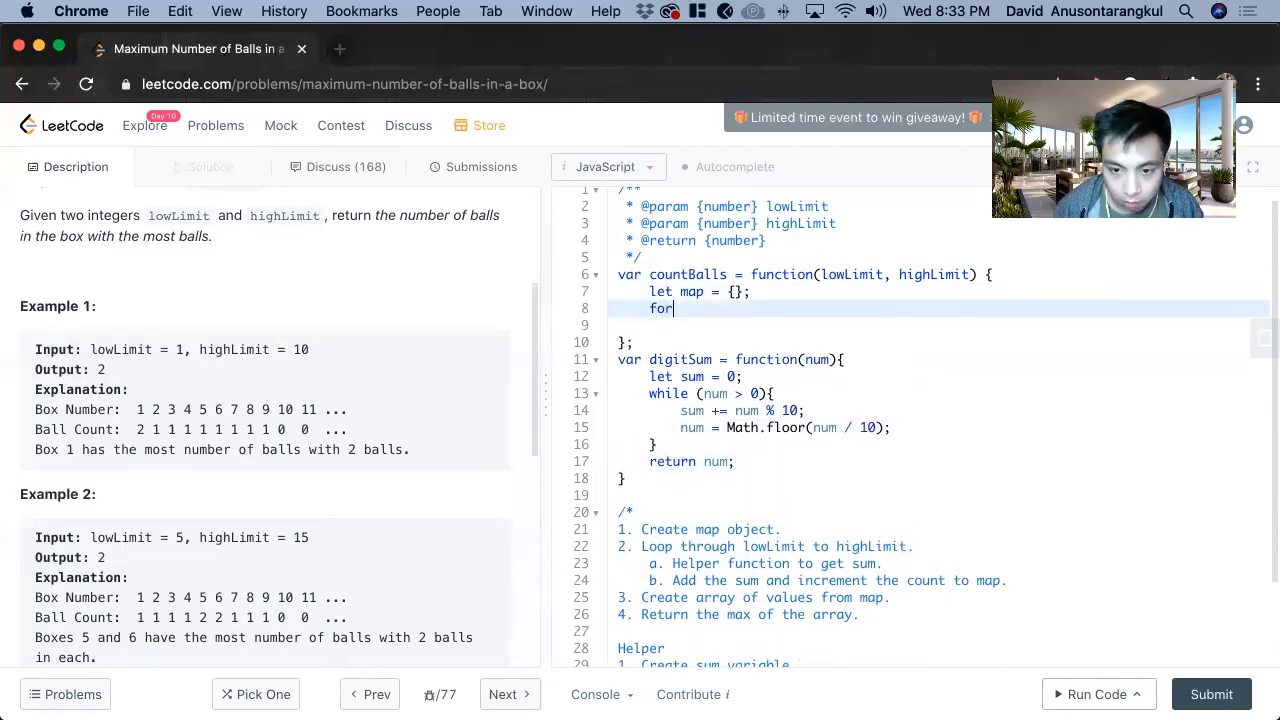
pyautogui.write('(let i =')
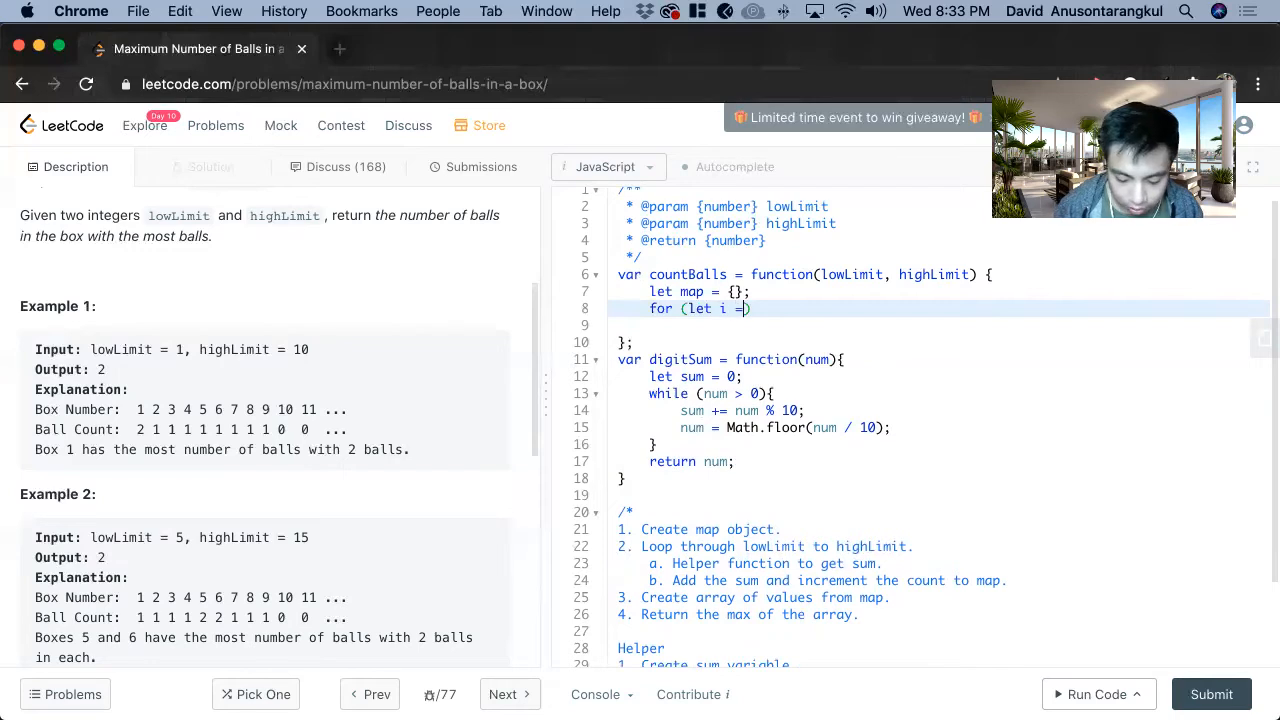
pyautogui.write('lowLimit; i')
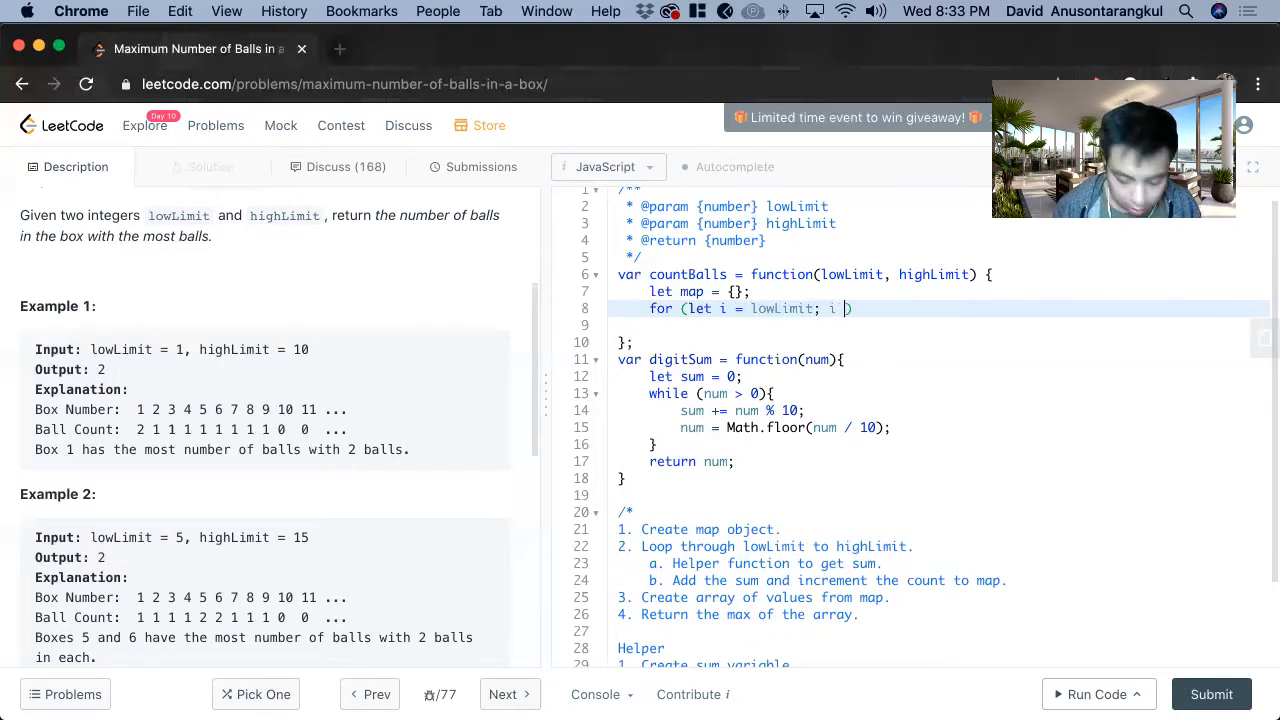
pyautogui.write('<= high')
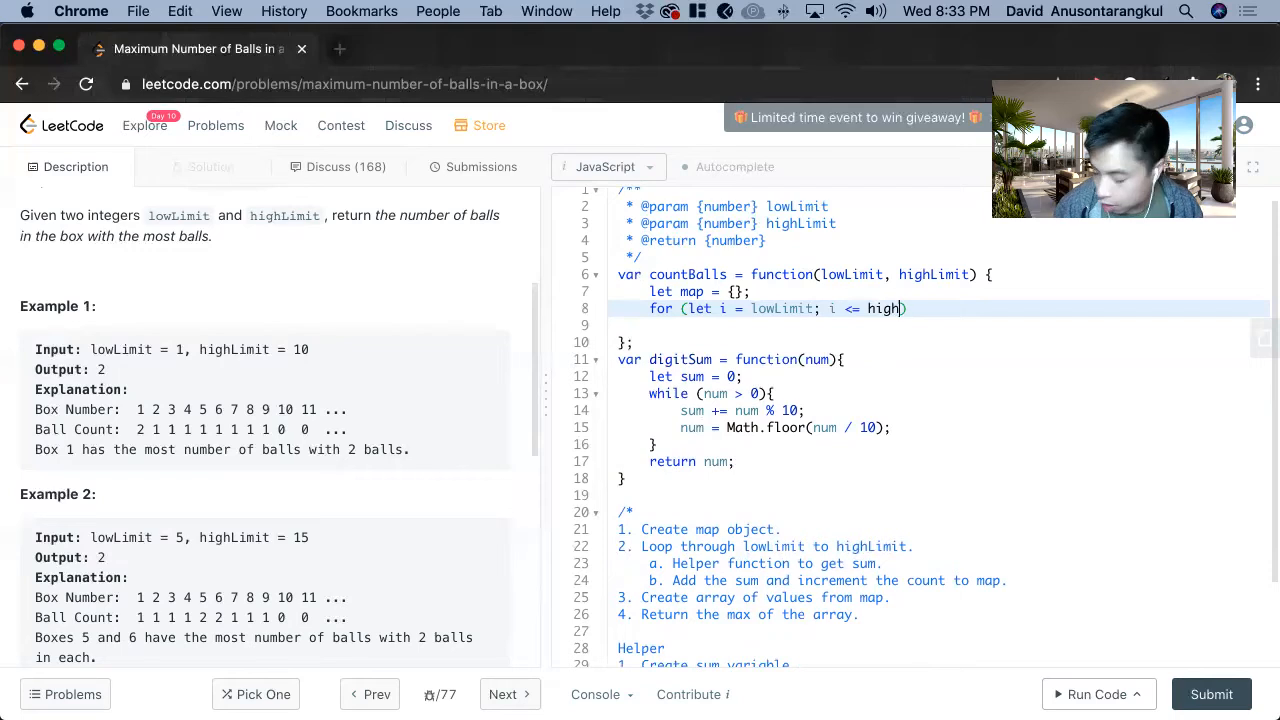
pyautogui.write('Limit)')
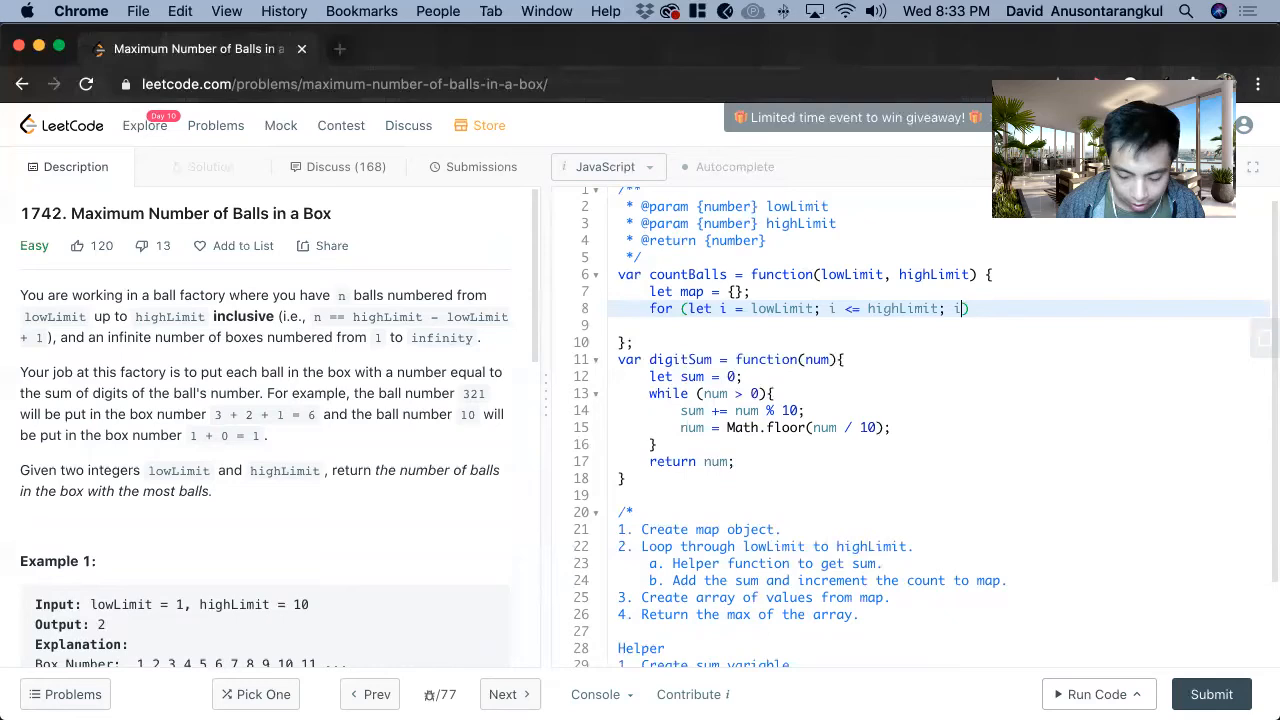
pyautogui.write('++')
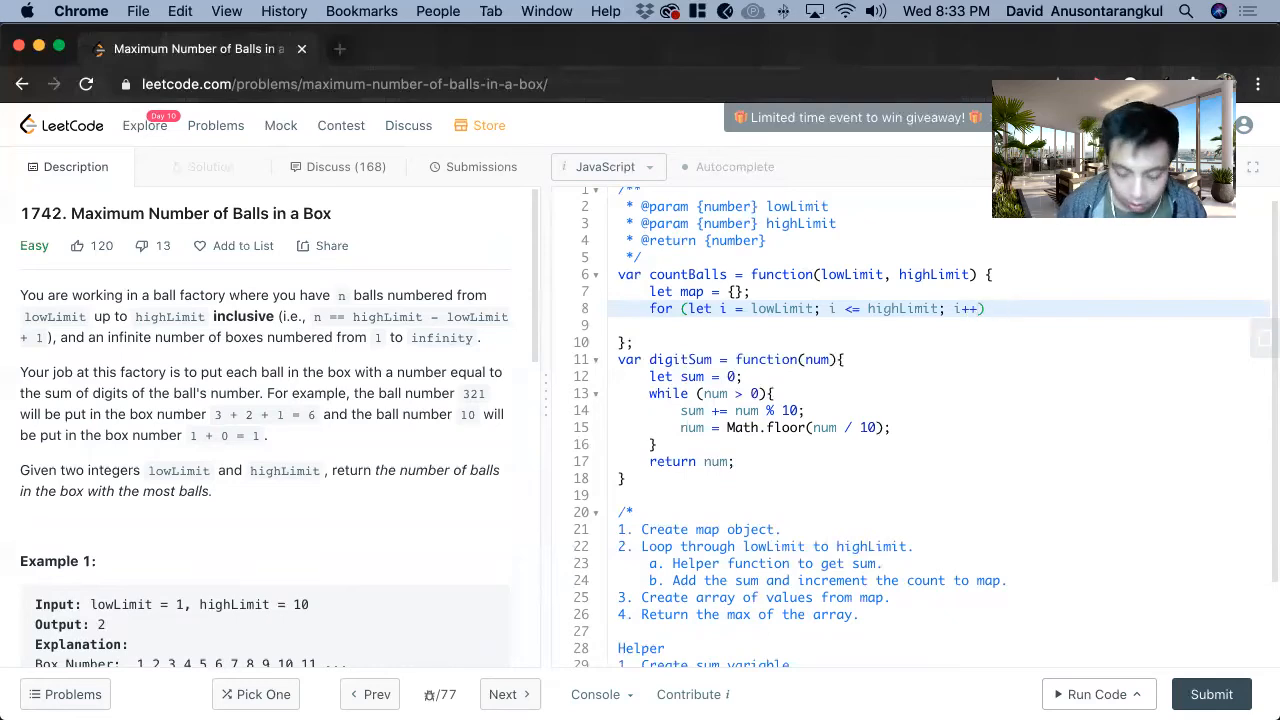
pyautogui.write('{')
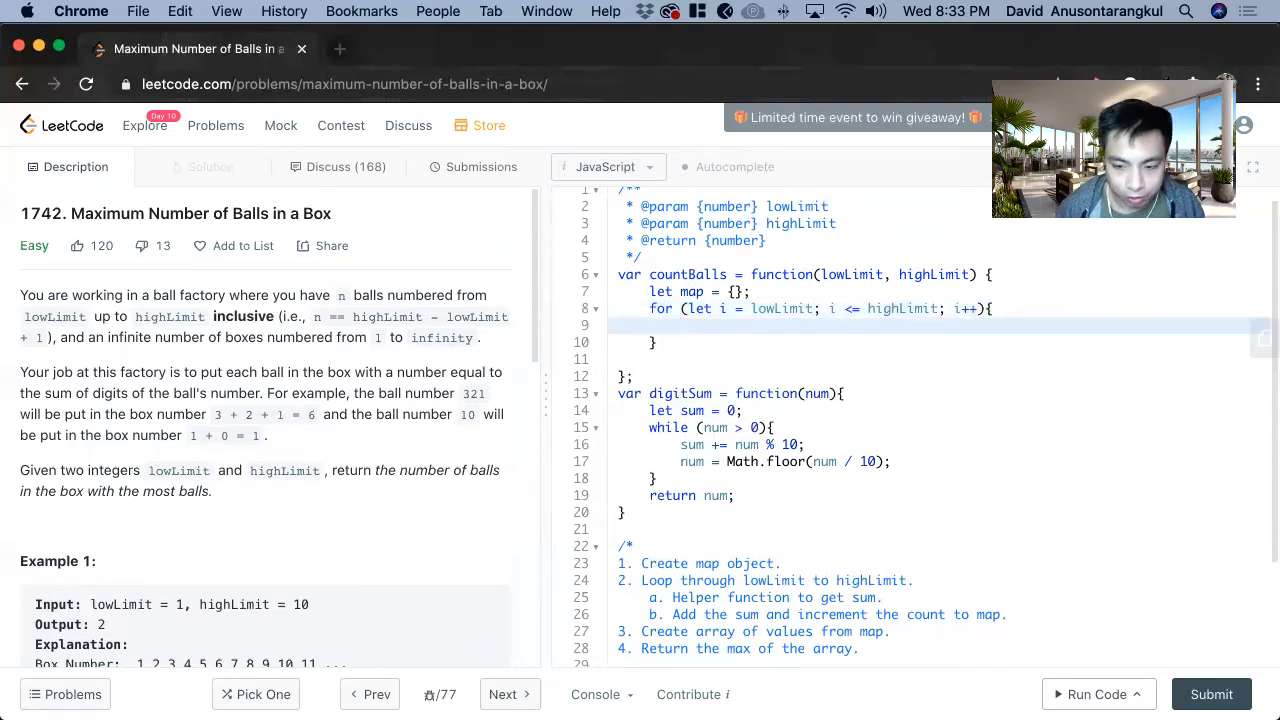
# Store digitSum(i) in curSum and set map[curSum] = (map[curSum] || 0) + 1.
pyautogui.write('let cu')
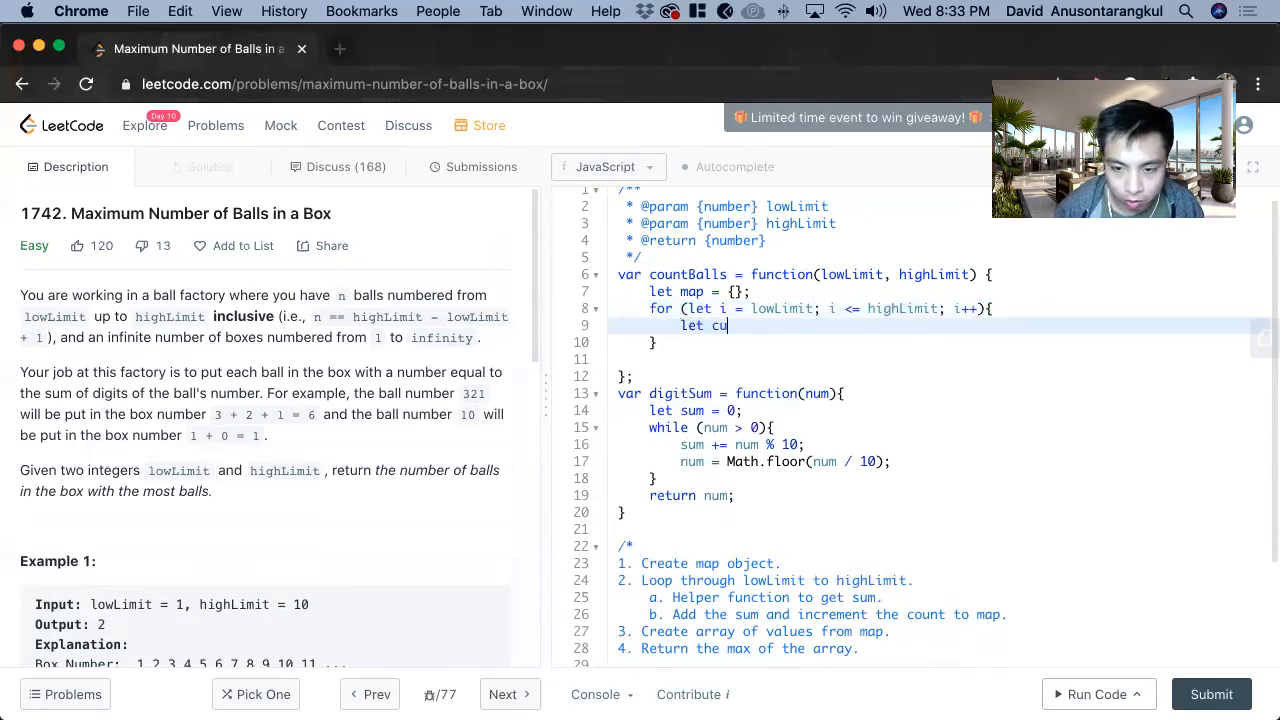
pyautogui.write('rSum')
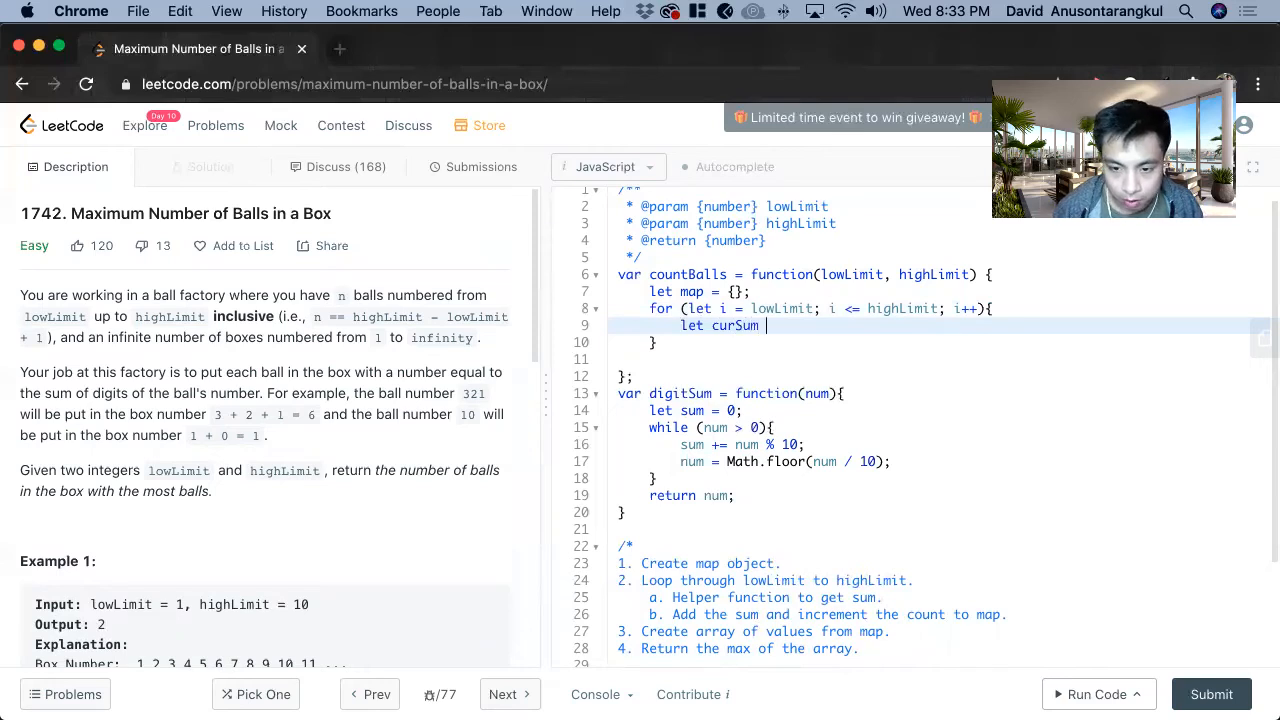
pyautogui.write('=')
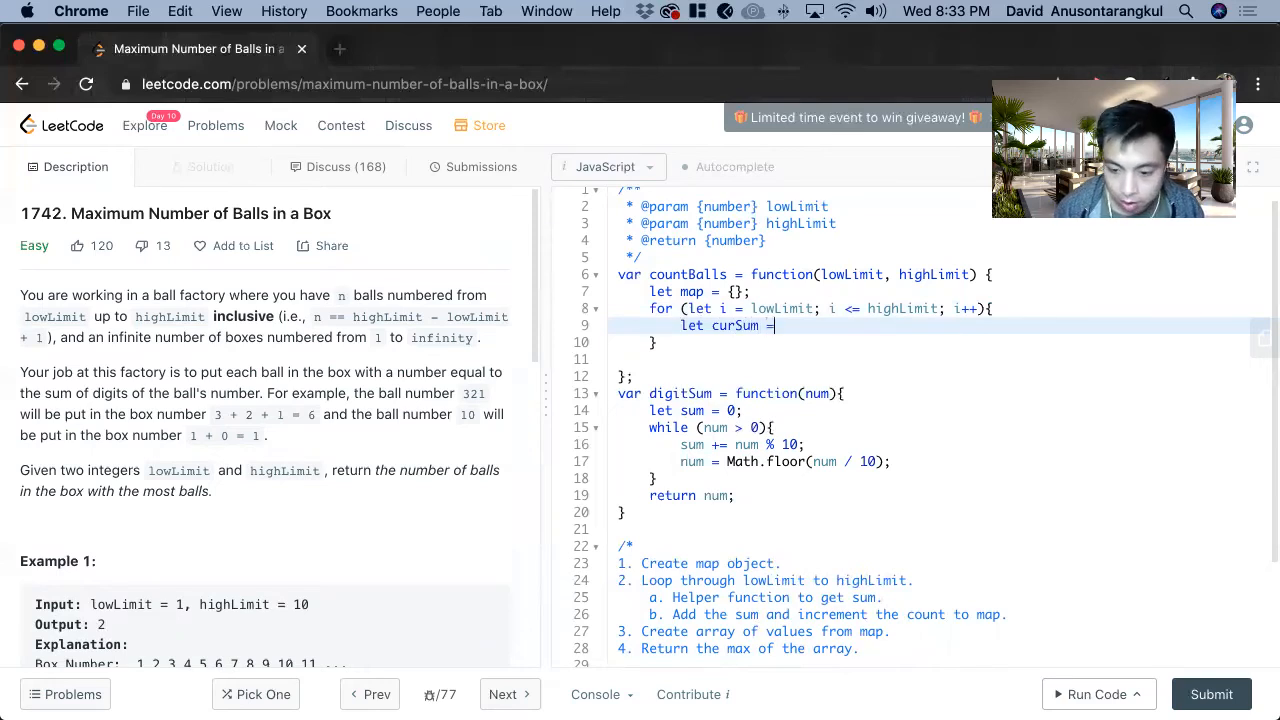
pyautogui.write('digi')
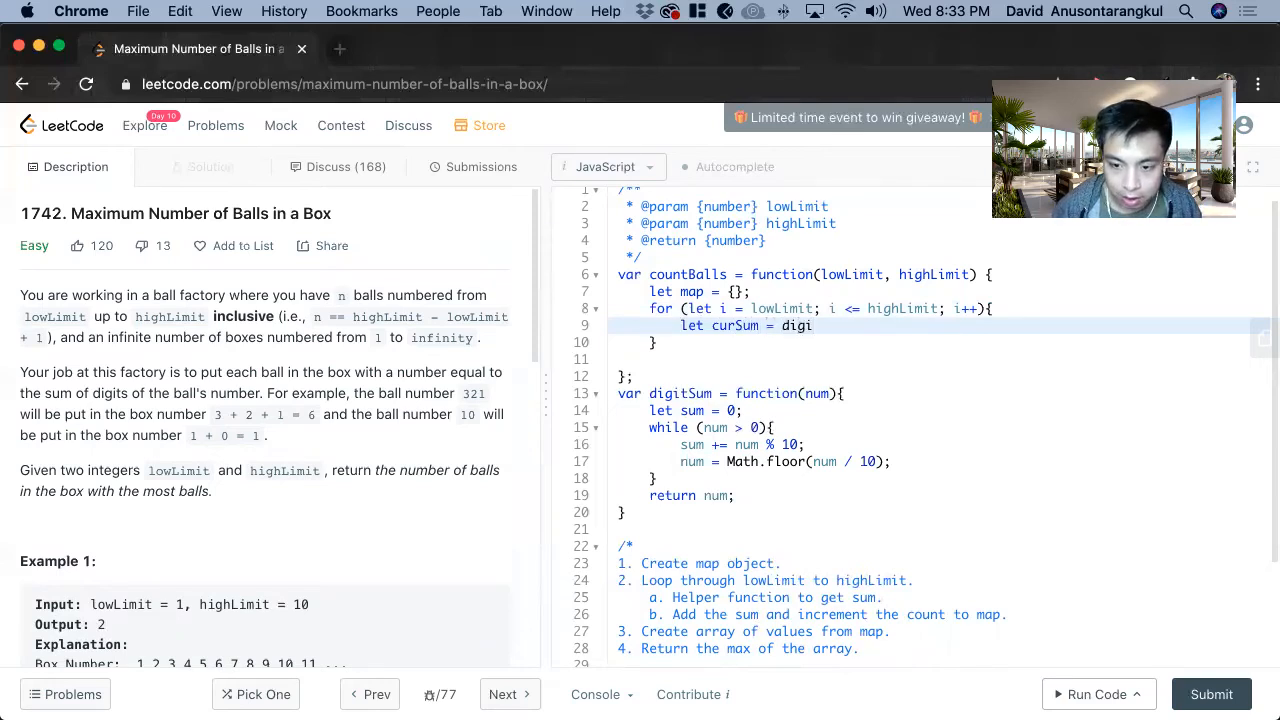
pyautogui.write('Sum()')
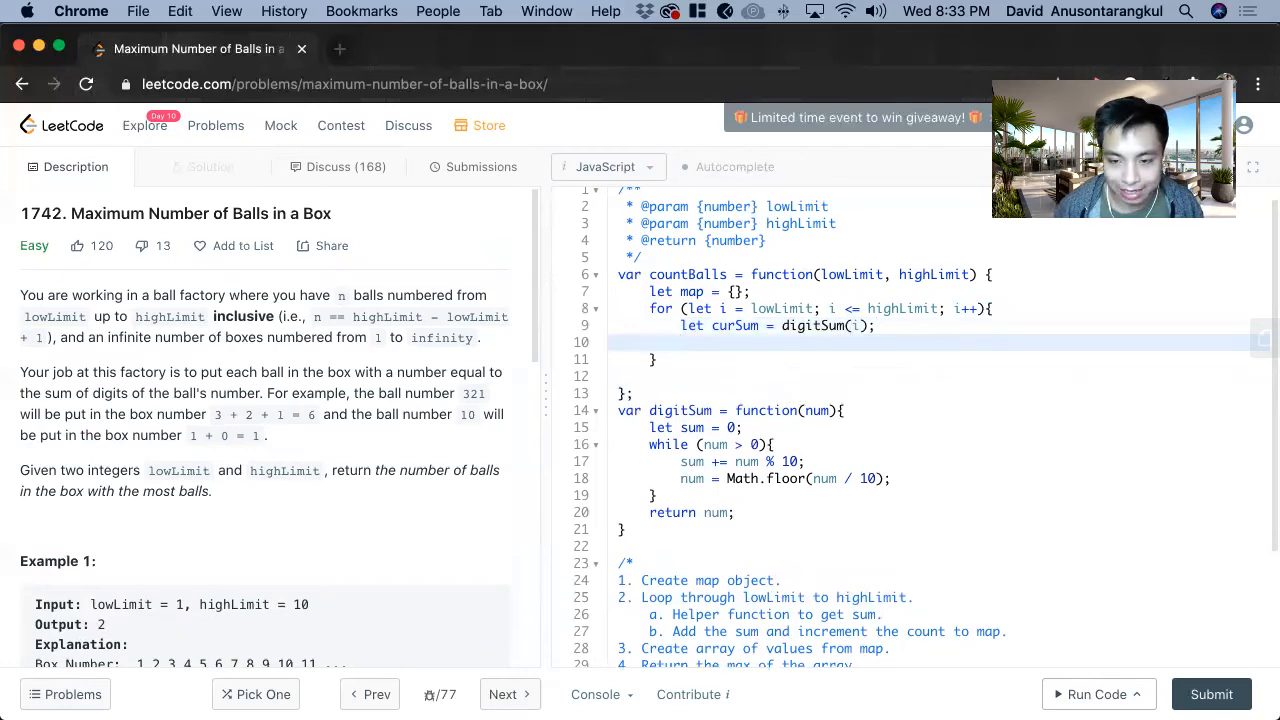
pyautogui.write('map')
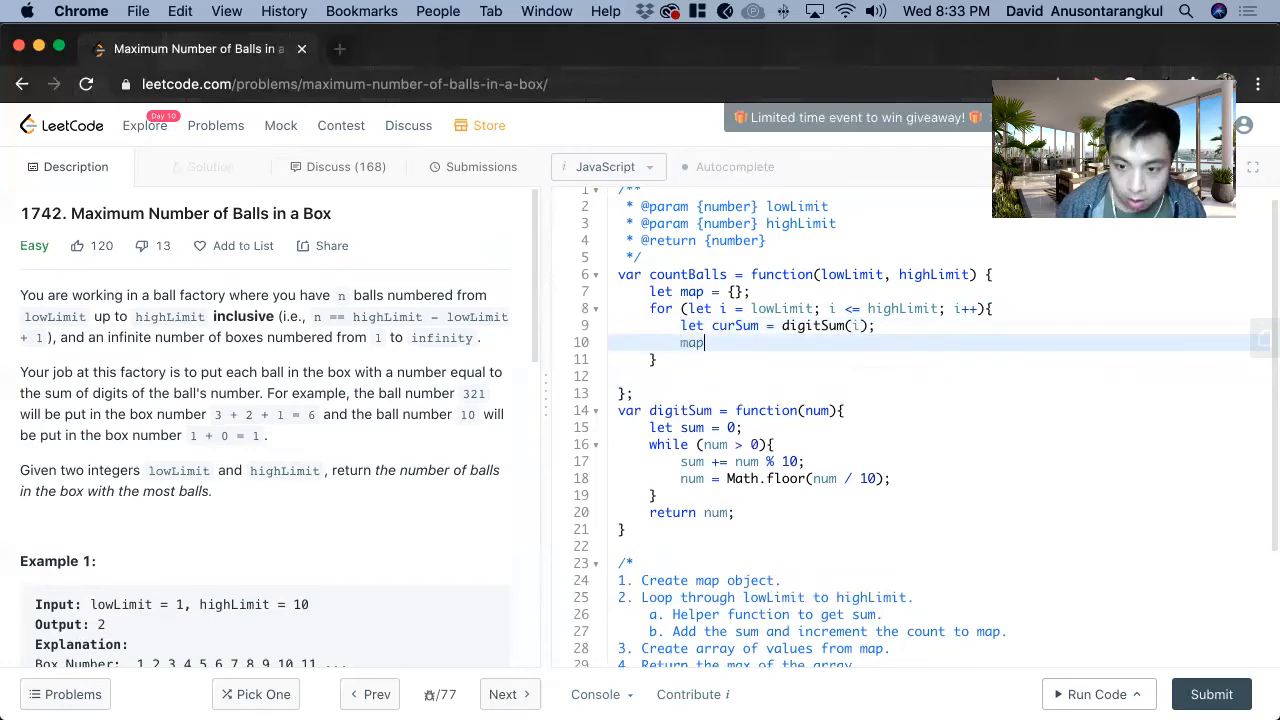
pyautogui.write('[curSum] =')
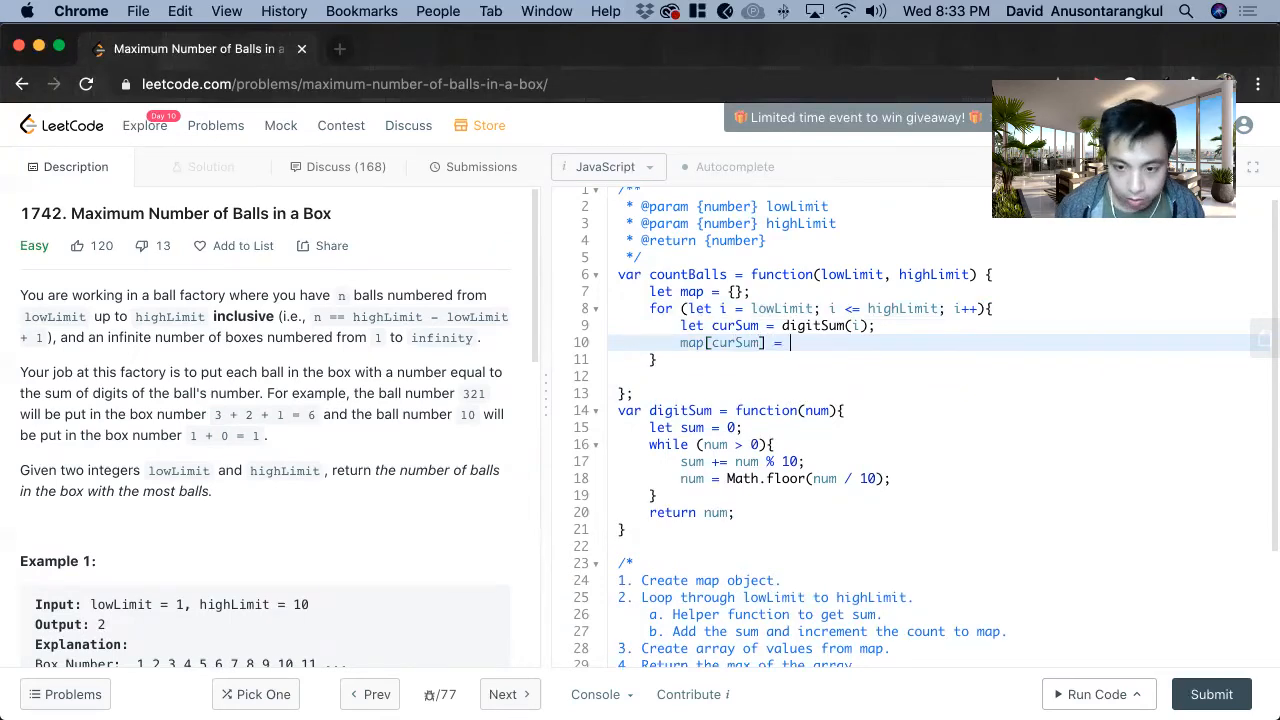
pyautogui.write('()')
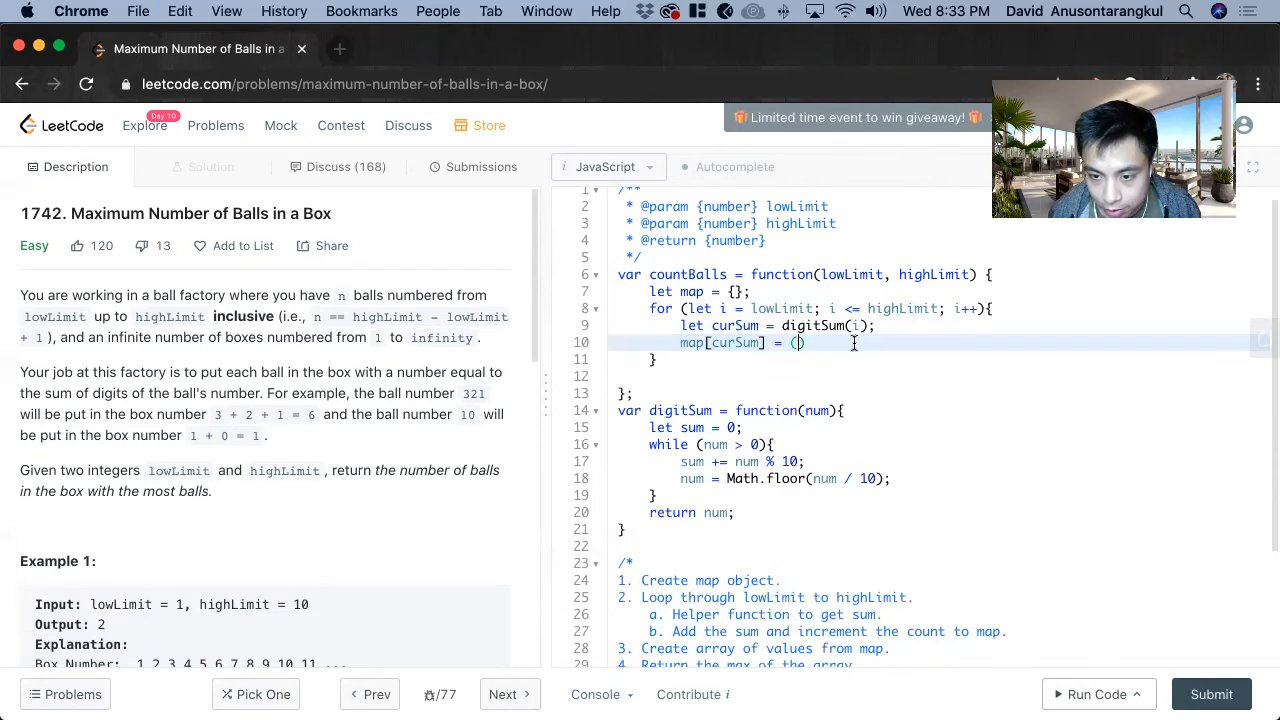
pyautogui.write('map[curSum] )')
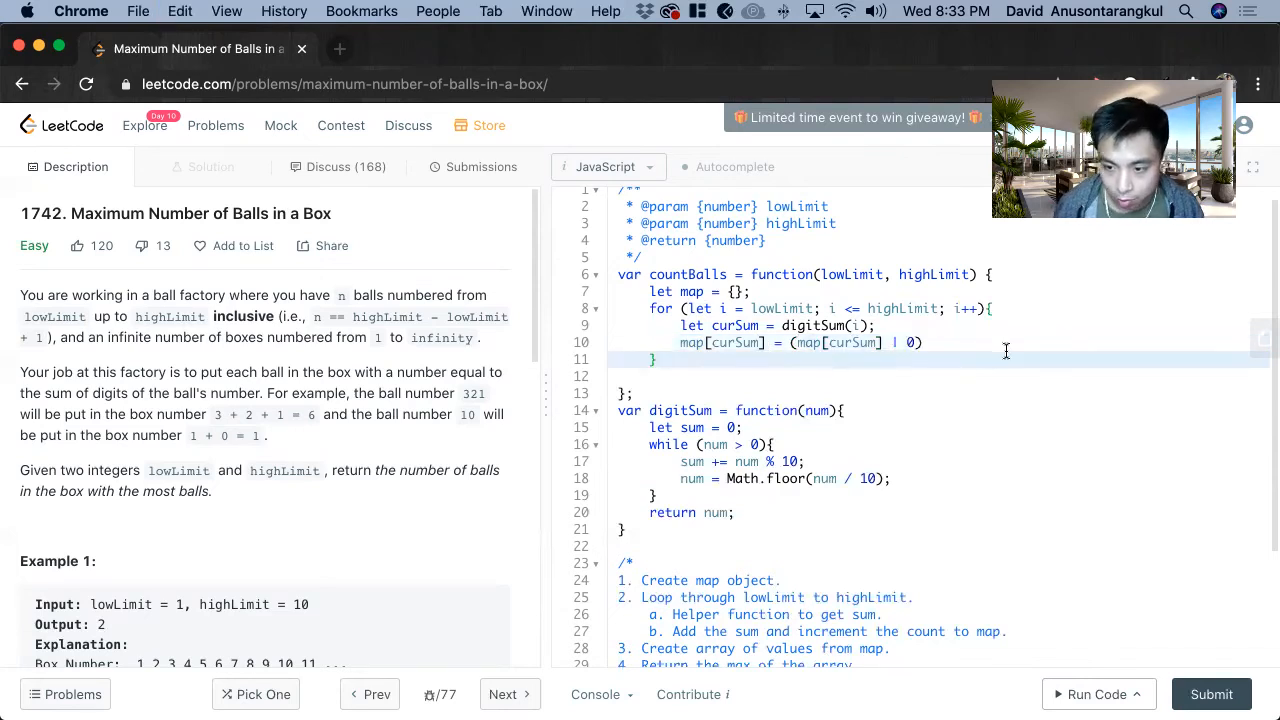
pyautogui.write('+ 1')
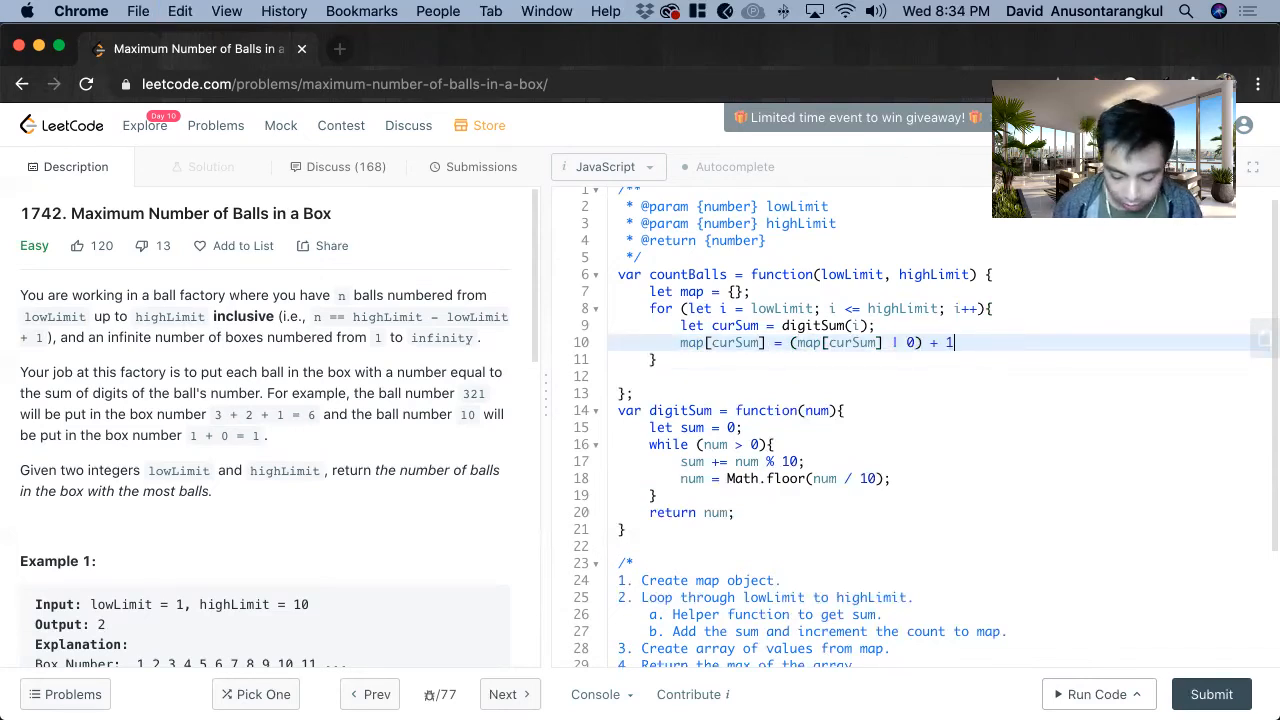
pyautogui.write(';')
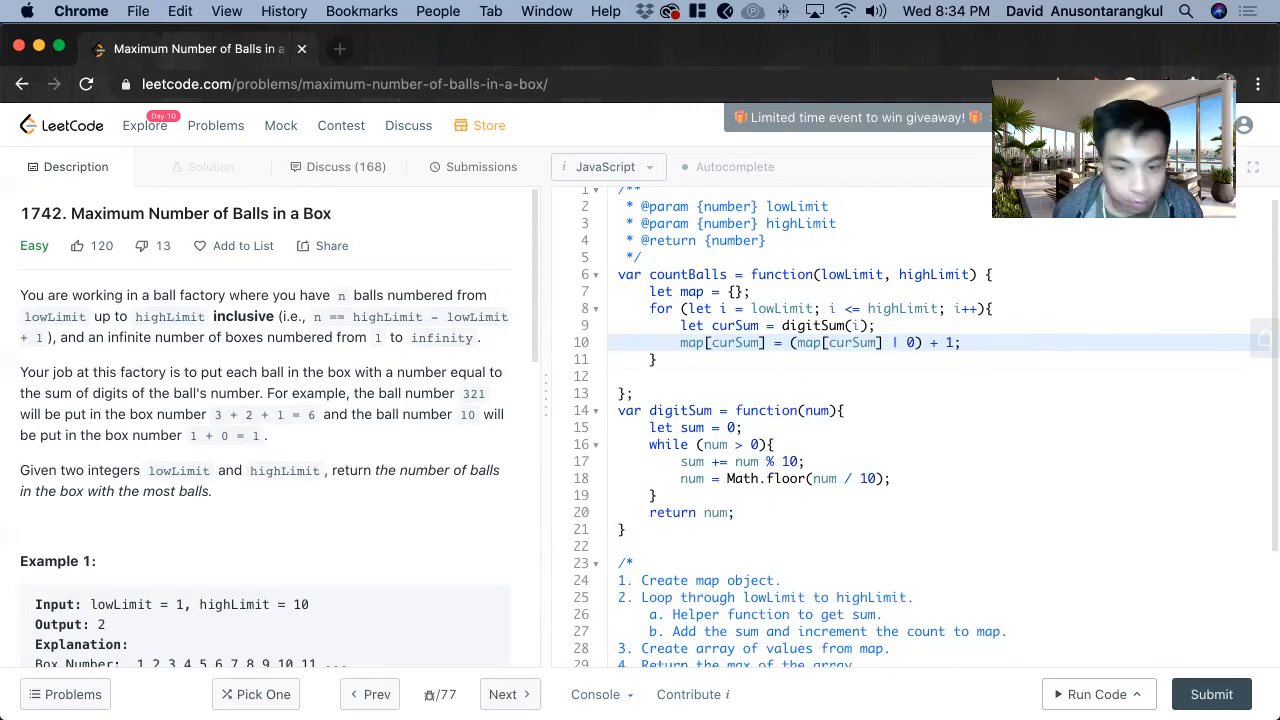
pyautogui.scroll(-3)
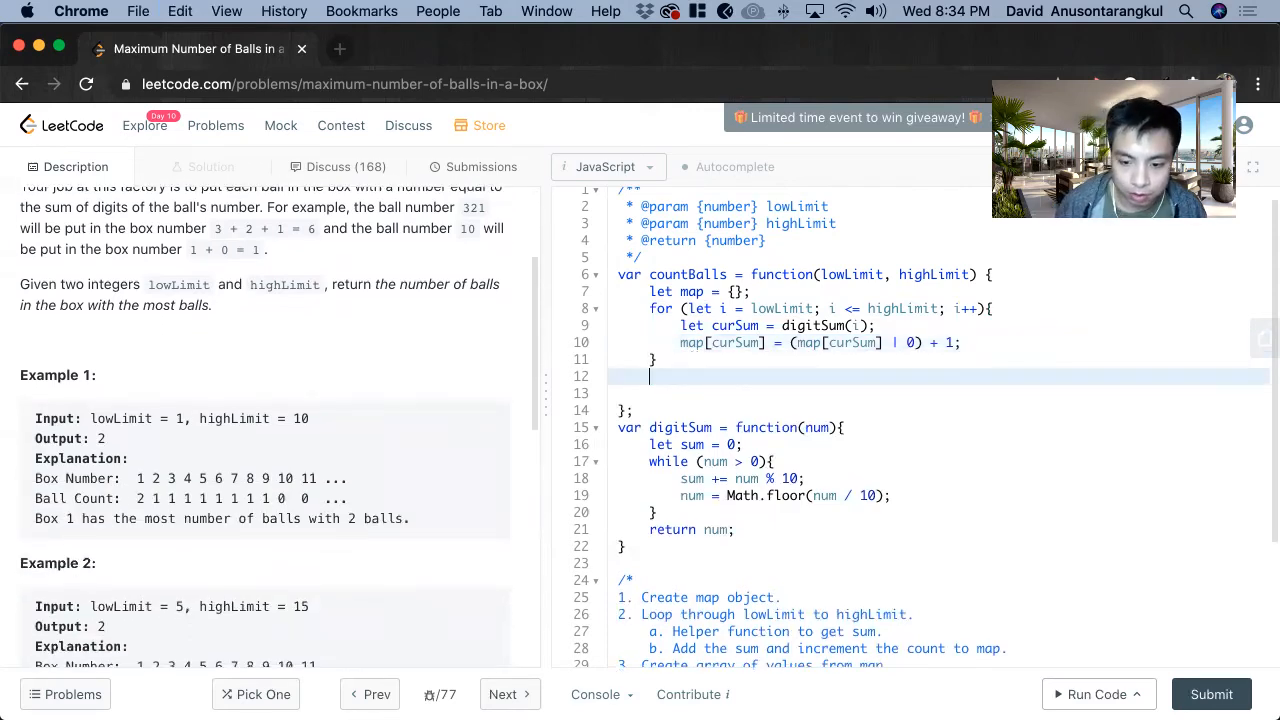
# Collect map values into allSum with Object.value(map), log it, and run the code.
pyautogui.write('console.log()')
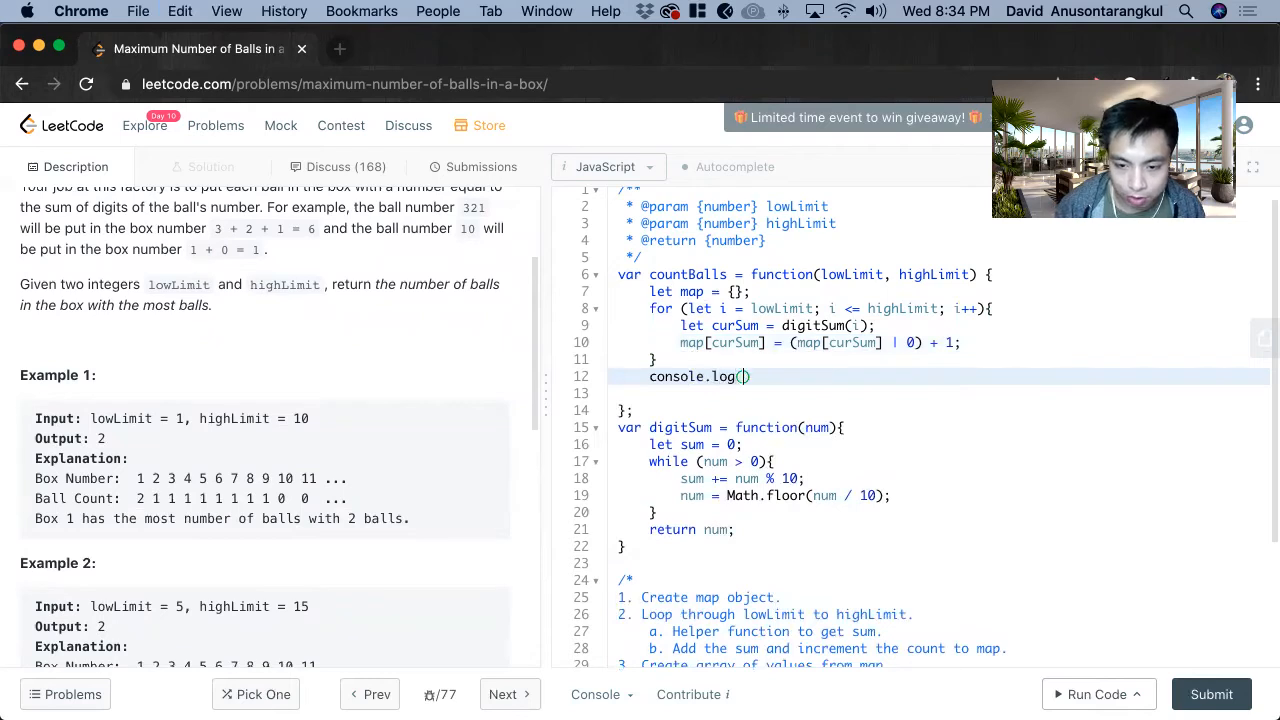
pyautogui.click(1094, 694)
pyautogui.write('let allSum =')
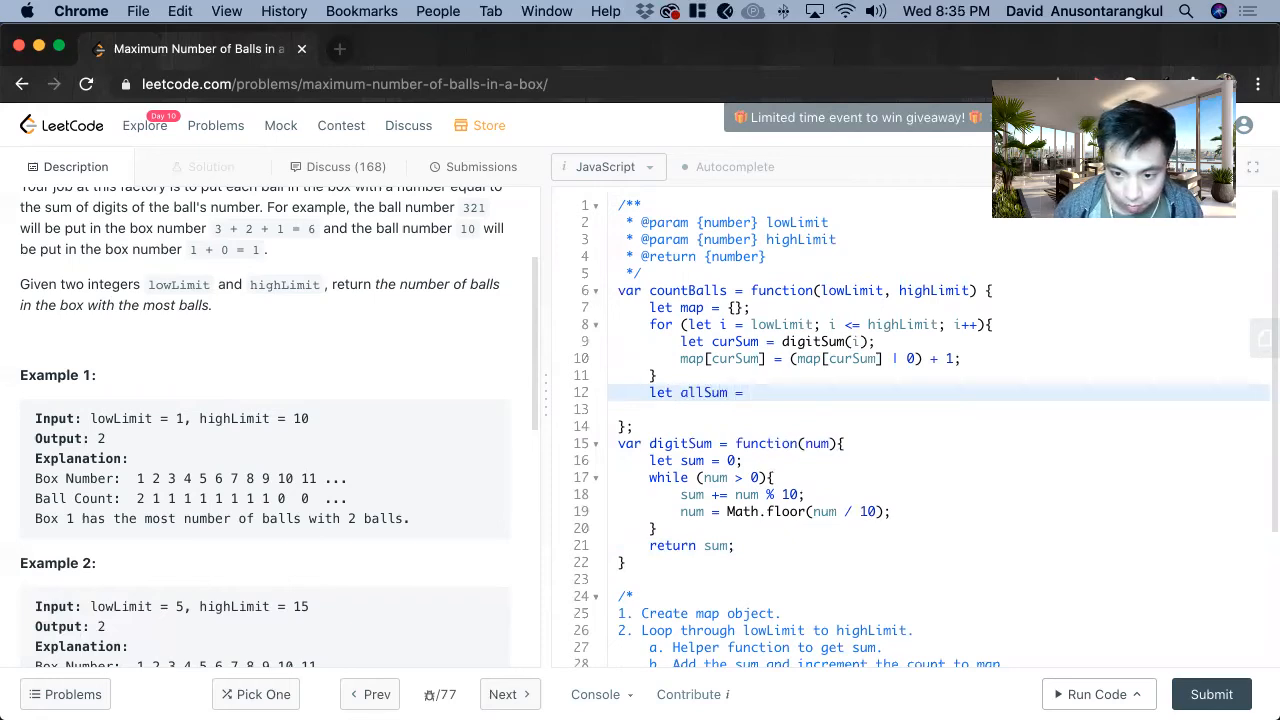
pyautogui.write('Object')
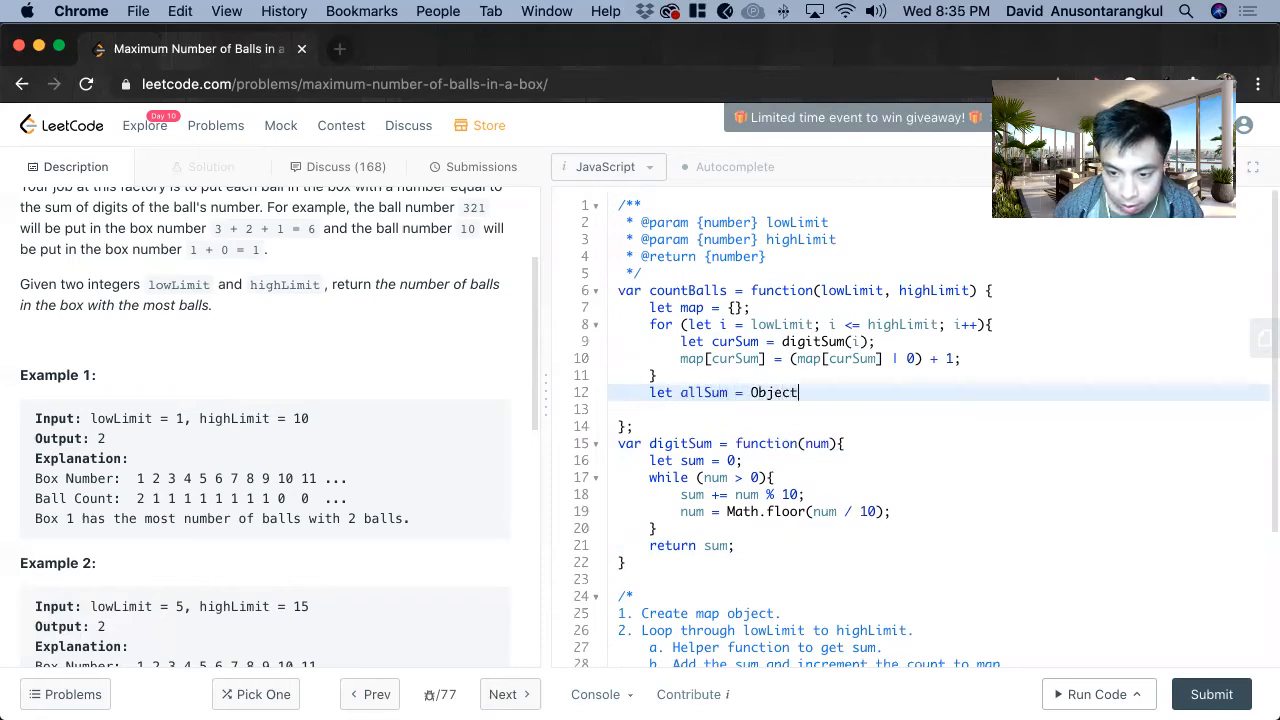
pyautogui.write('.value()')
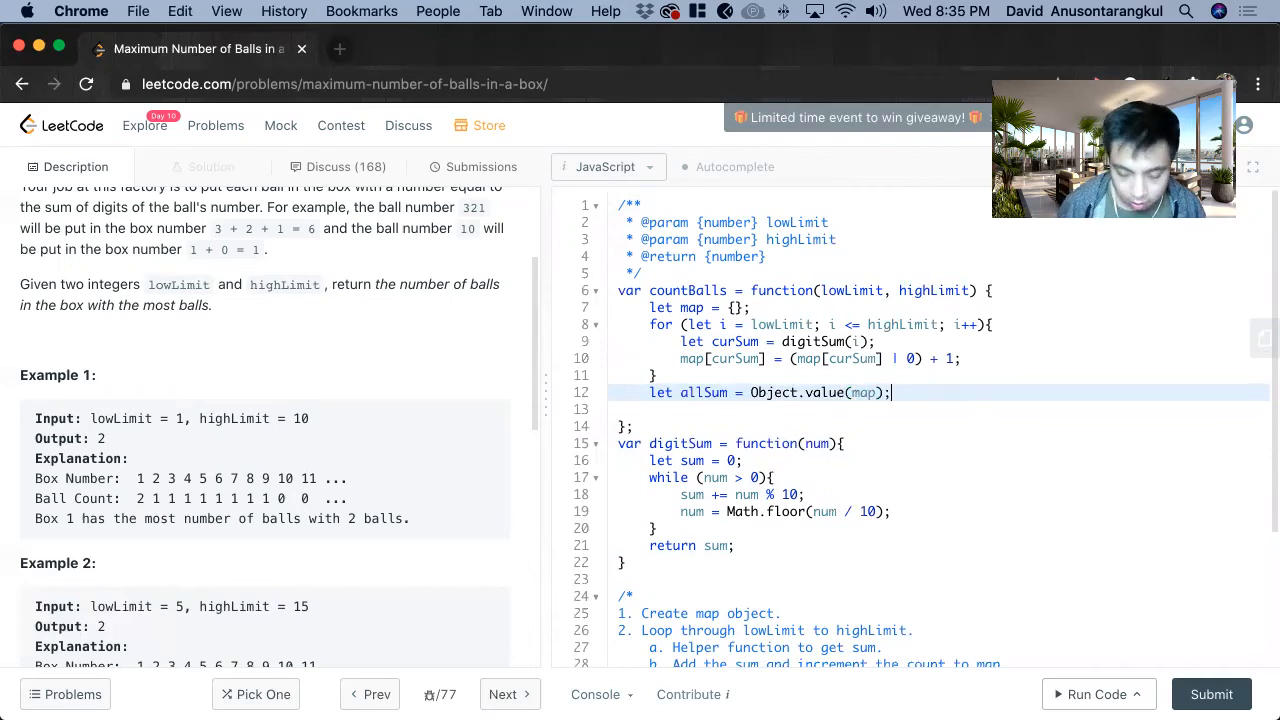
pyautogui.write('console.log(allSu')
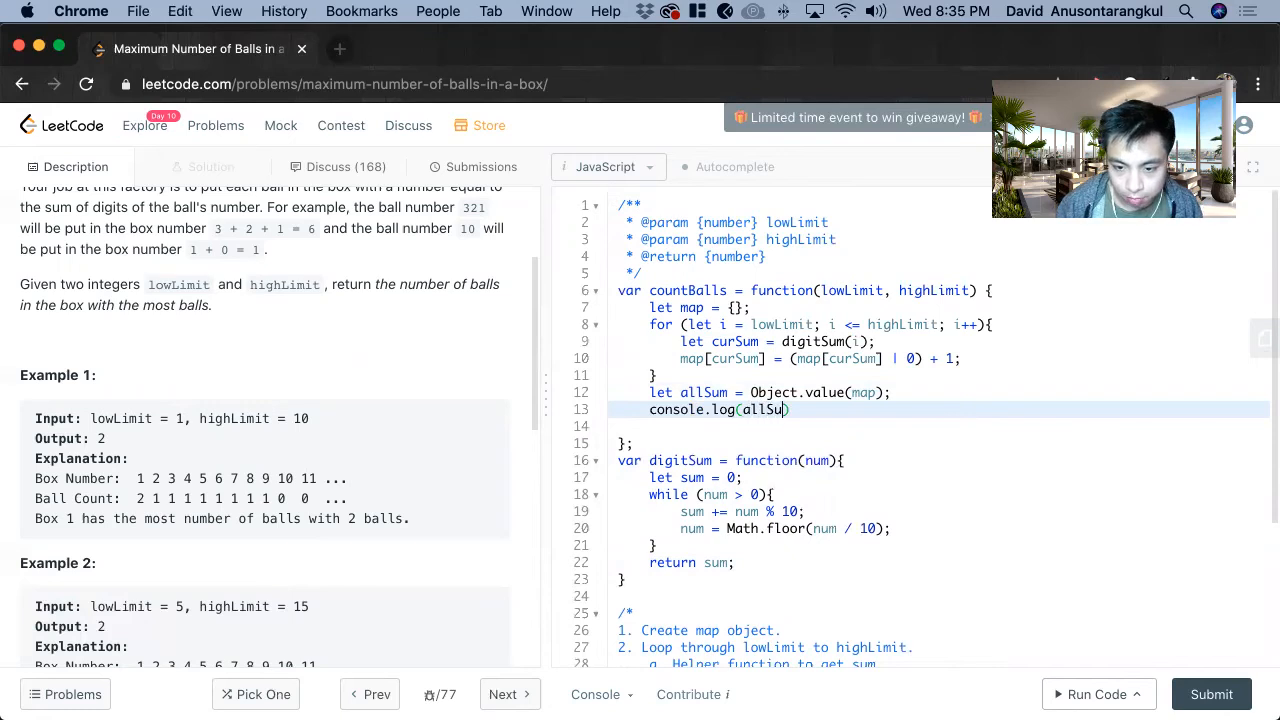
pyautogui.click(1091, 694)
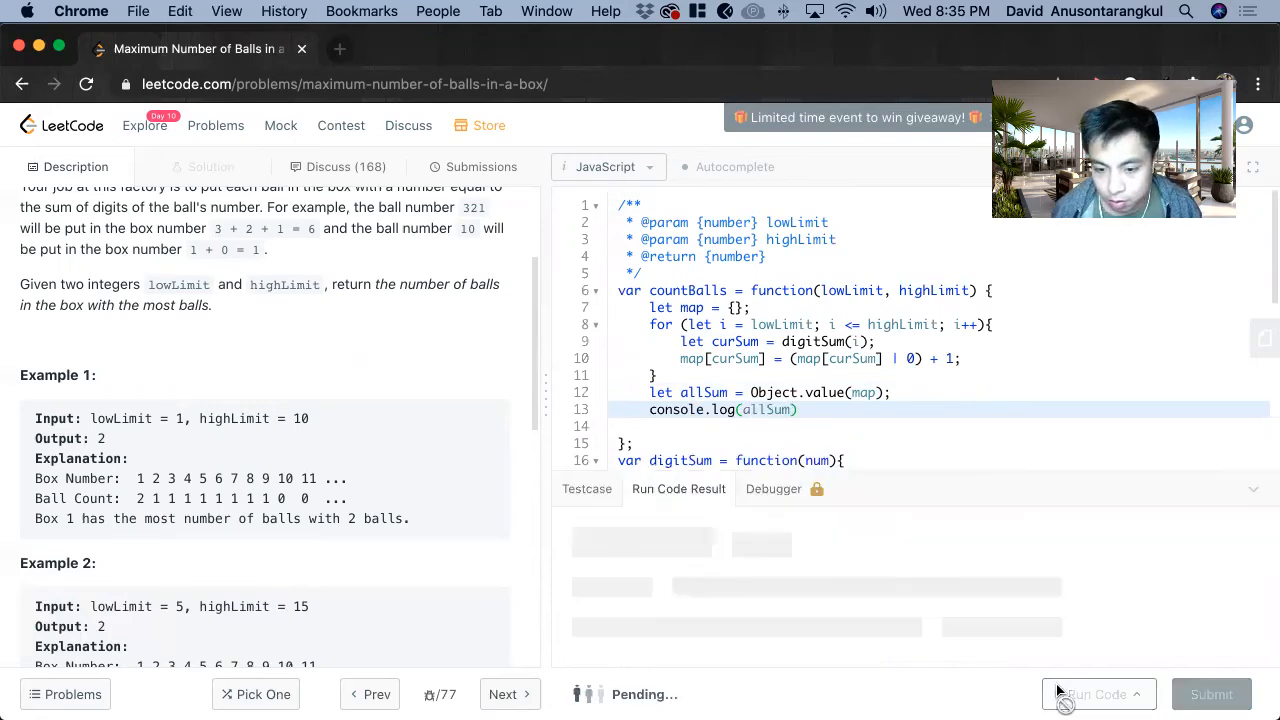
# Correct Object.value to Object.values(map) and run the code again.
pyautogui.click(1097, 694)
pyautogui.write('s')
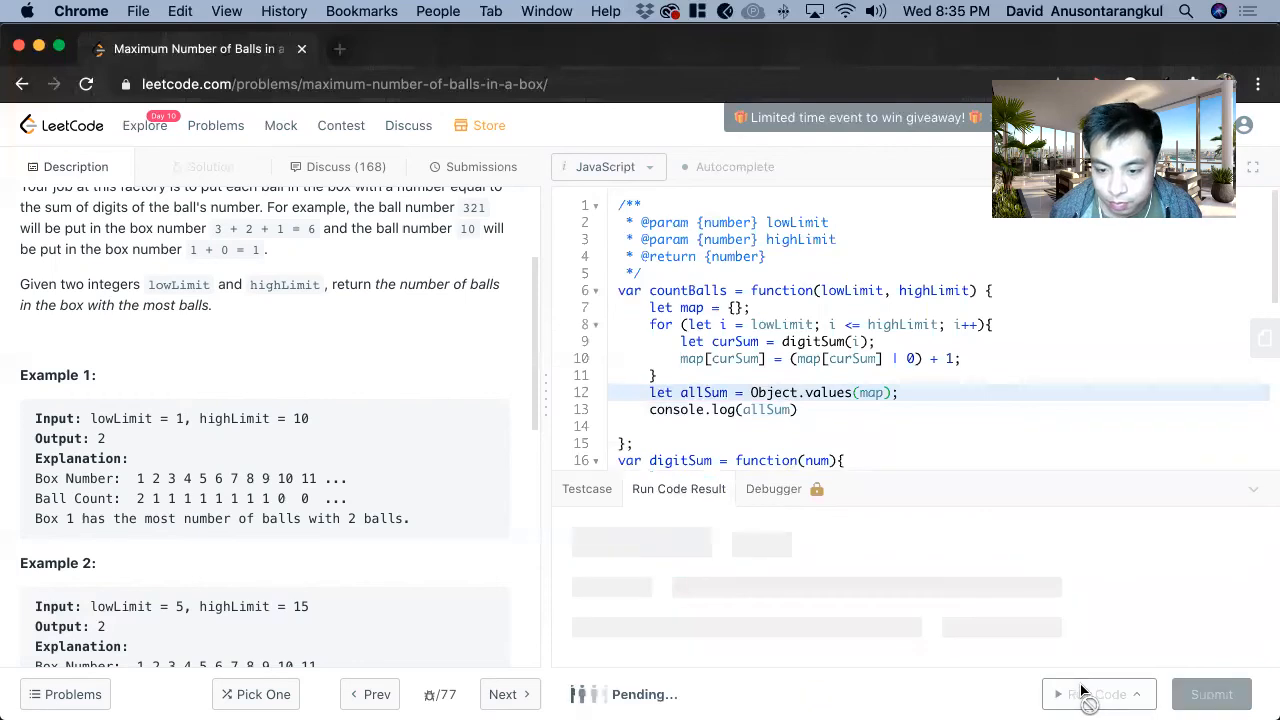
pyautogui.click(1092, 694)
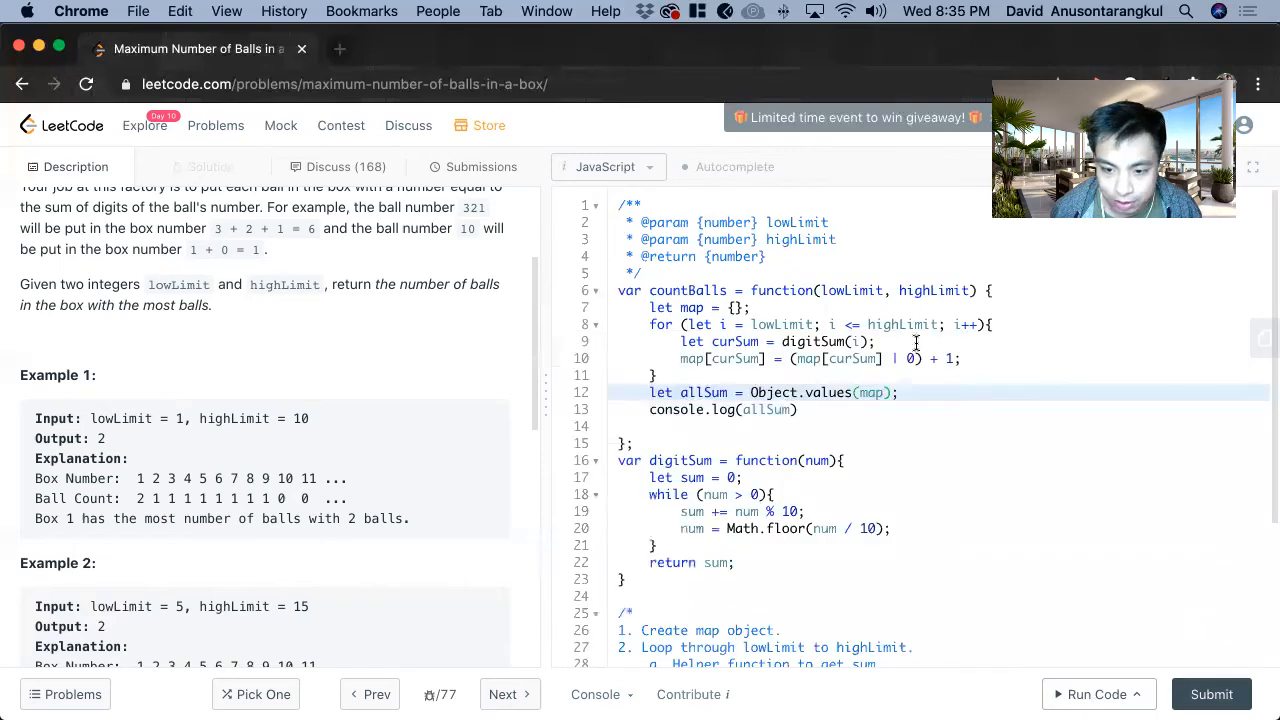
# Return Math.max(...allSum) and submit, getting Accepted at 108 ms.
pyautogui.write('return Math.')
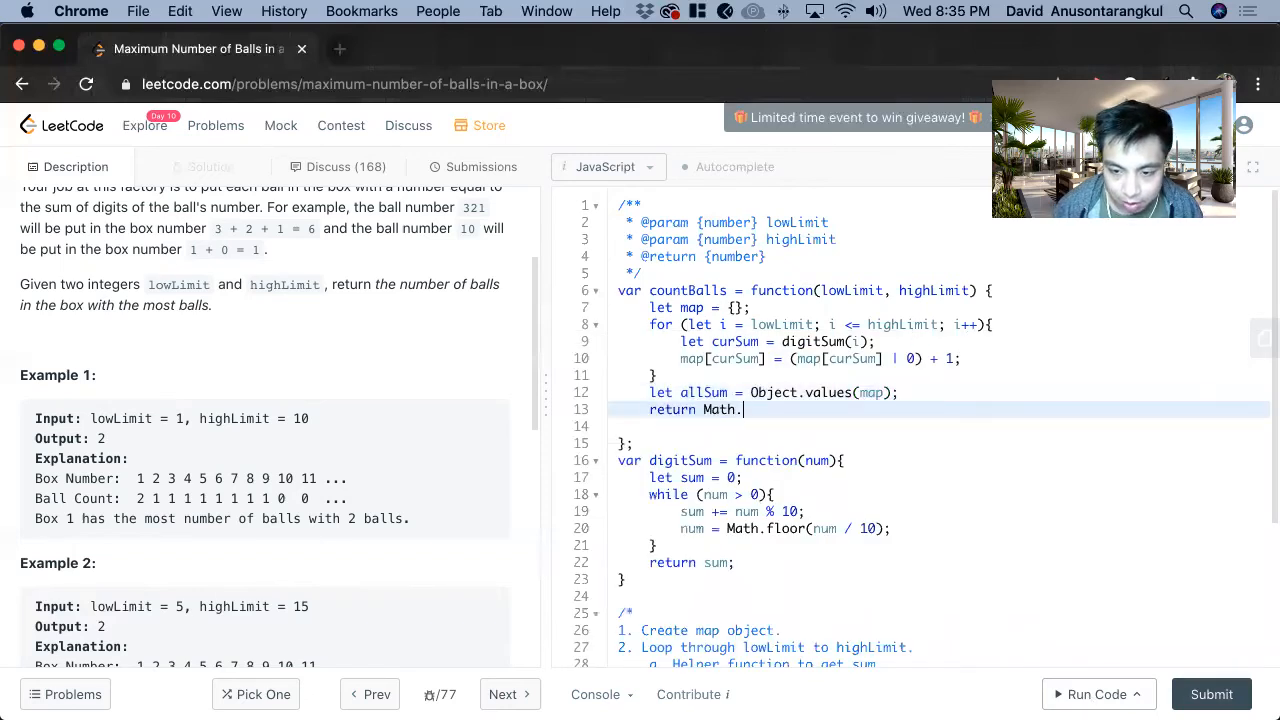
pyautogui.write('max()')
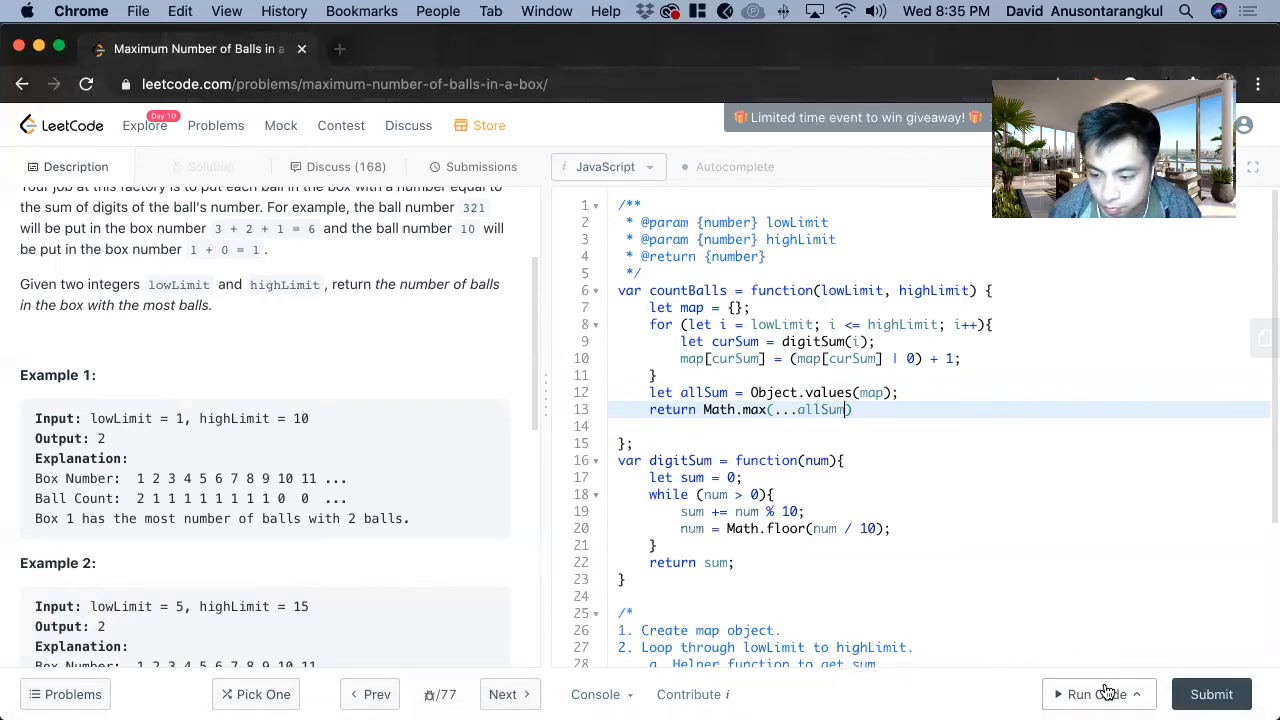
pyautogui.click(1090, 694)
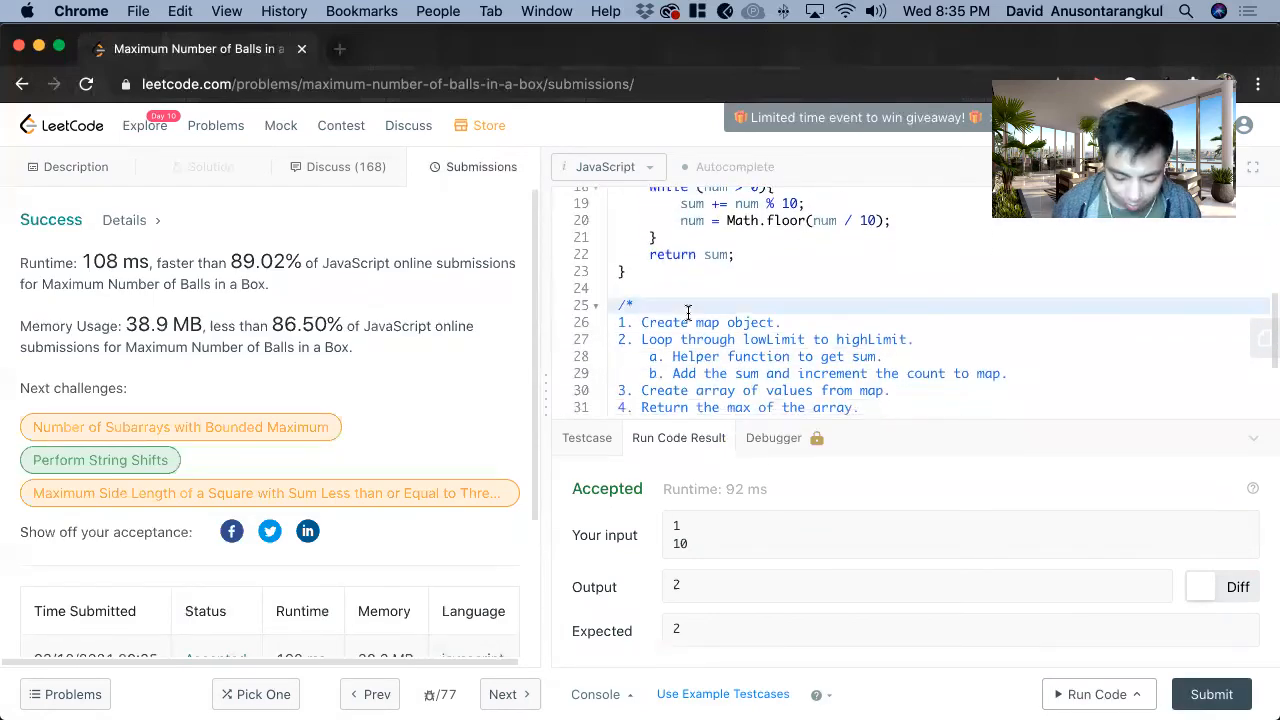
# Add 'Time Complexity: O(n)' and a 'Space Complexity:' line atop the comment block.
pyautogui.write('Time COm')
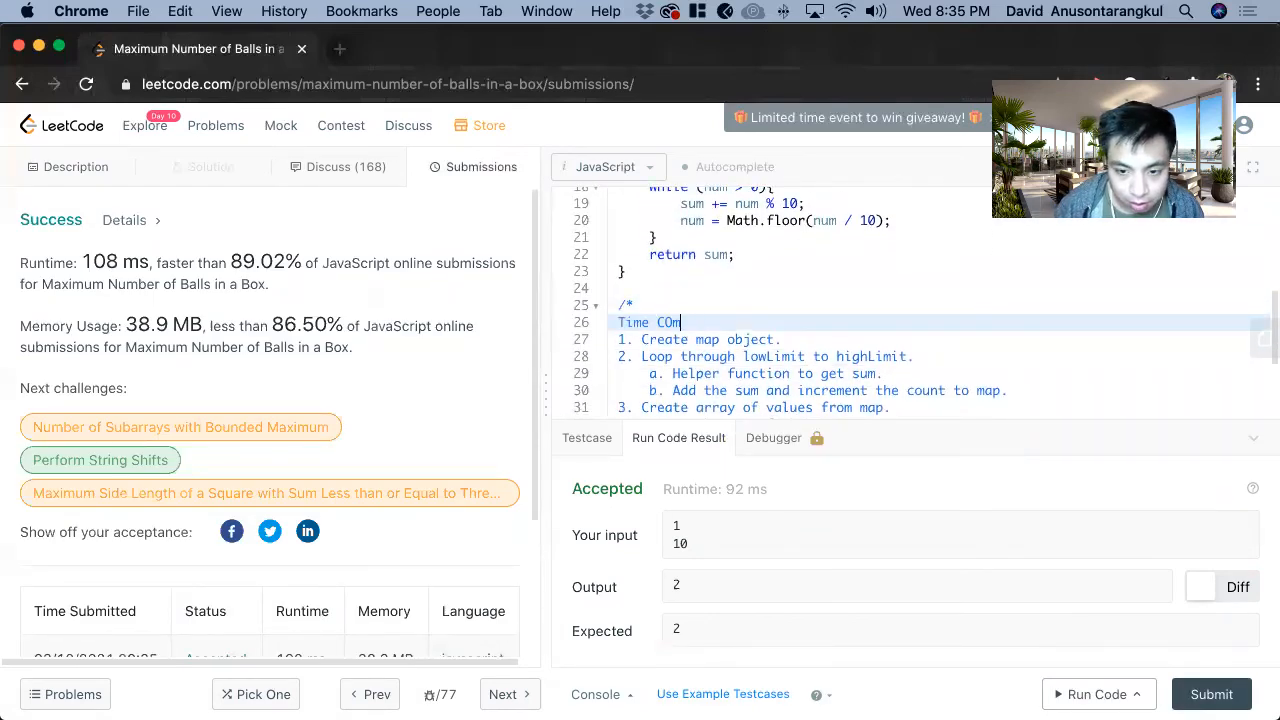
pyautogui.write('plexity')
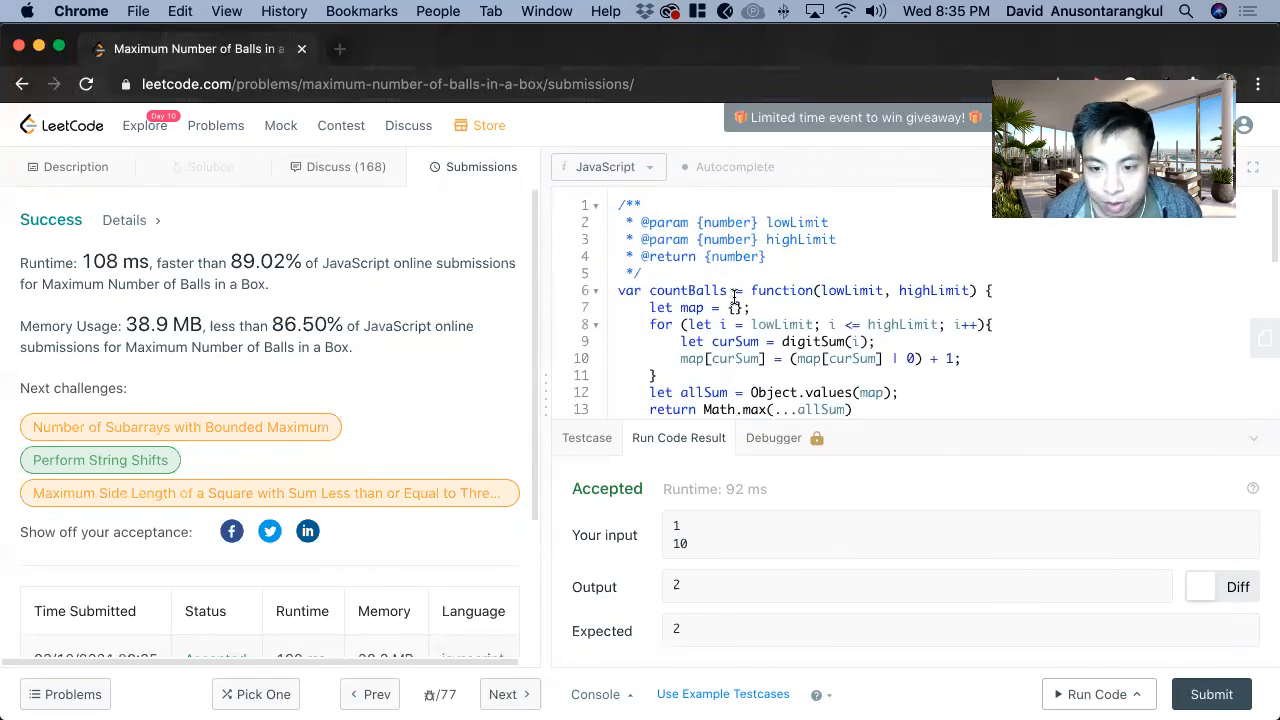
pyautogui.scroll(-3)
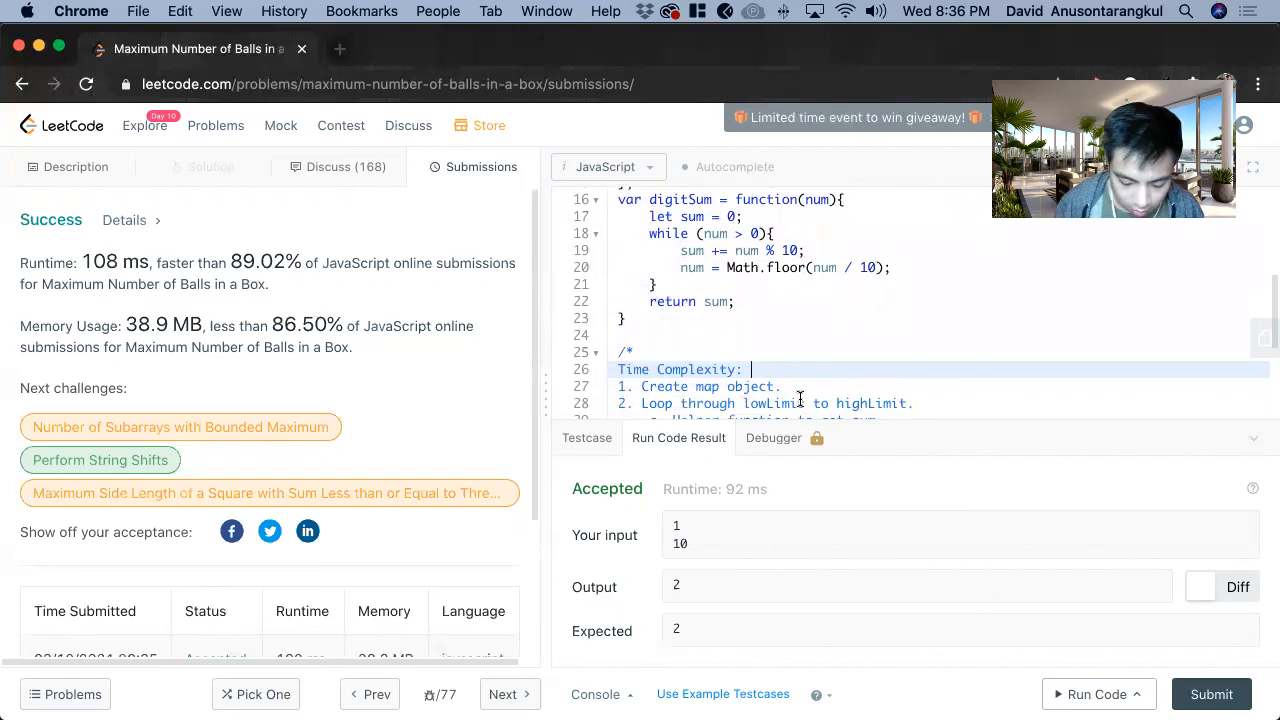
pyautogui.write('O(n)')
pyautogui.write('Space')
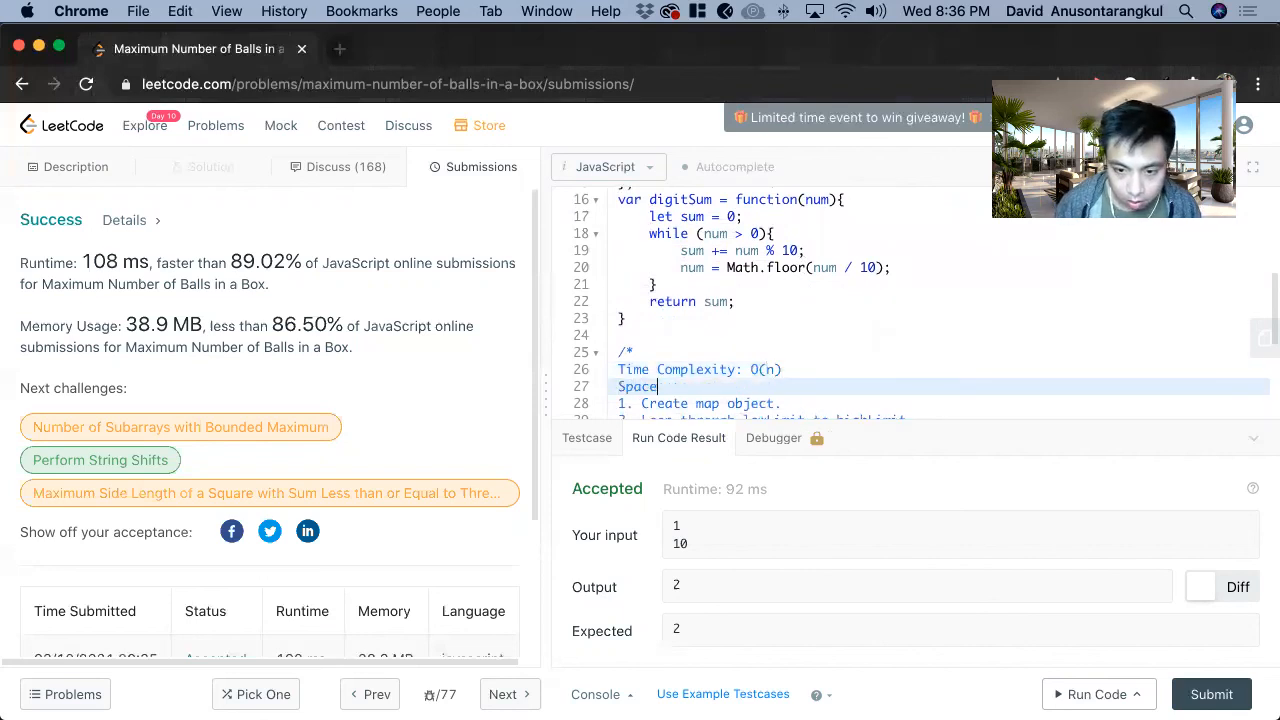
pyautogui.write('Complexity')
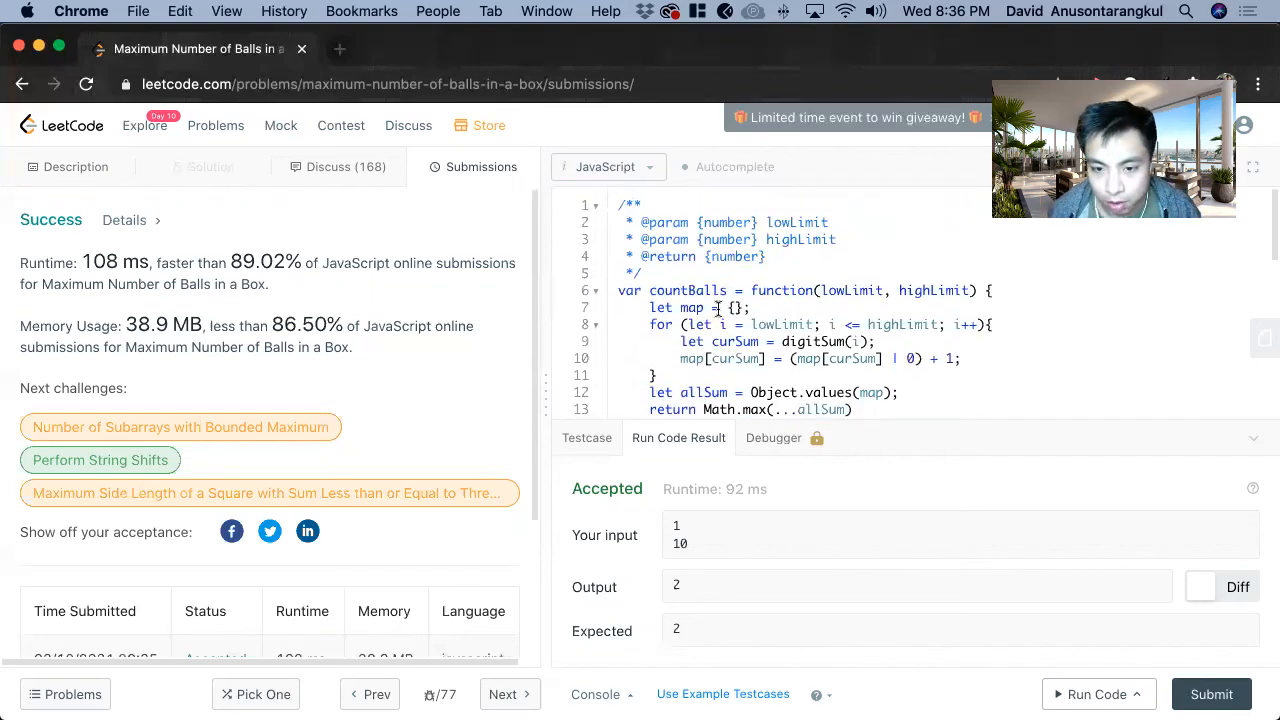
pyautogui.scroll(-3)
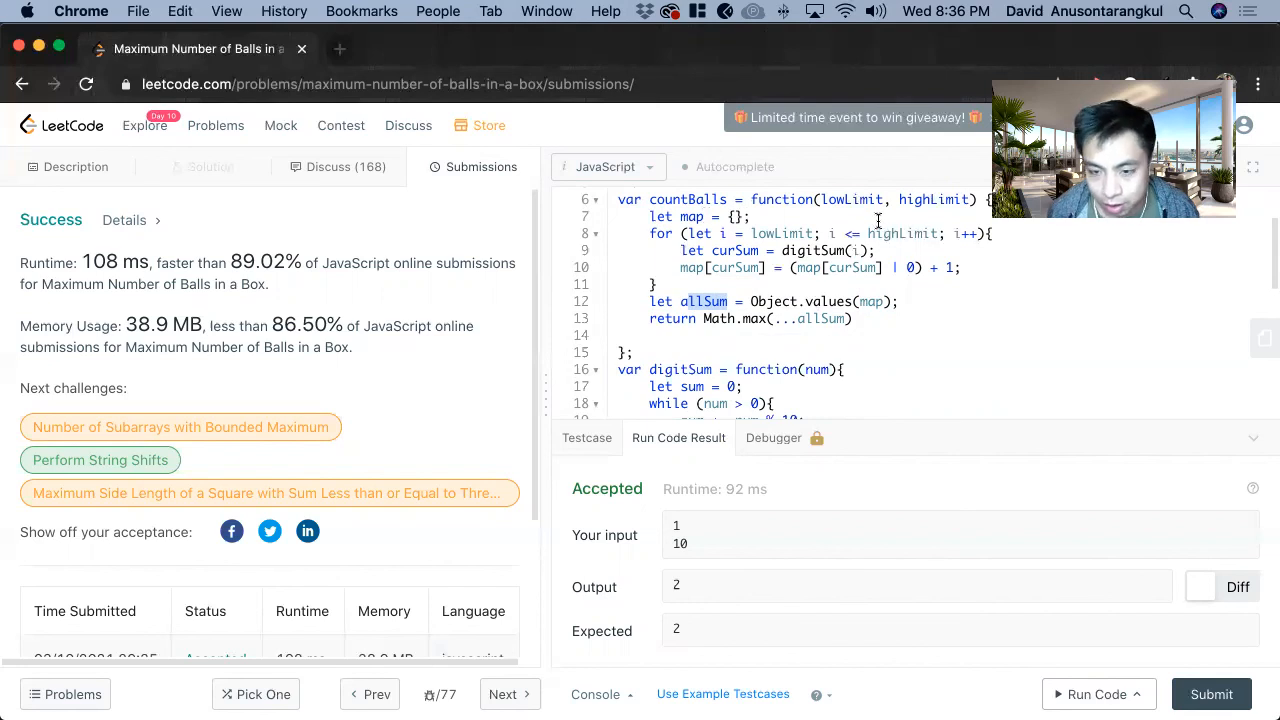
pyautogui.scroll(-3)
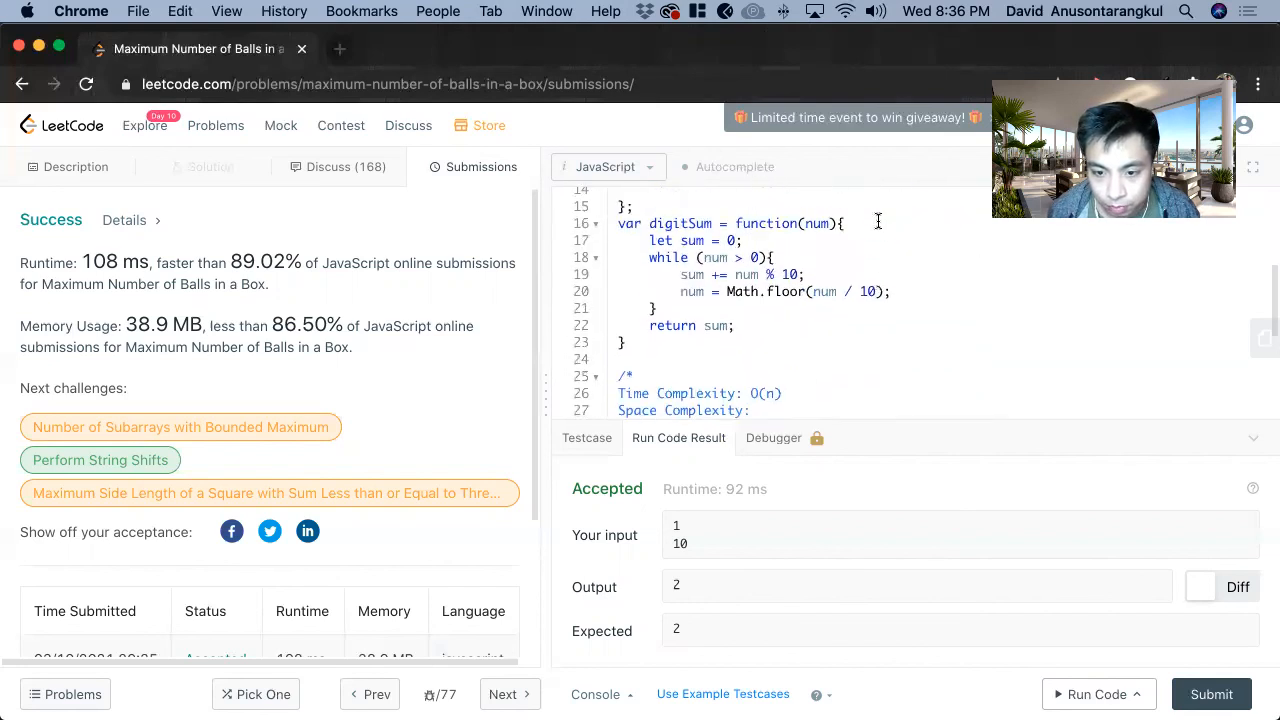